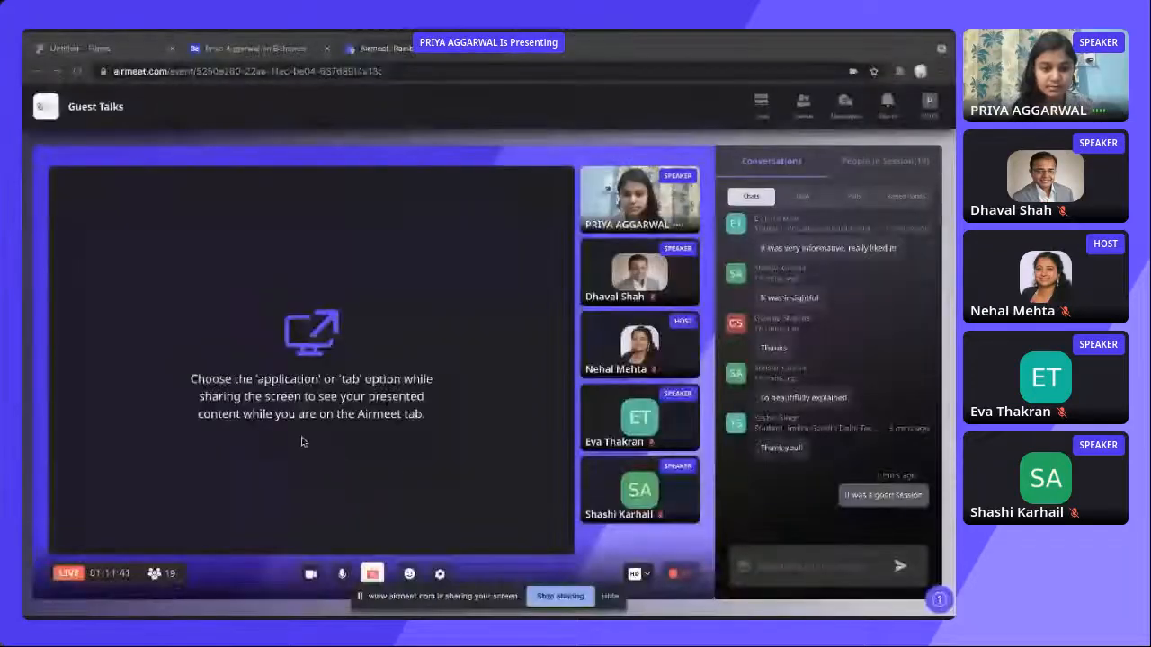
Switch from the Airmeet tab to the Untitled Figma draft with the UI versus UX comparison.
click(81, 47)
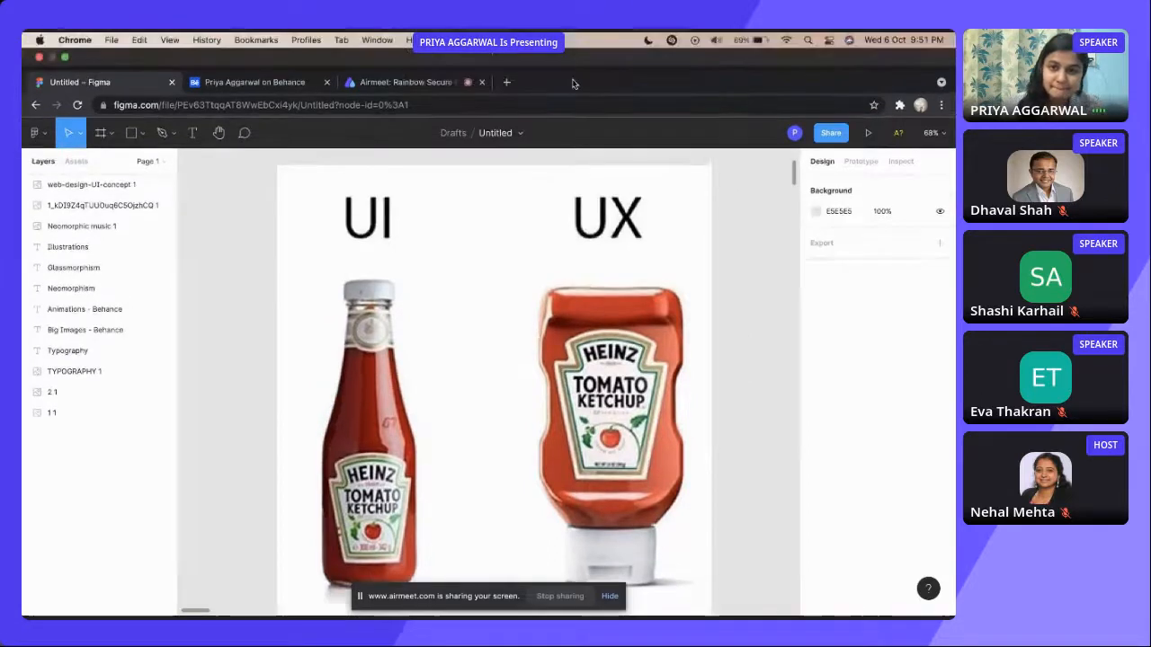
mouse_move(414, 82)
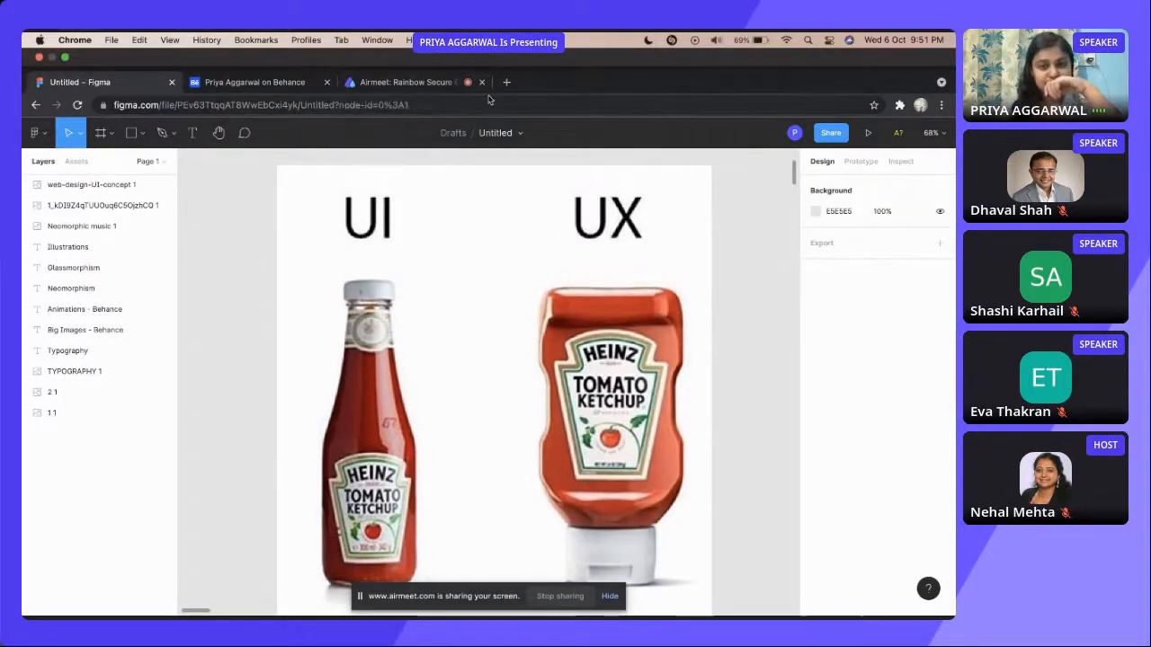
mouse_move(446, 82)
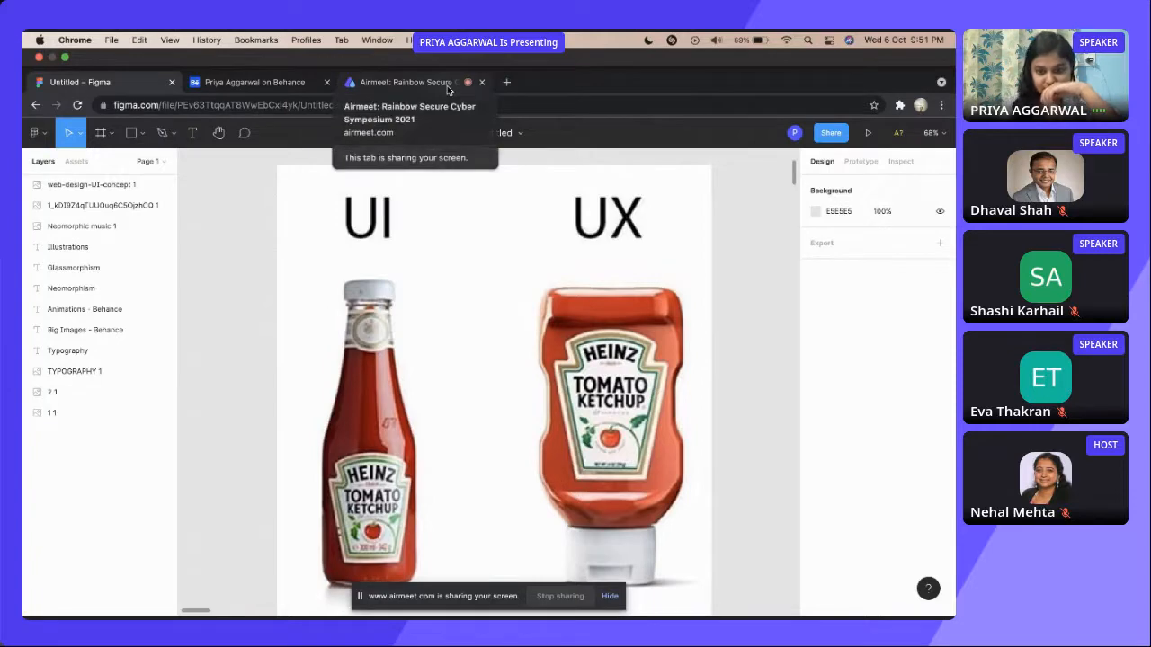
click(404, 83)
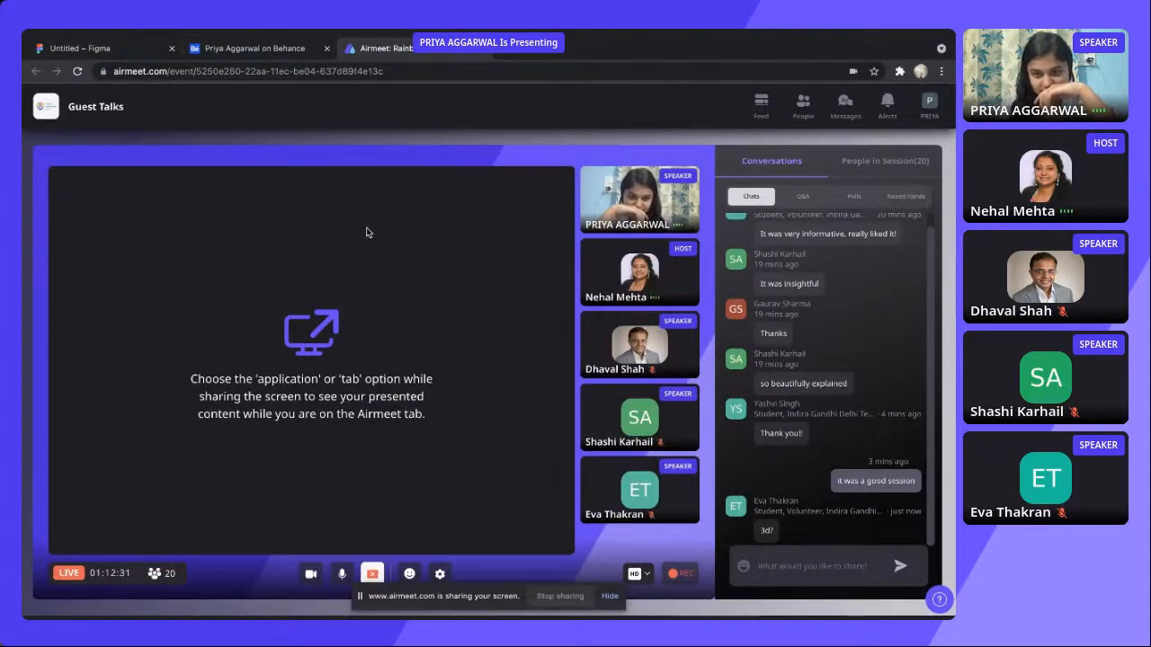
click(251, 47)
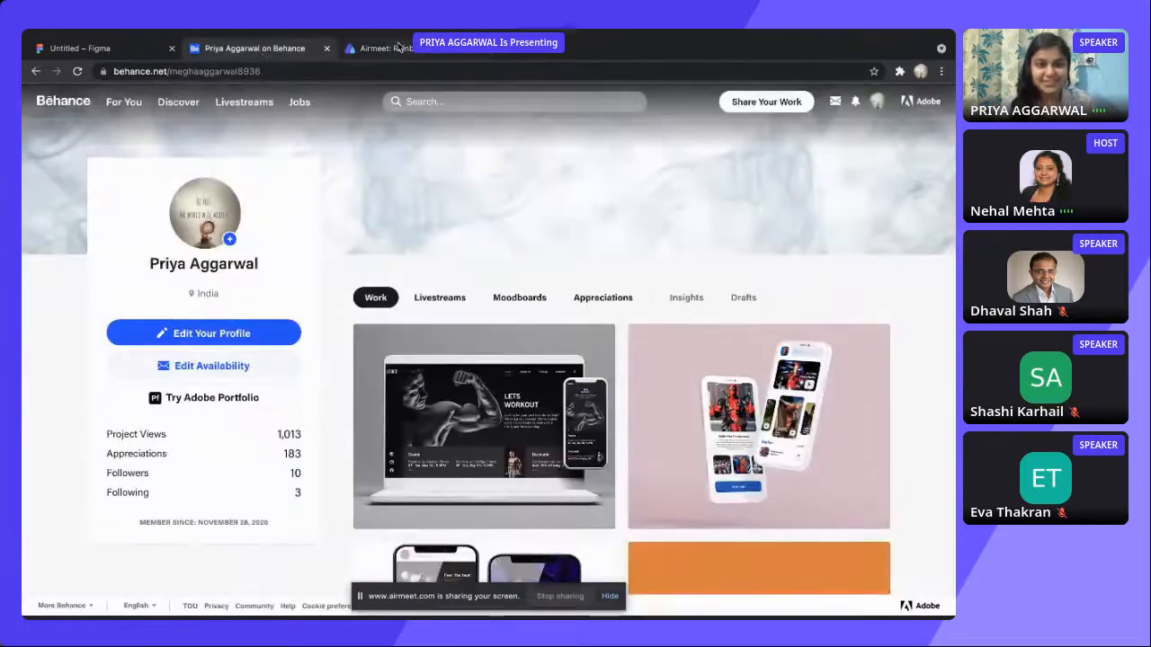
click(377, 46)
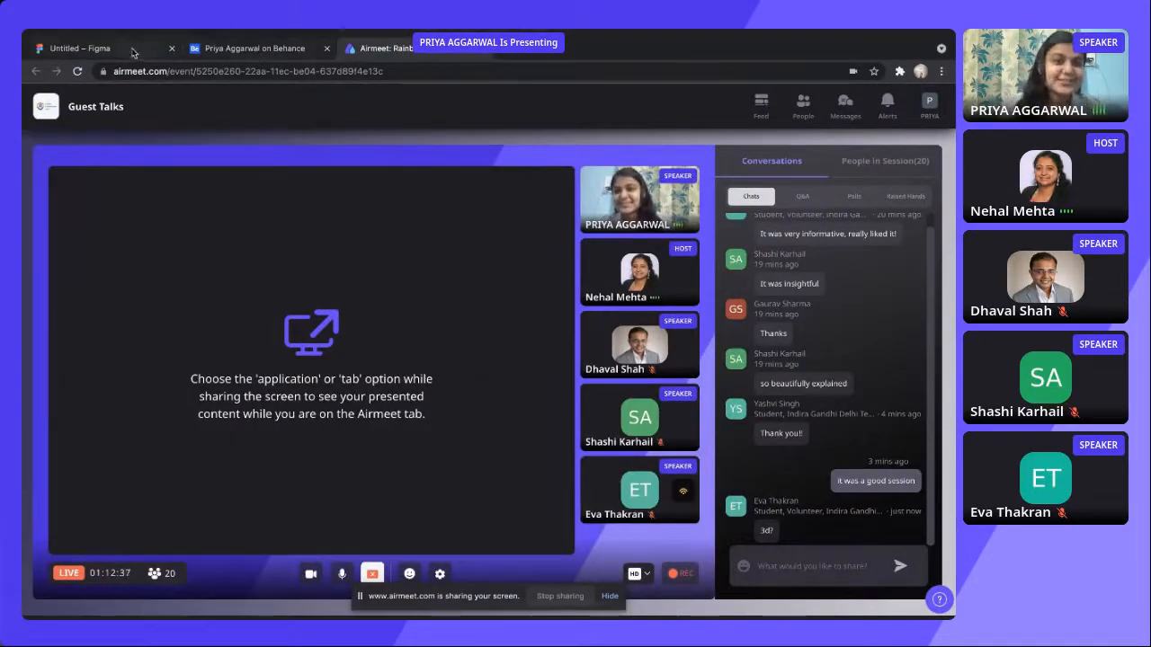
click(90, 46)
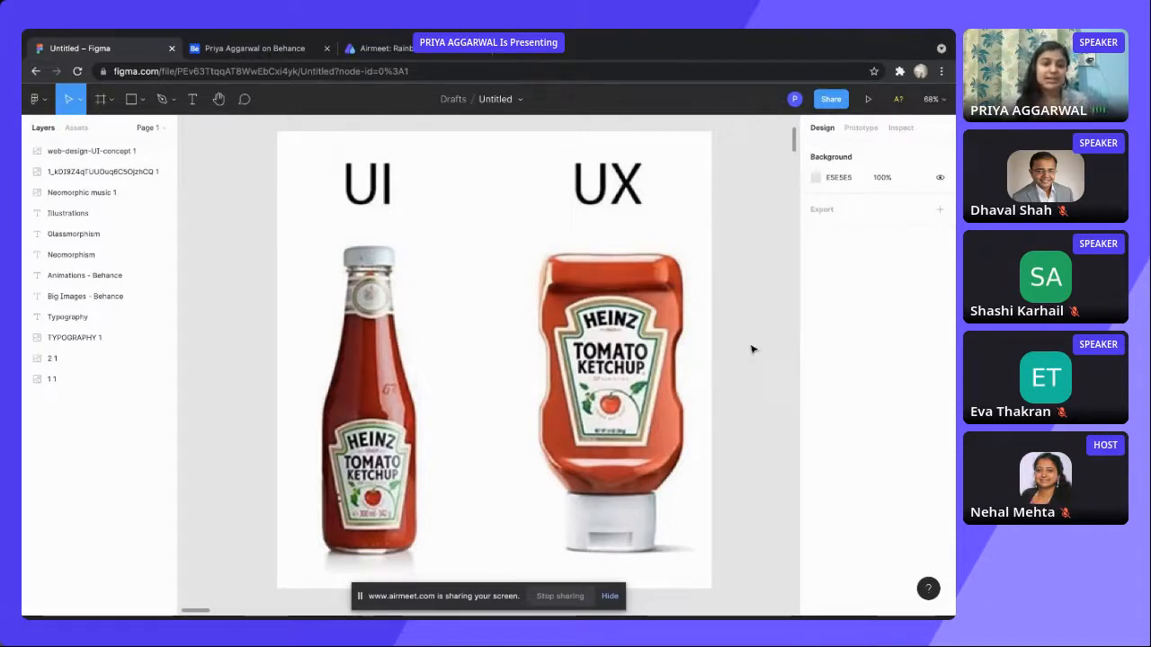
Select the ketchup comparison frame and bring the four-panel UI/UX cartoon frame into view.
click(52, 378)
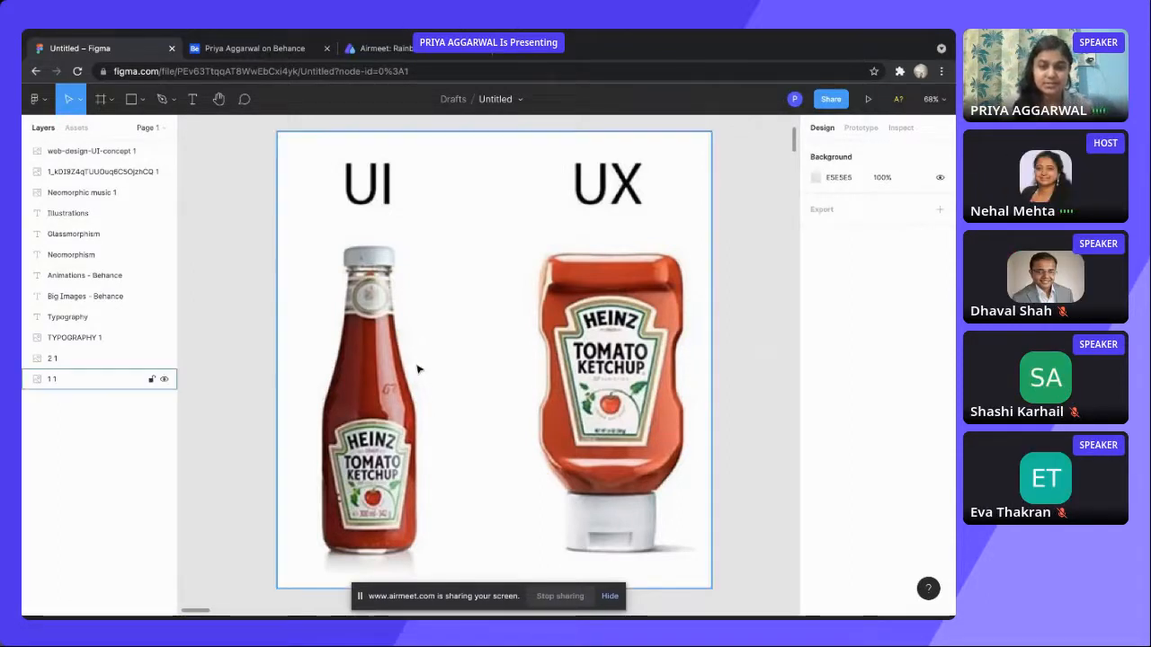
click(230, 376)
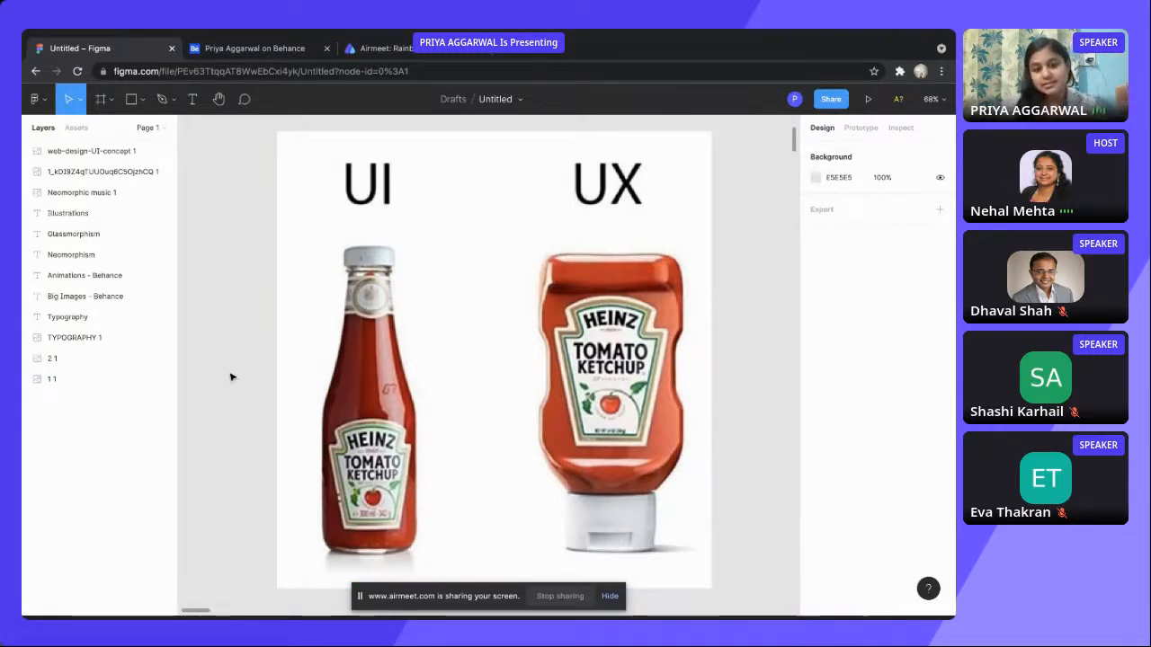
mouse_move(225, 331)
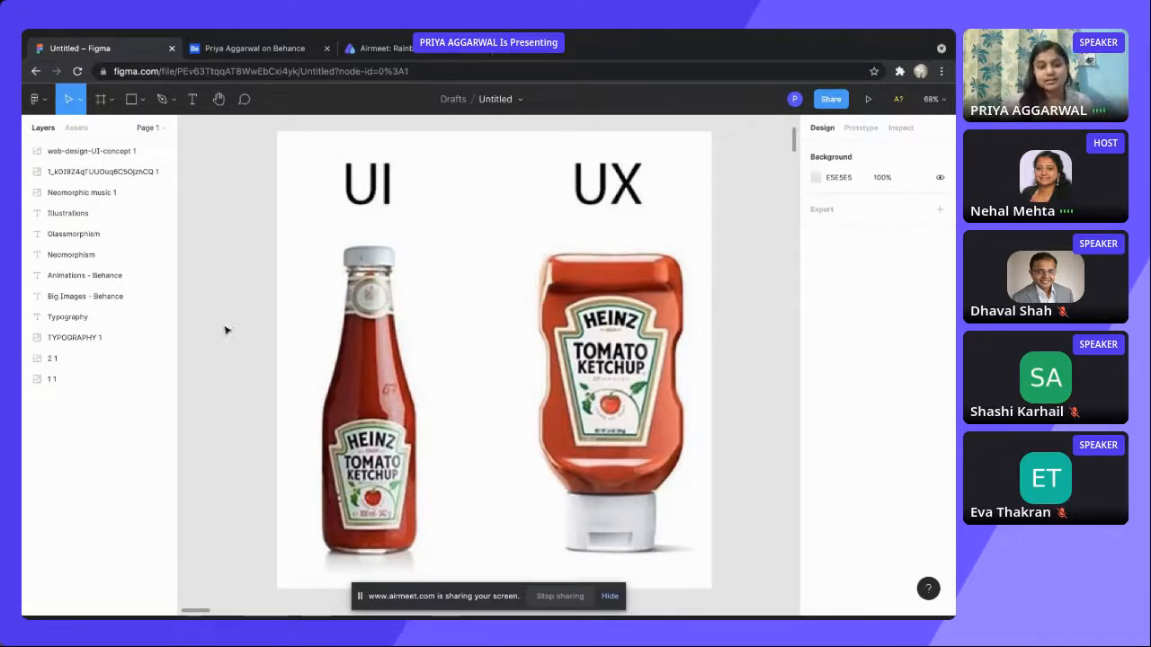
click(52, 378)
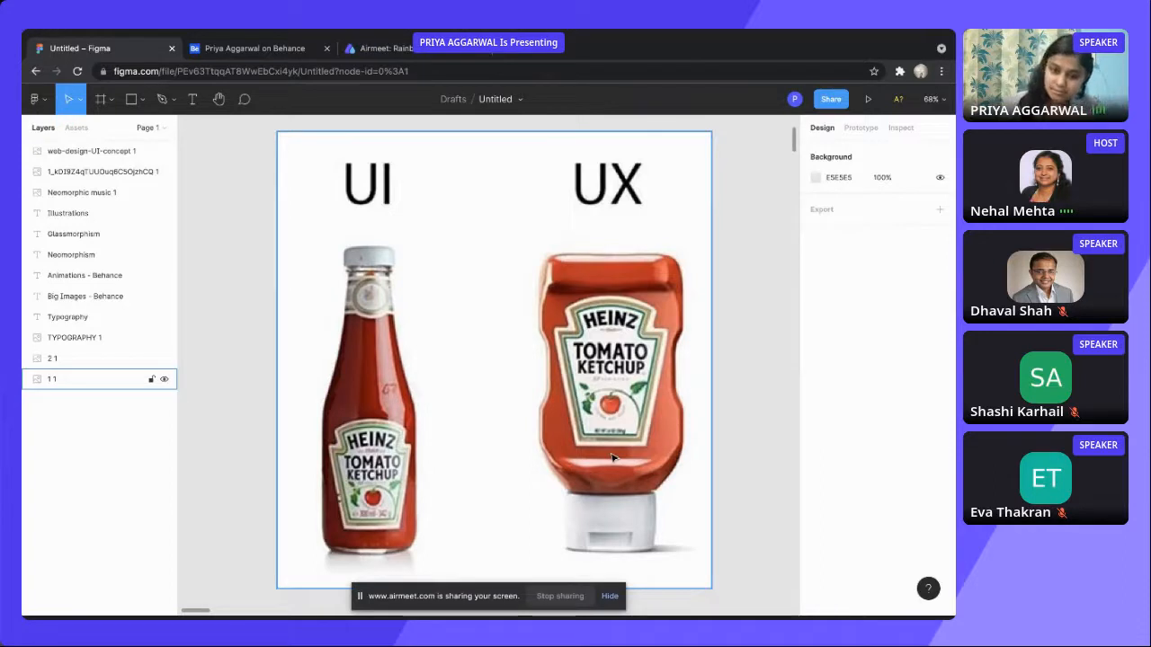
mouse_move(433, 422)
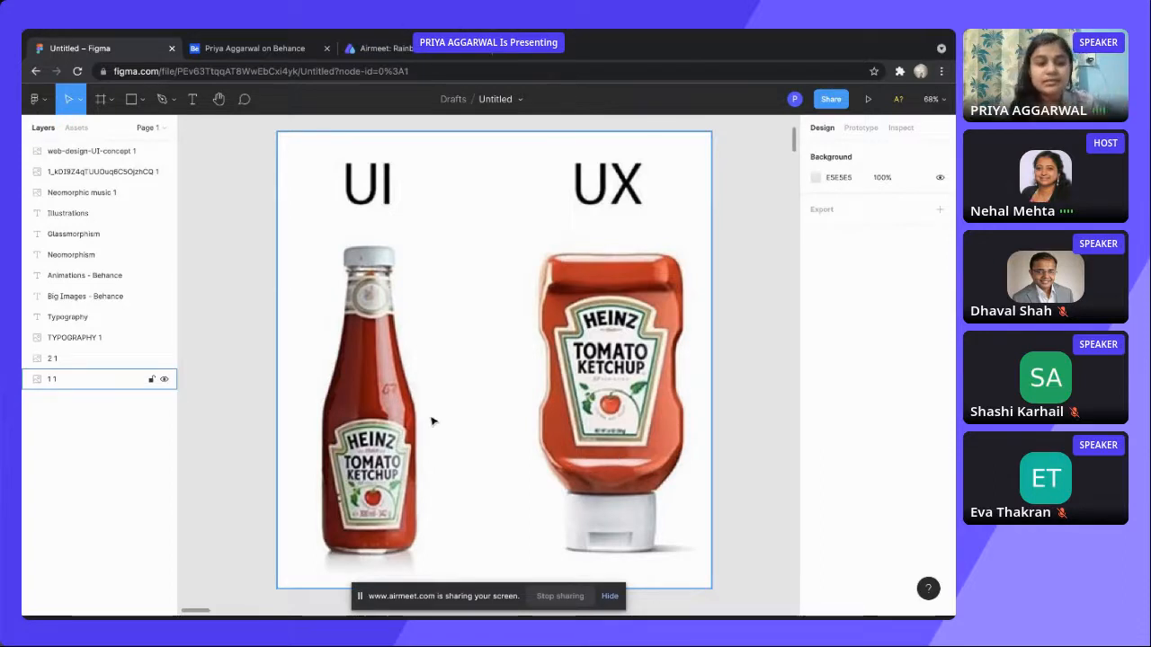
mouse_move(403, 450)
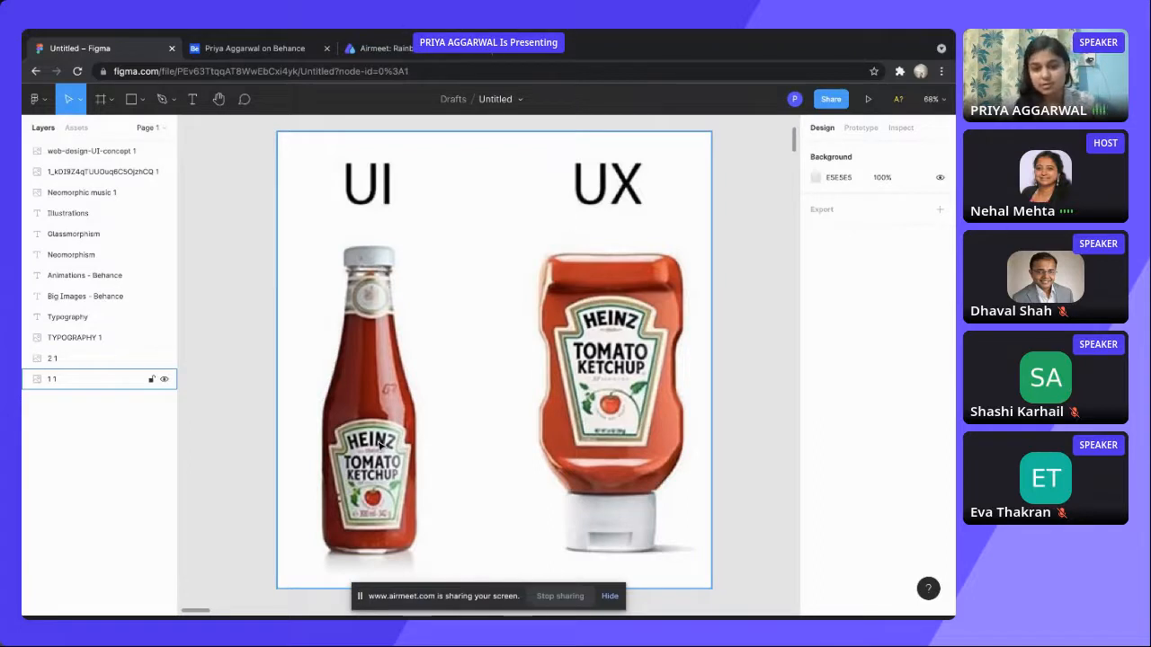
mouse_move(485, 399)
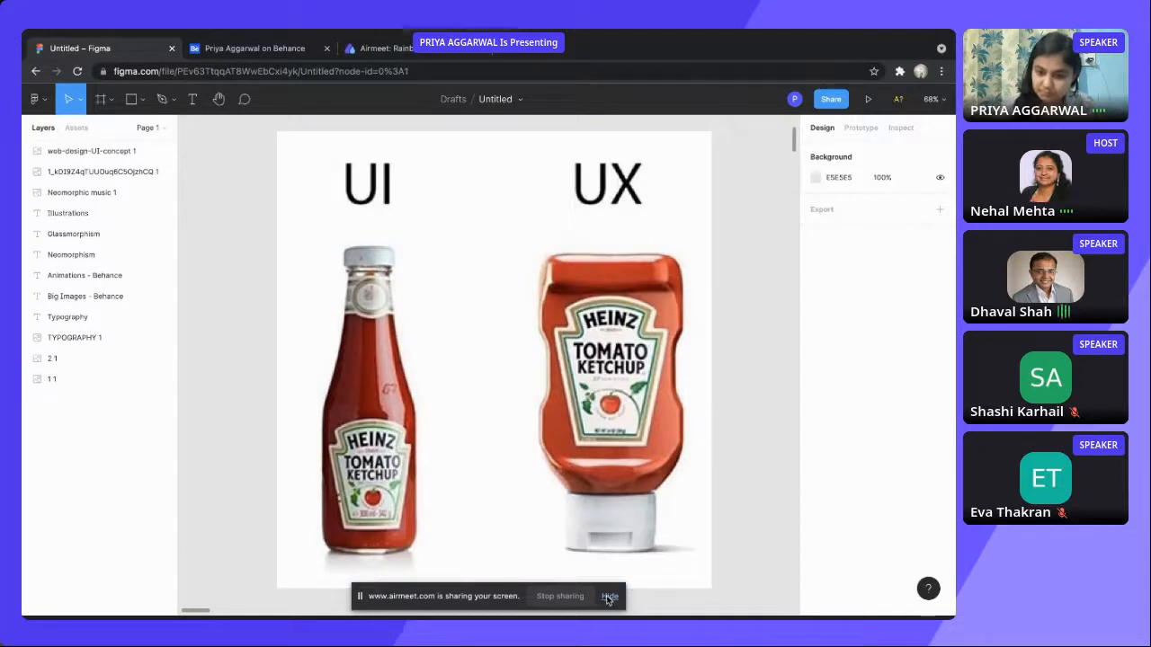
click(609, 597)
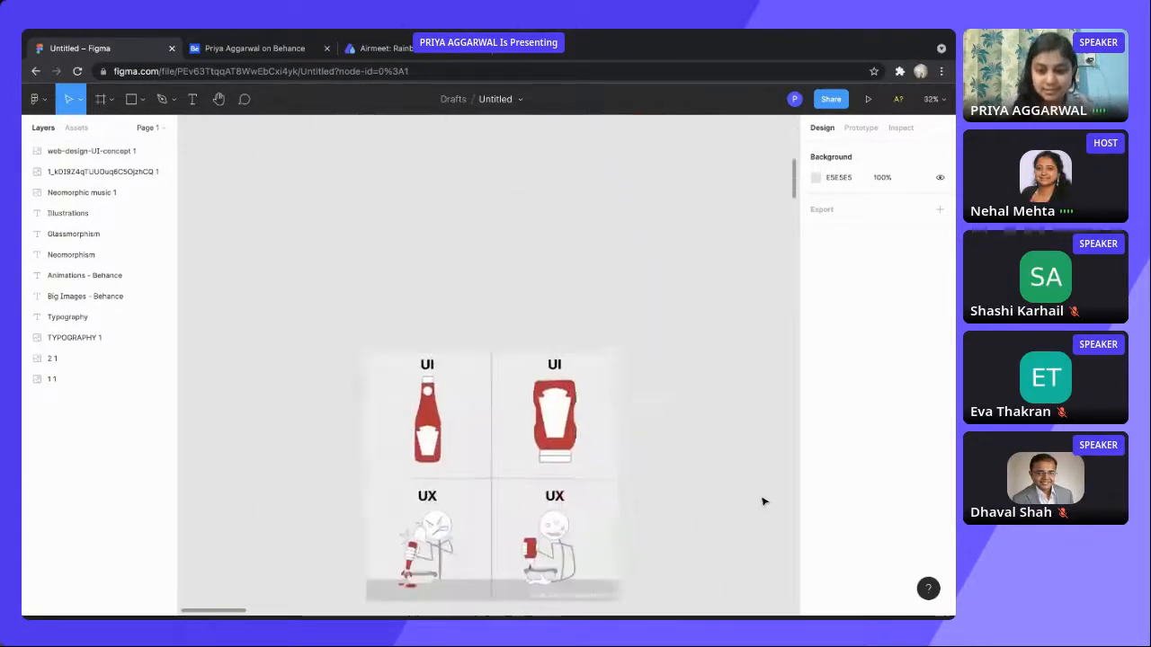
scroll(up, 3)
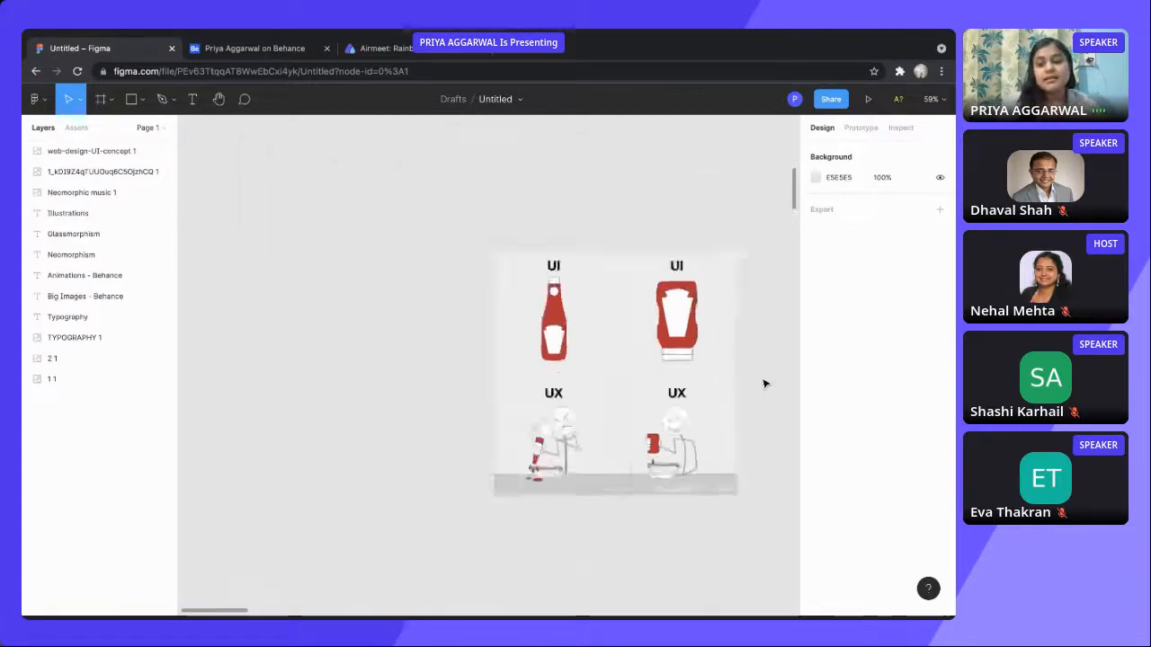
Zoom out so both ketchup frames show, then move to a blank canvas area.
scroll(down, 3)
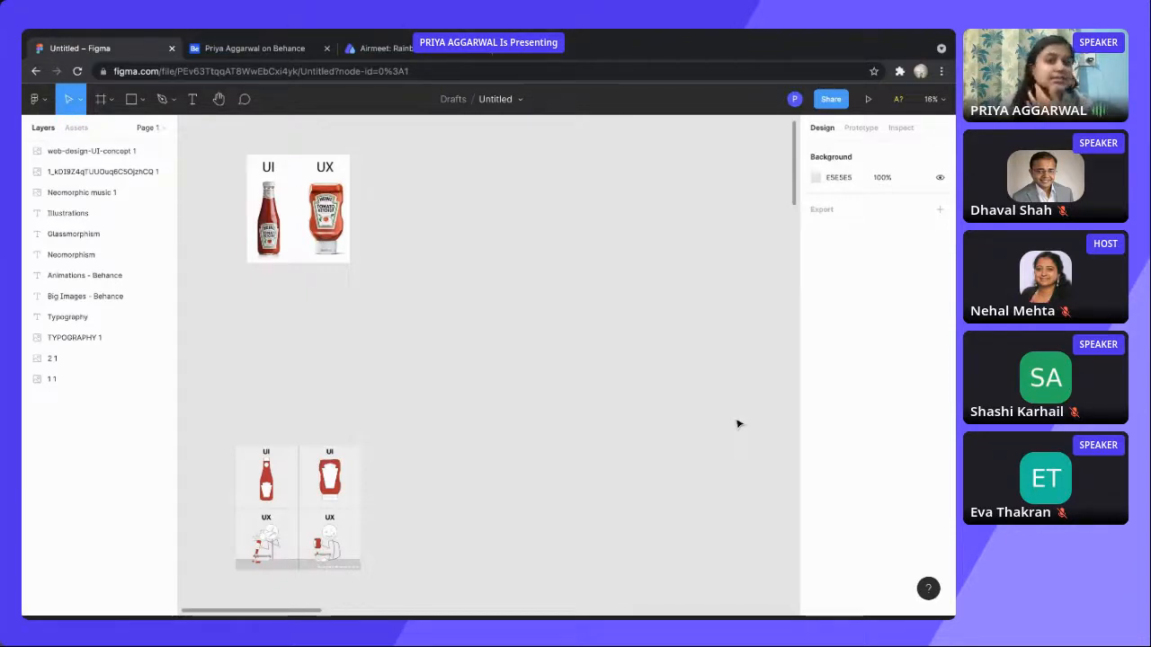
mouse_move(529, 364)
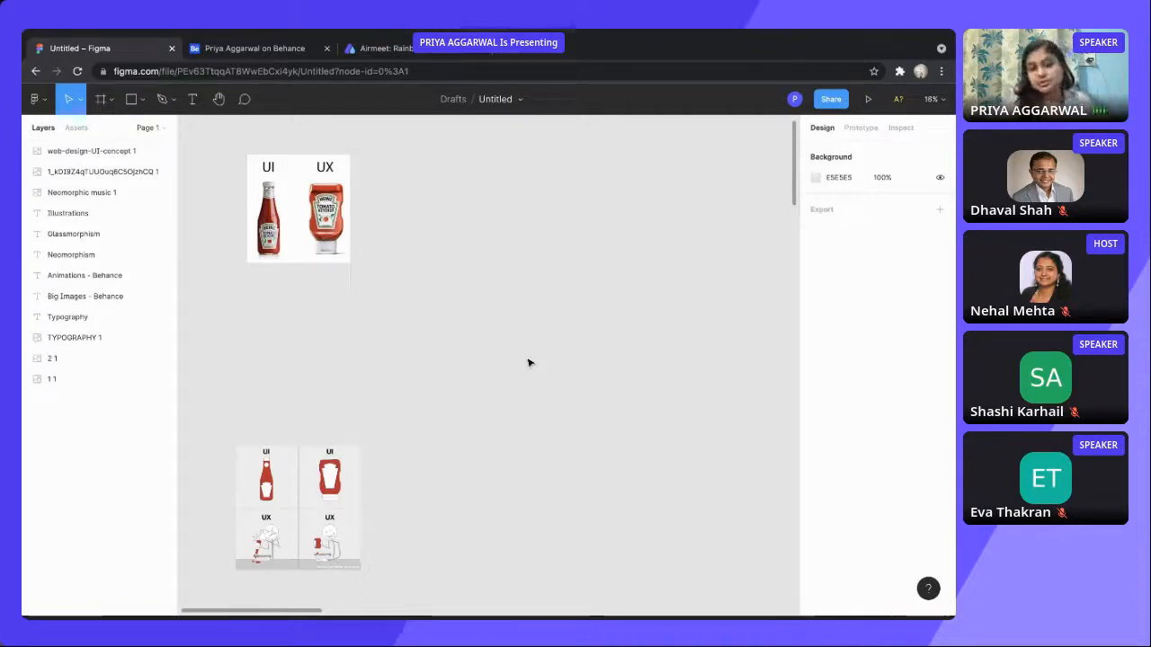
mouse_move(655, 591)
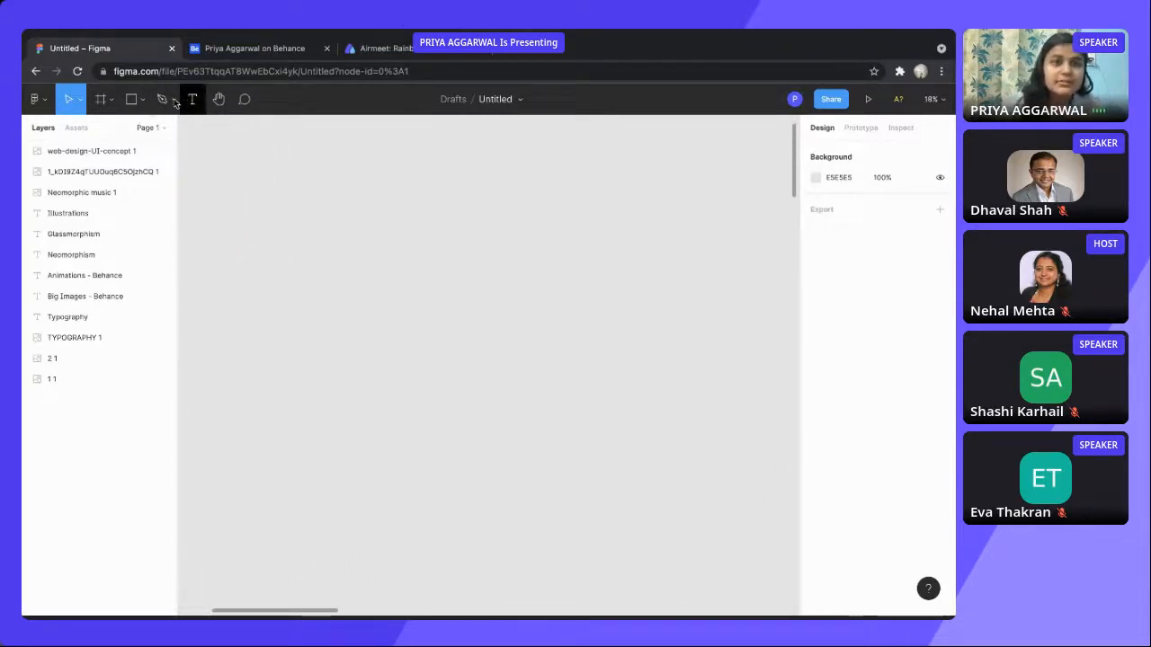
Add a 1440 × 1024 Desktop frame, then a 414 × 896 iPhone 11 Pro Max frame from the presets.
click(100, 99)
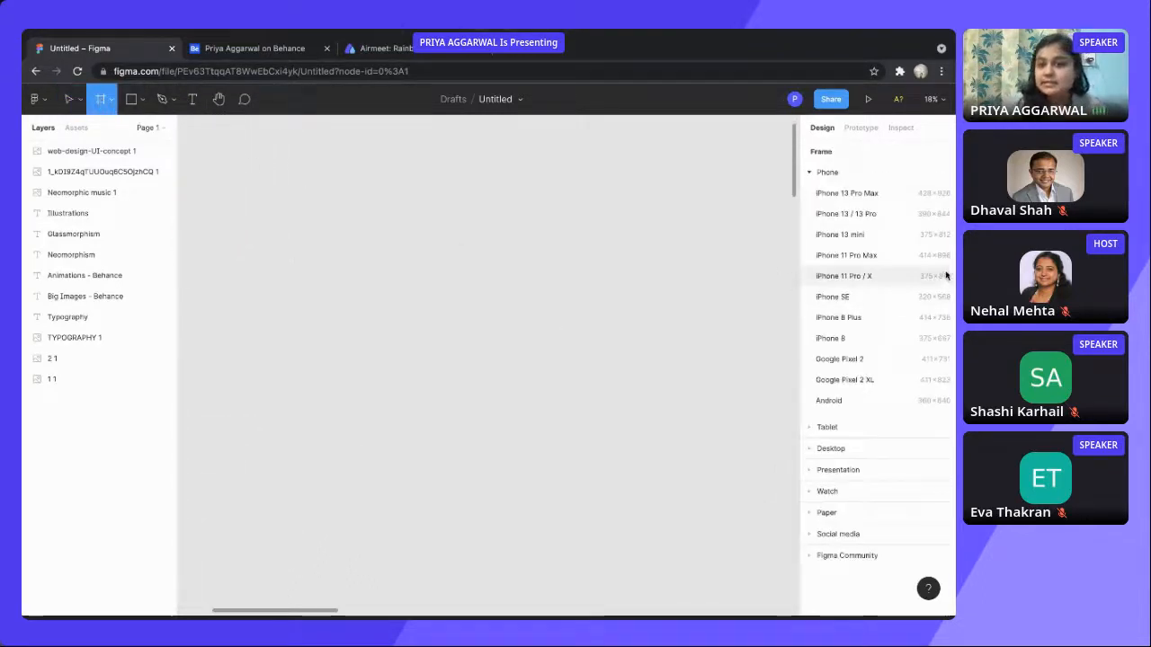
mouse_move(870, 442)
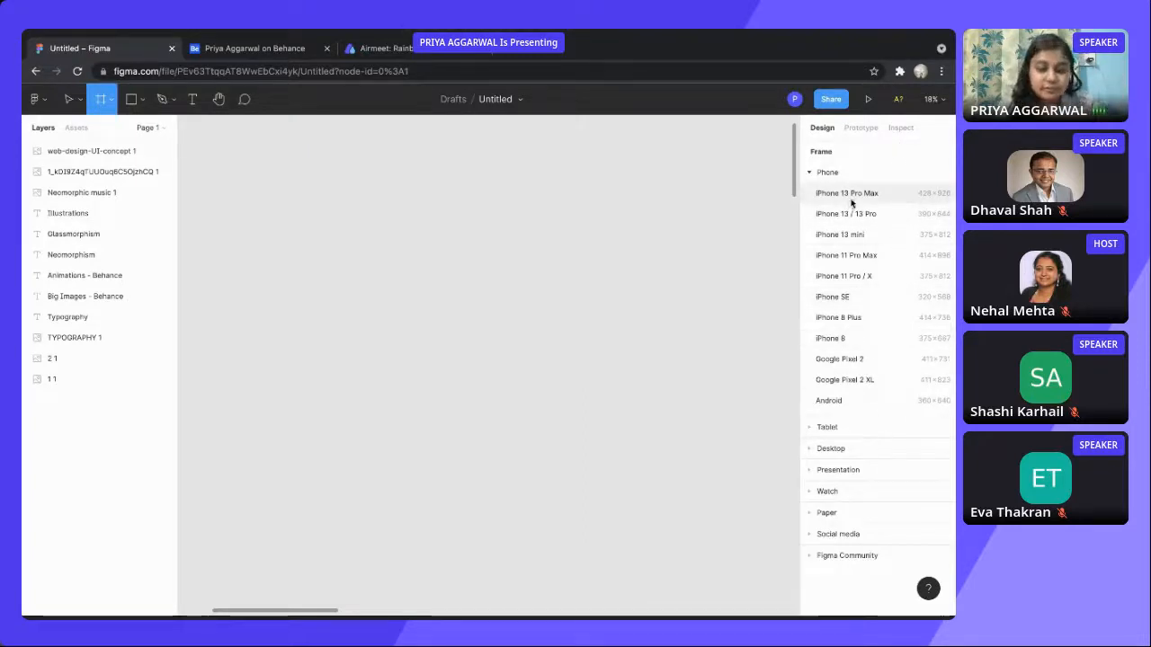
click(827, 426)
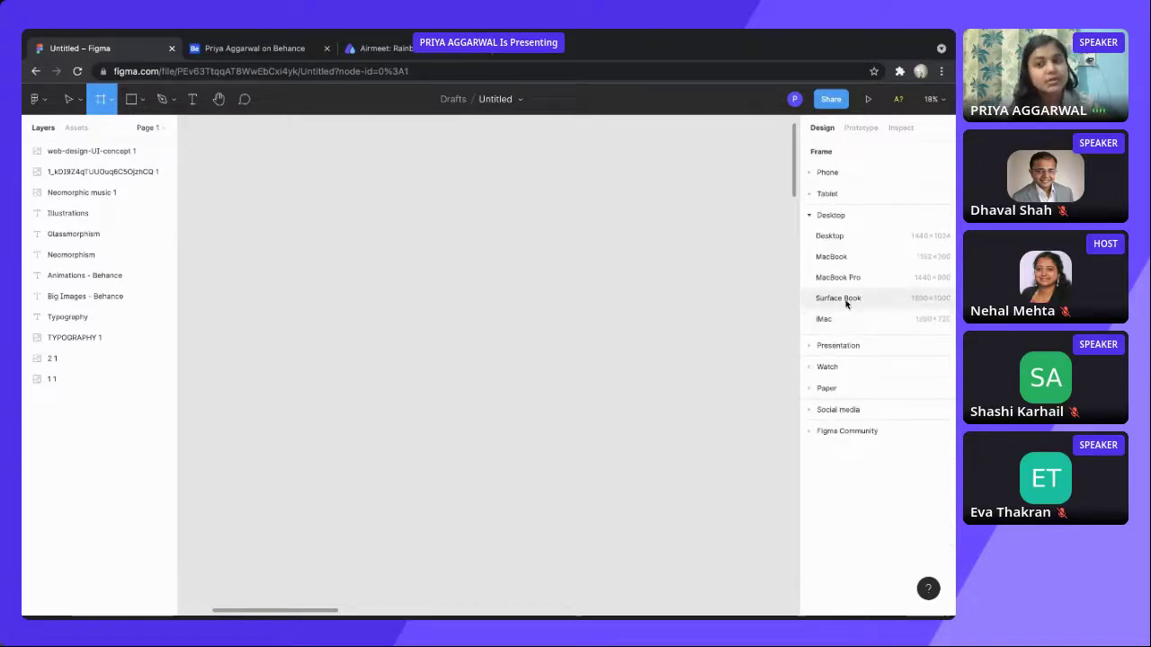
click(829, 236)
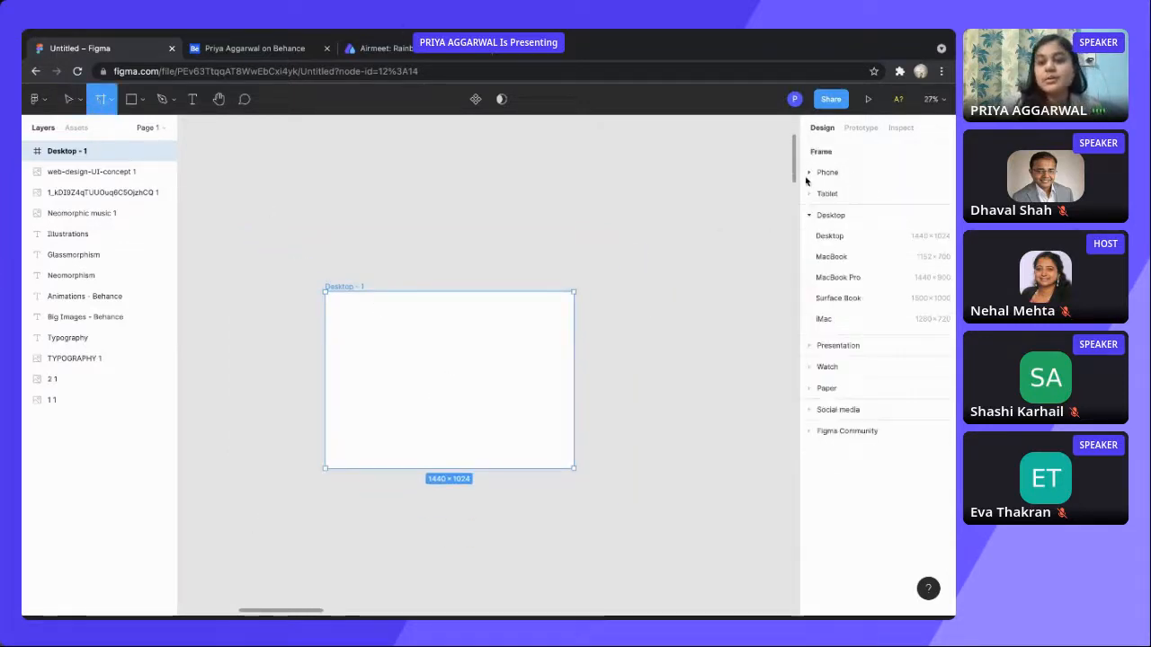
click(809, 173)
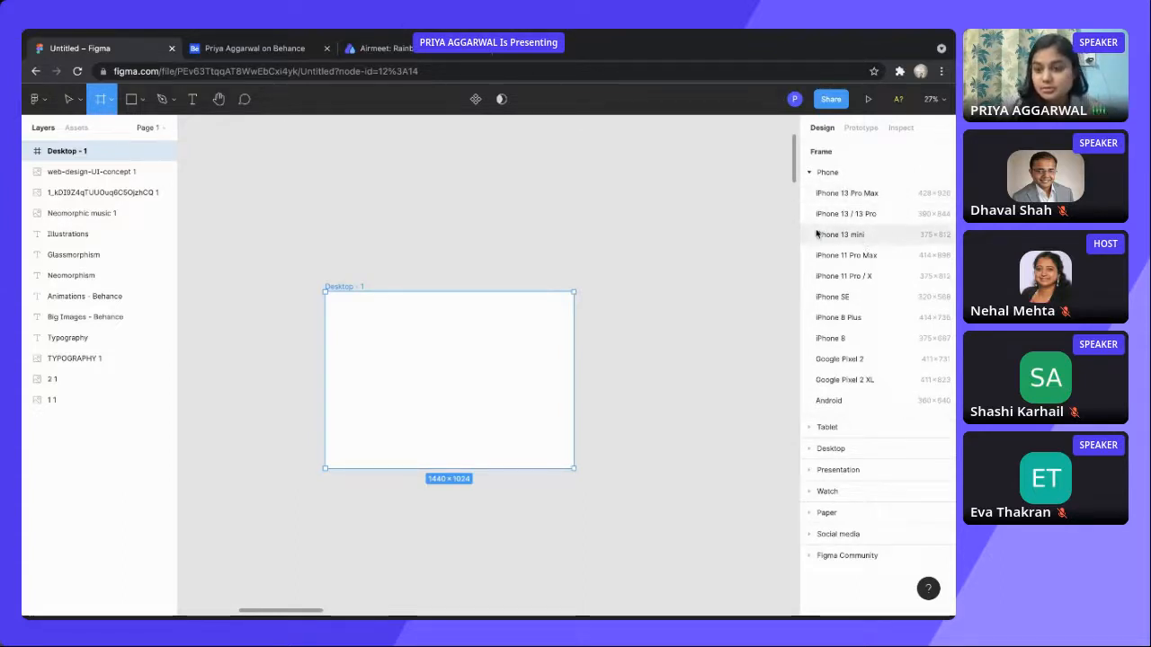
mouse_move(845, 256)
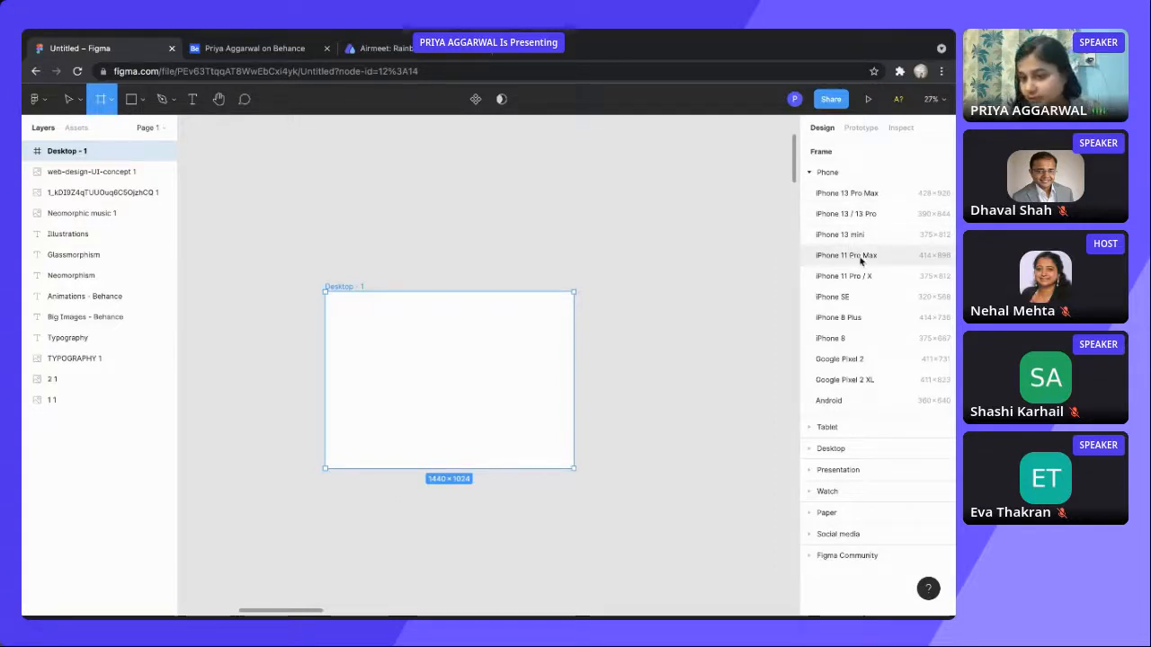
mouse_move(914, 259)
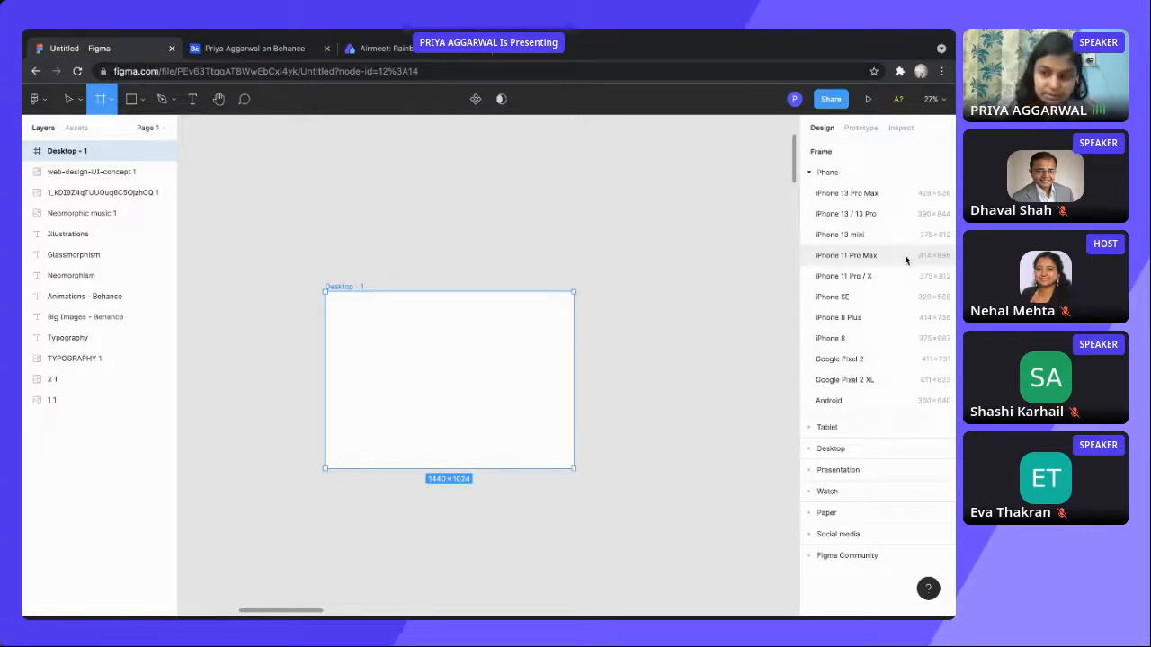
click(845, 255)
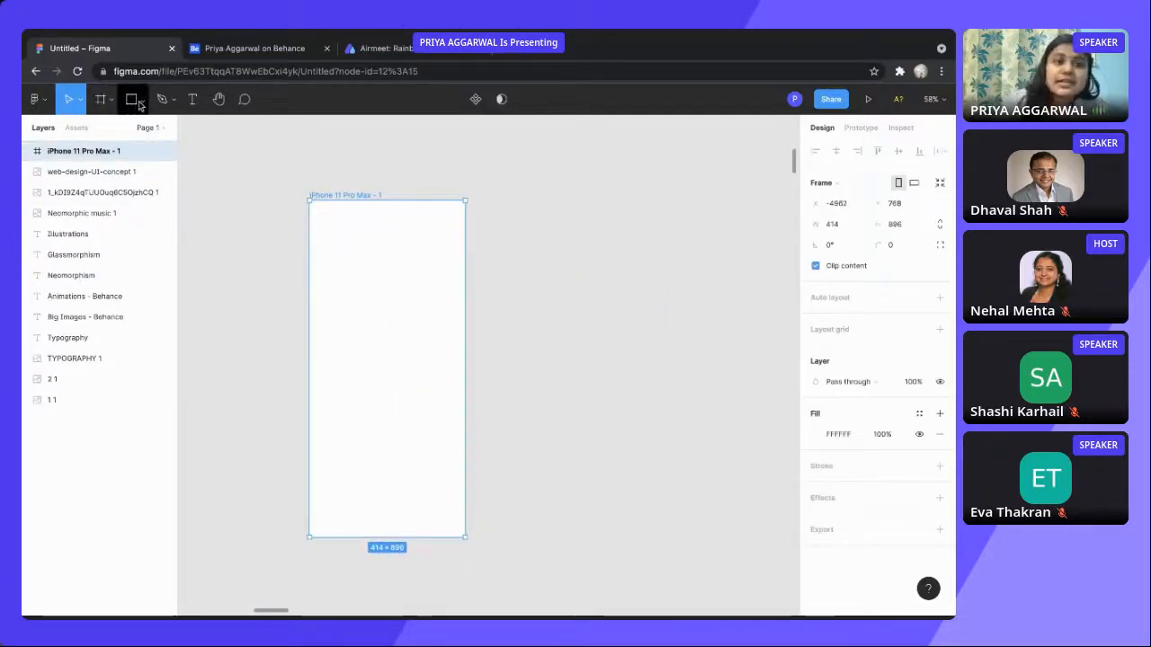
Choose Rectangle from the shape tools for the next shape.
click(142, 99)
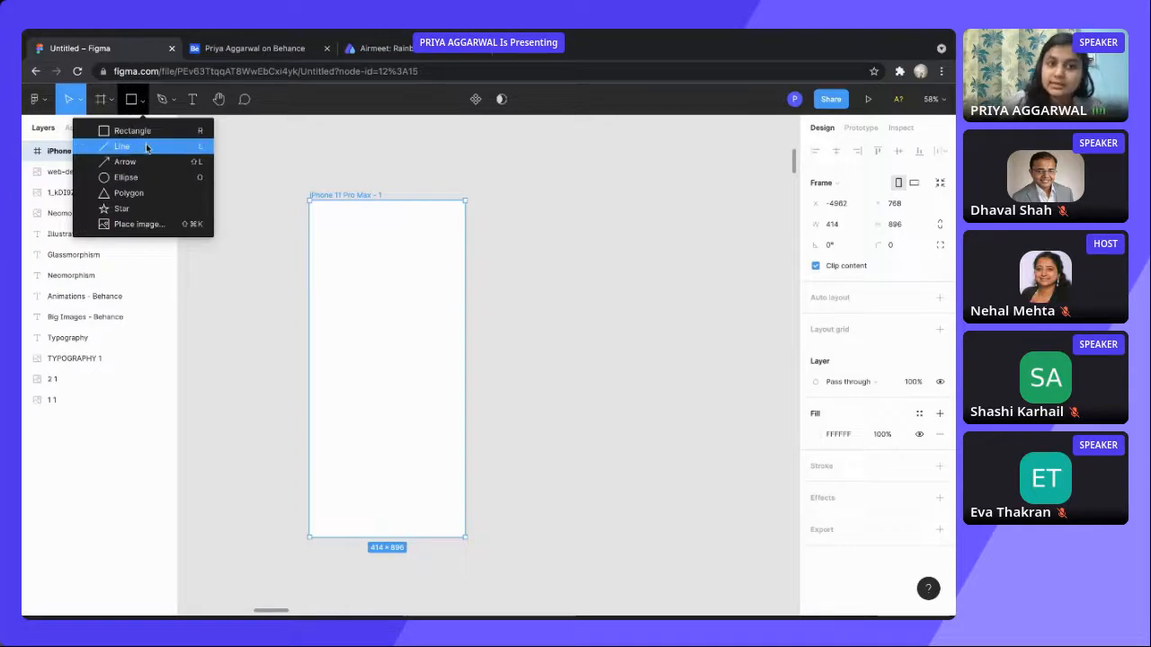
mouse_move(140, 223)
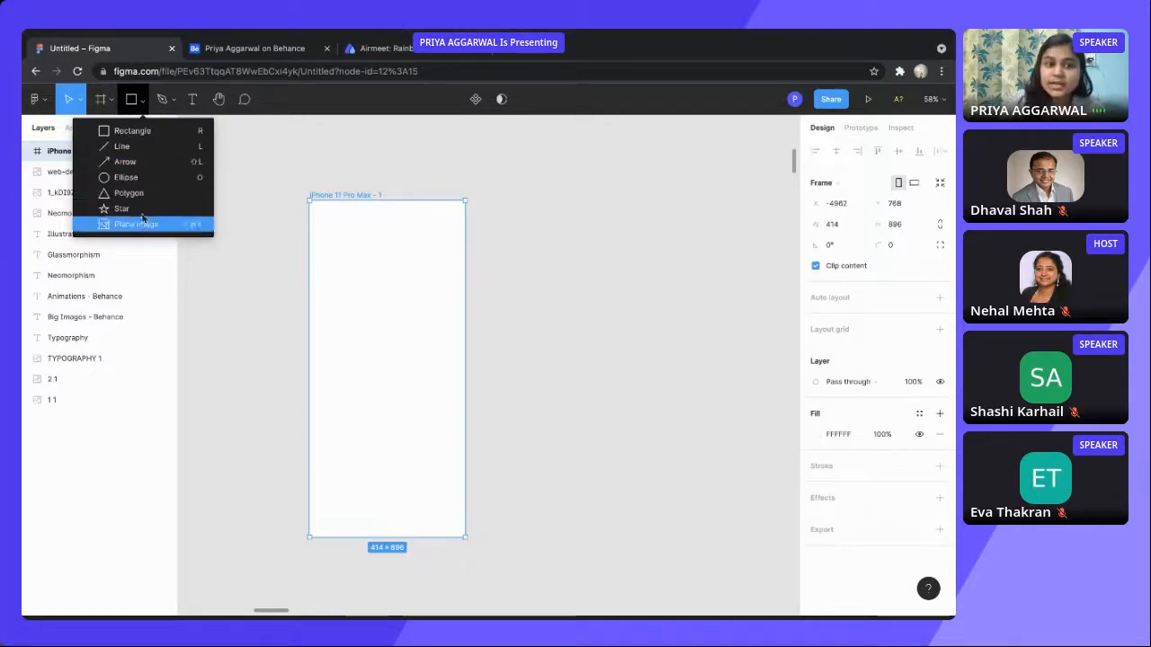
mouse_move(133, 129)
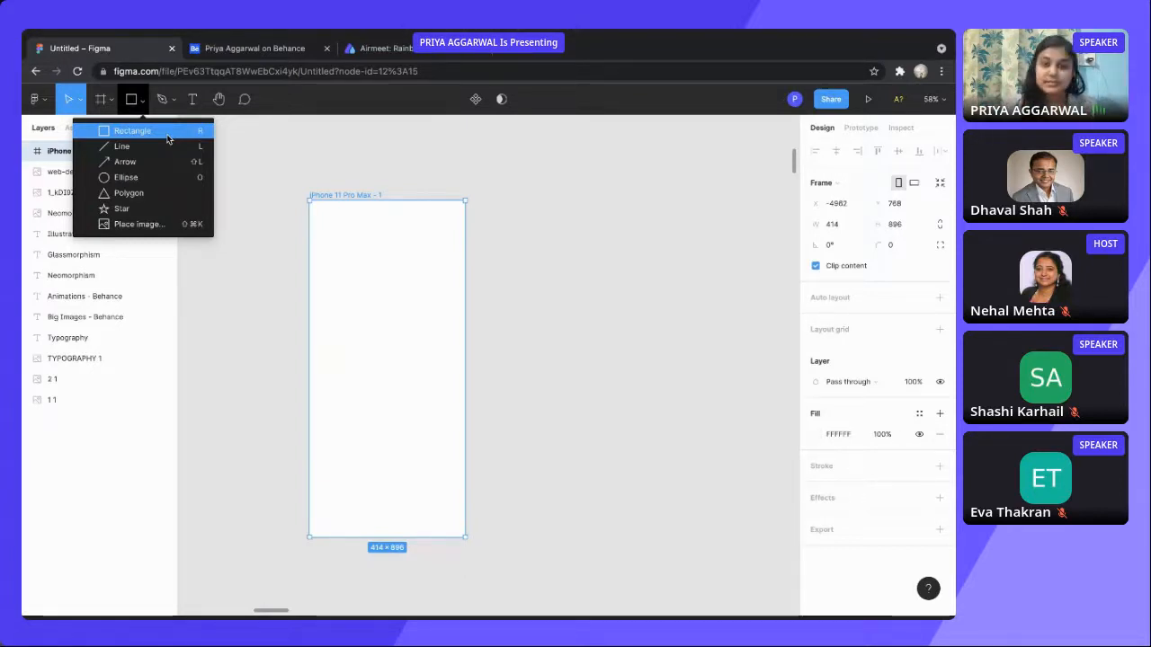
mouse_move(117, 130)
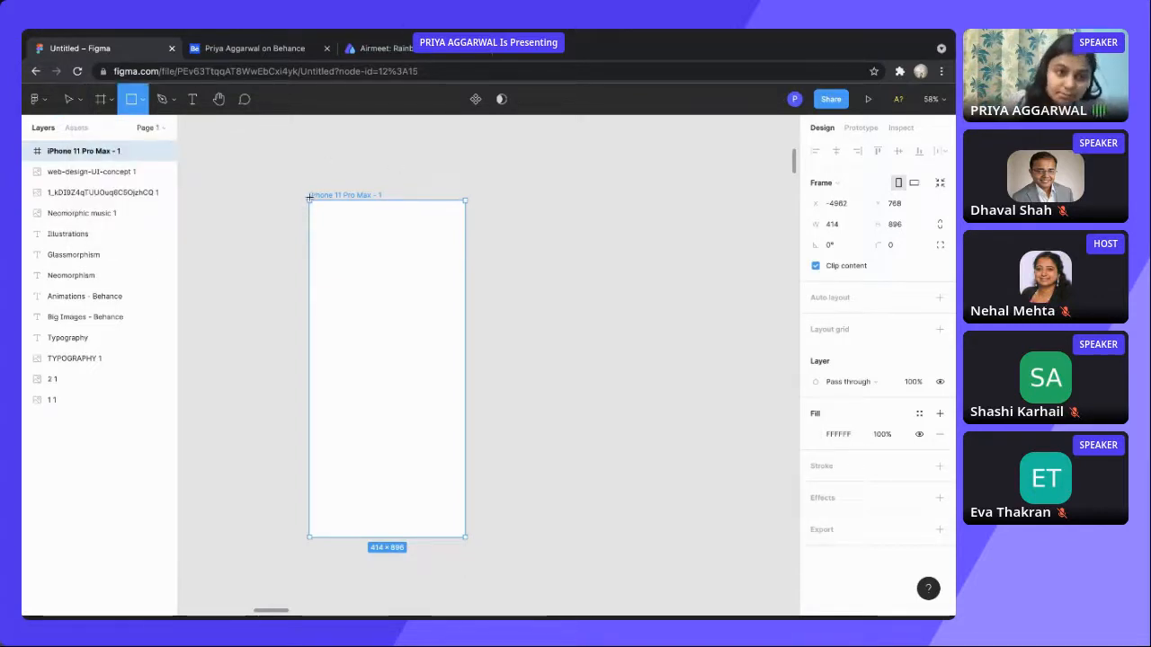
Draw a grey 414 × 348 header rectangle across the top of the iPhone frame.
drag(309, 202, 442, 332)
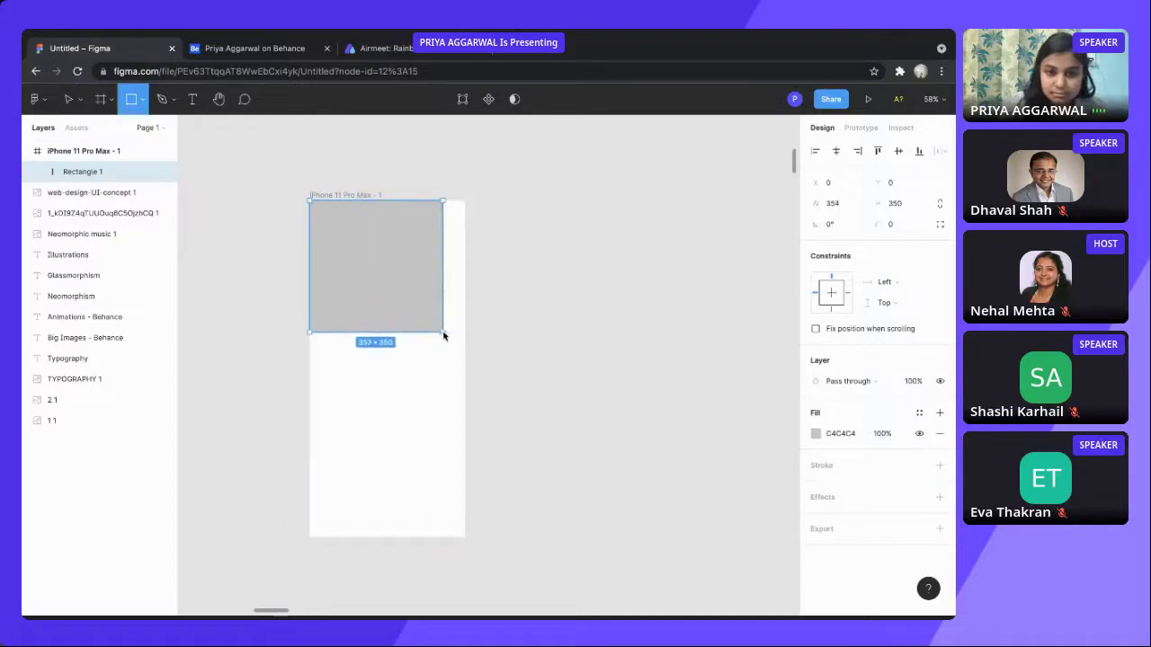
drag(442, 335, 466, 333)
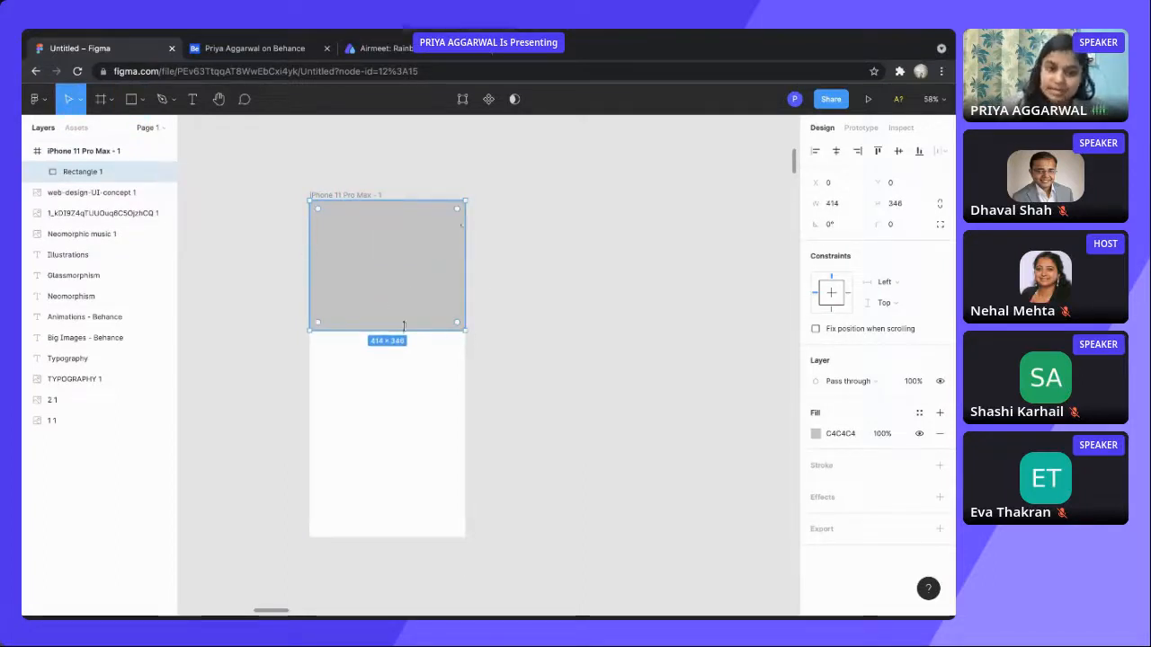
click(83, 151)
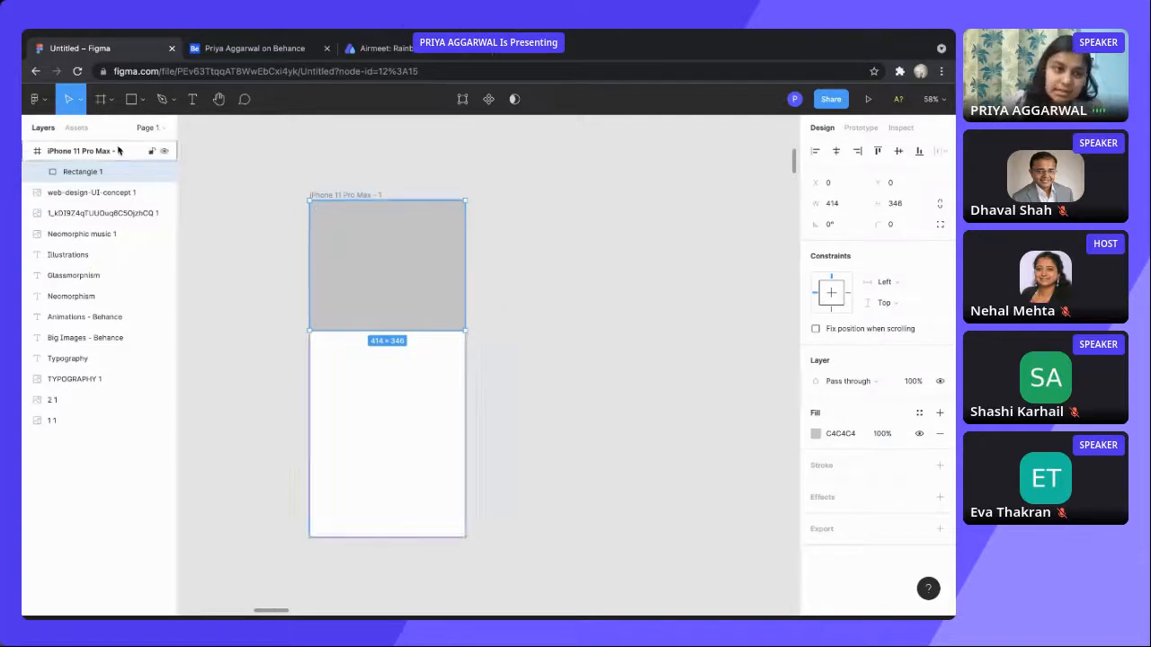
Draw three short stacked horizontal lines as a menu icon in the header's top-left corner.
click(131, 99)
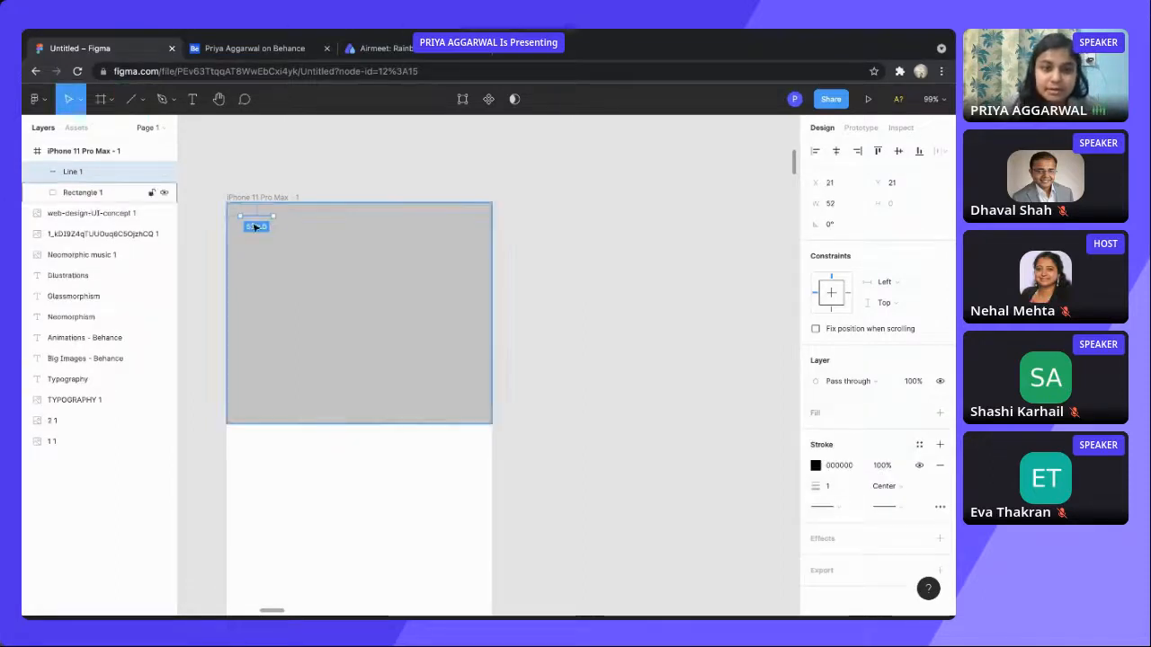
click(131, 99)
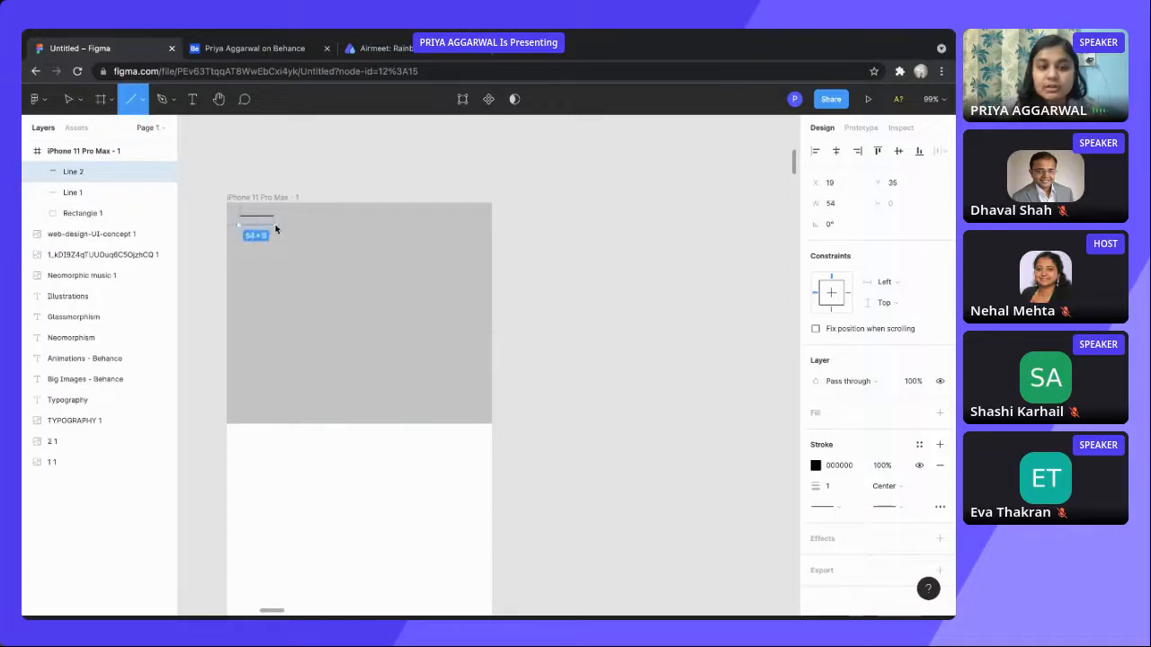
click(68, 99)
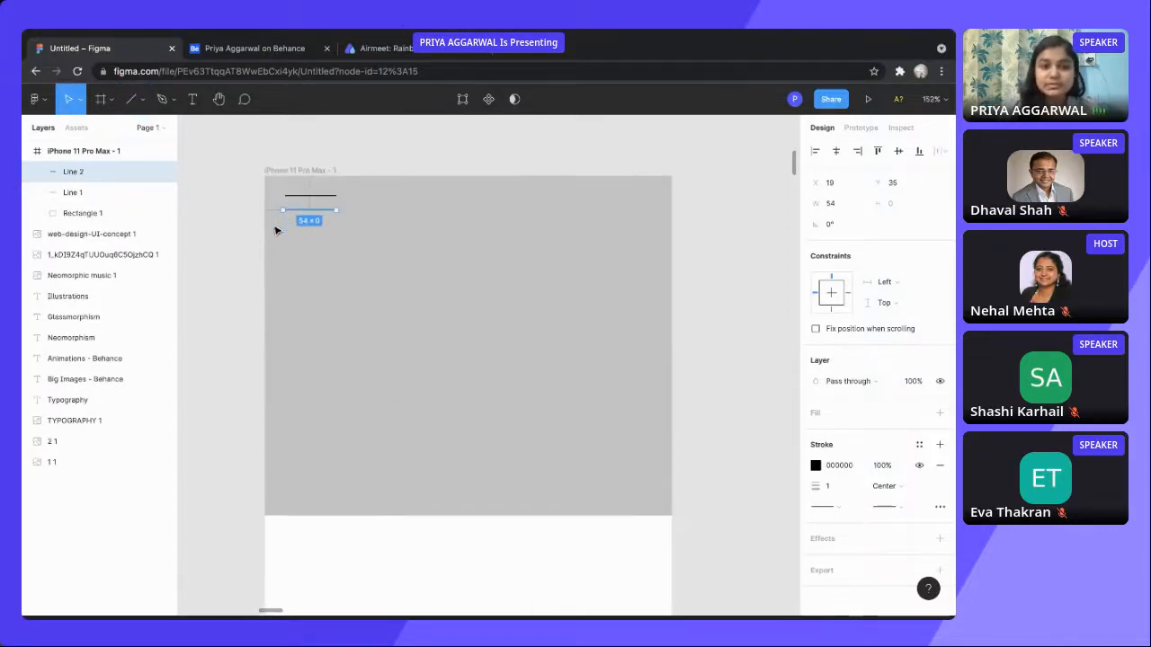
click(133, 99)
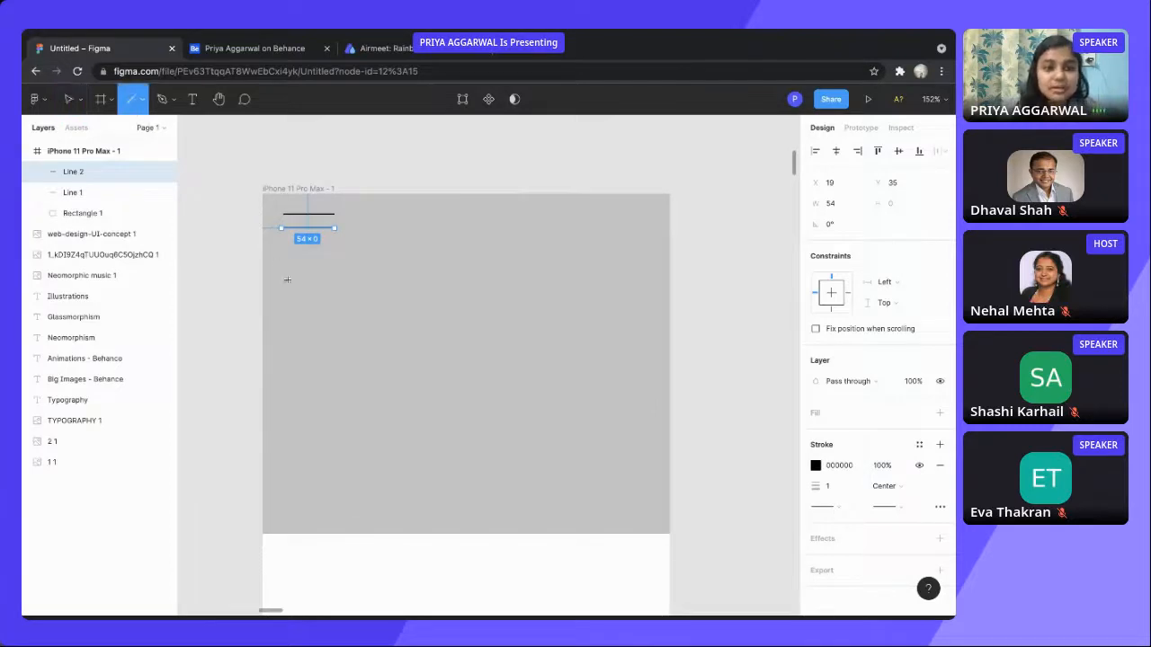
drag(280, 226, 335, 245)
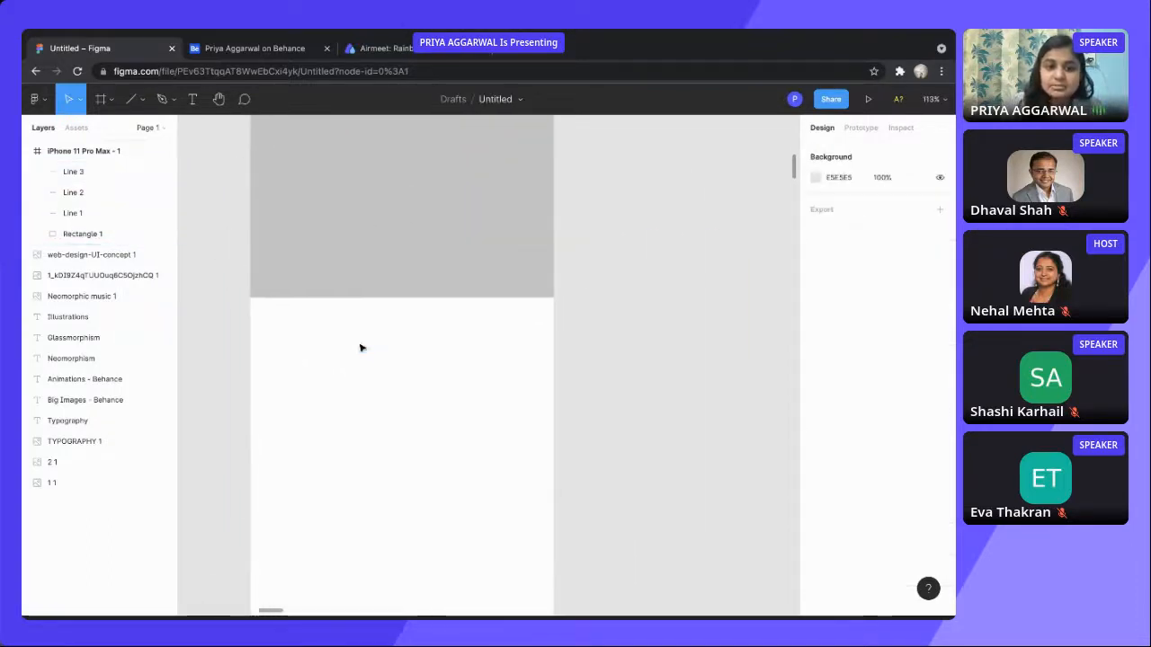
Draw a 194 × 48 button rectangle below the header with corner radius 20.
click(142, 99)
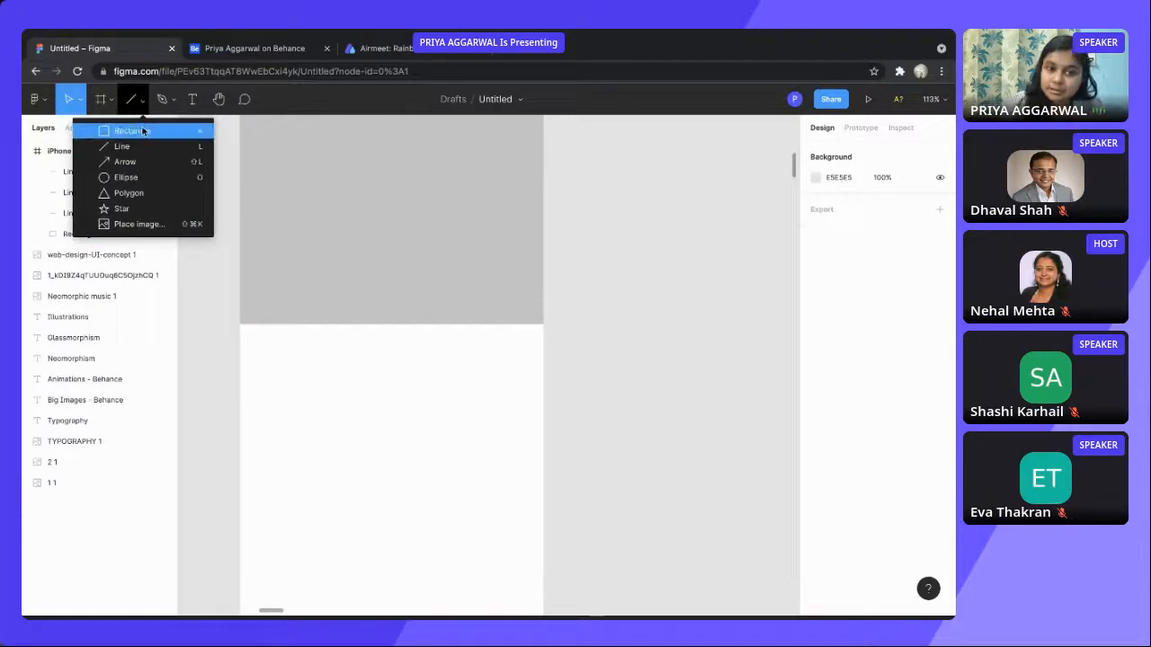
click(128, 130)
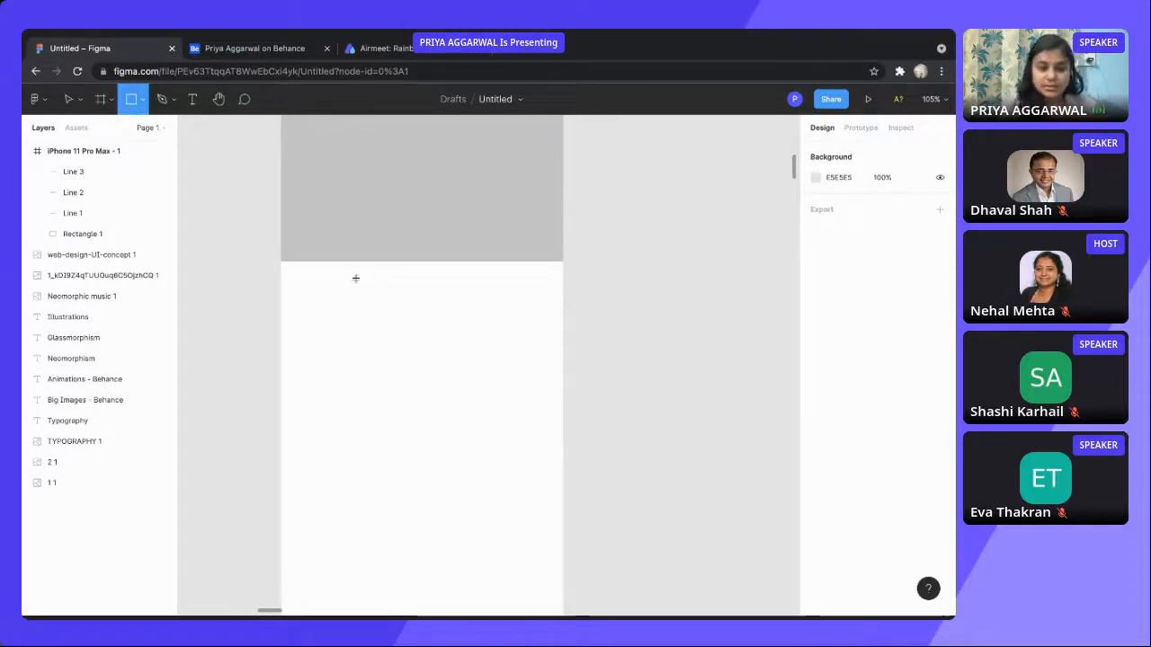
drag(356, 277, 489, 313)
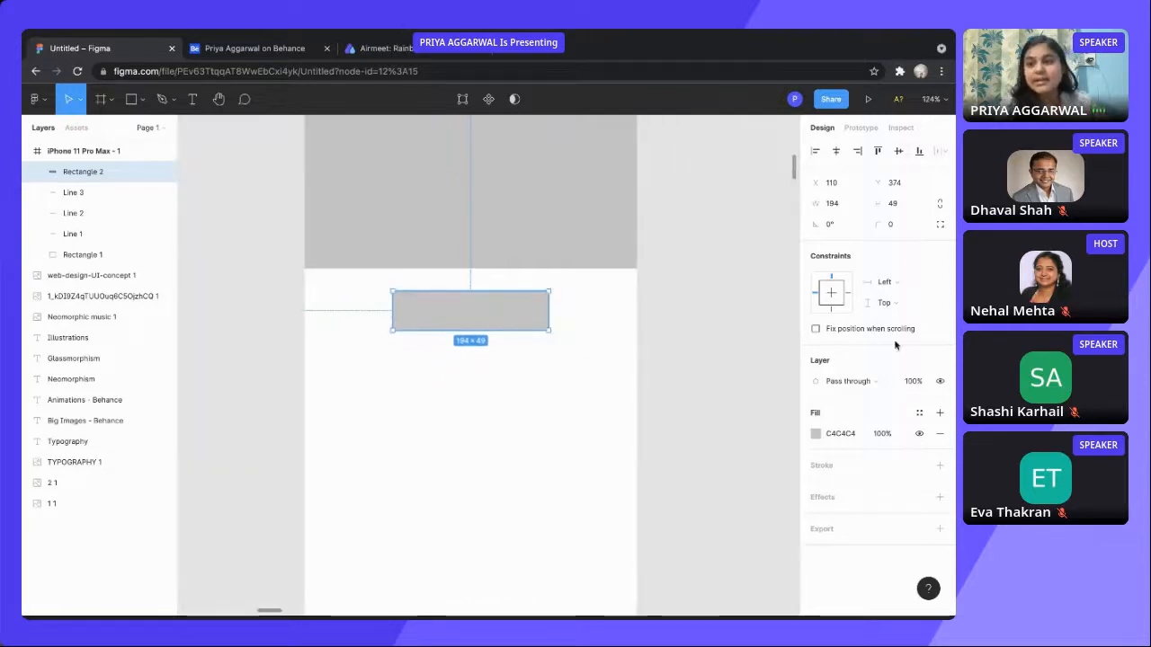
mouse_move(888, 223)
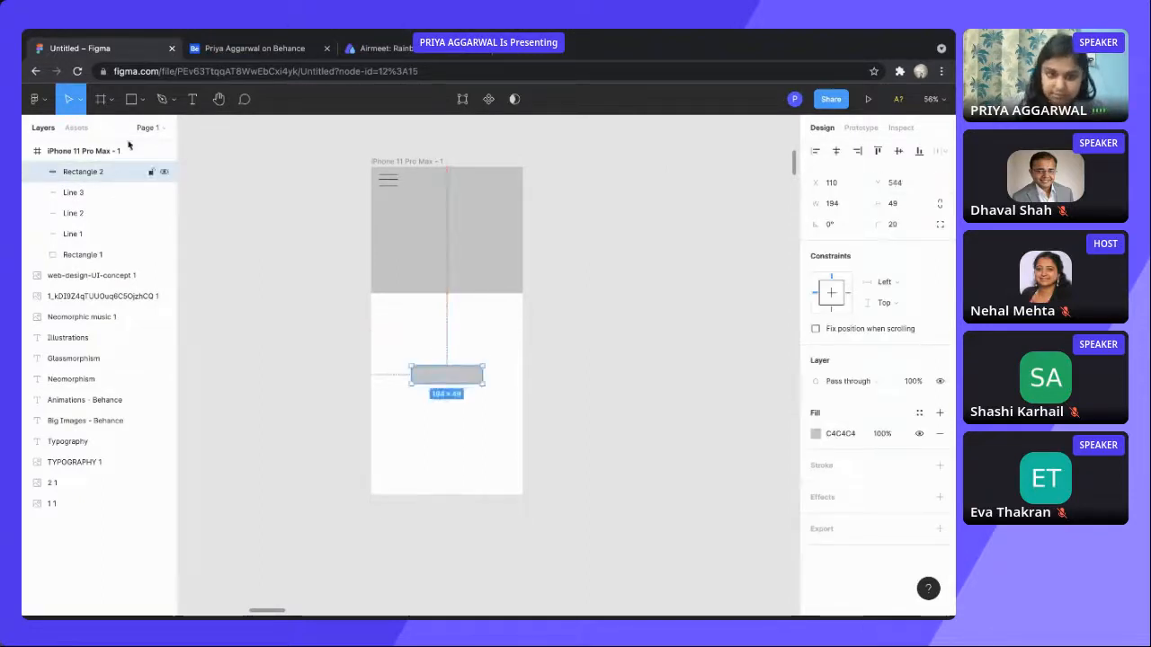
click(192, 99)
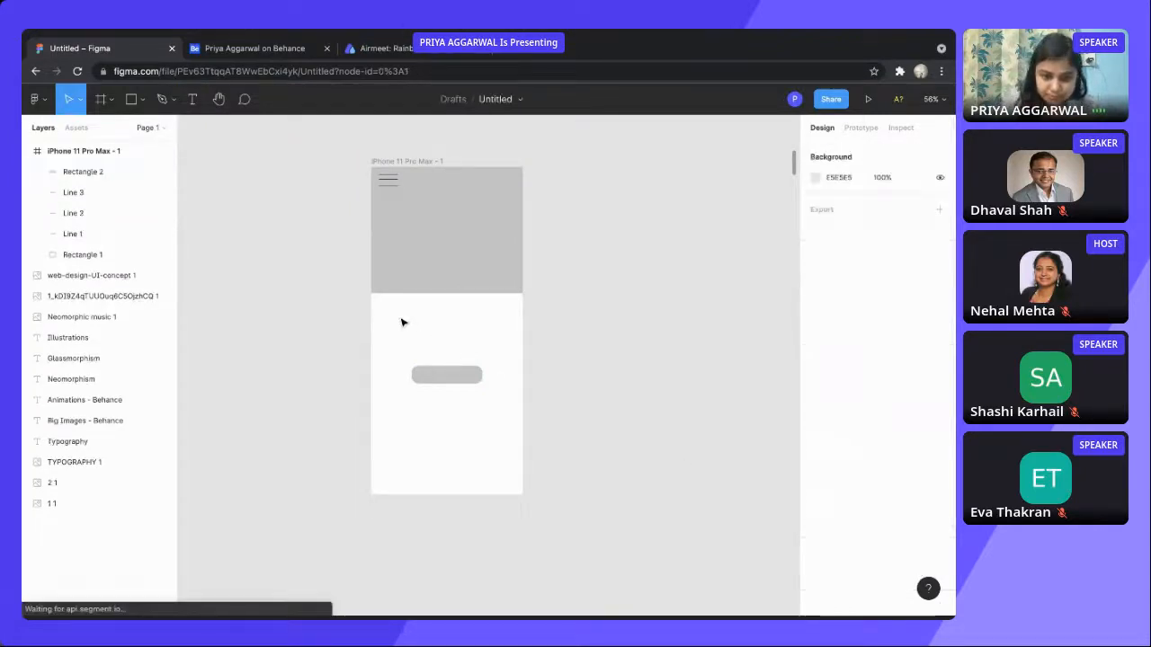
Add the greeting 'Hello everyone welcome to this session' and a 'Next' label placed on the button.
click(192, 99)
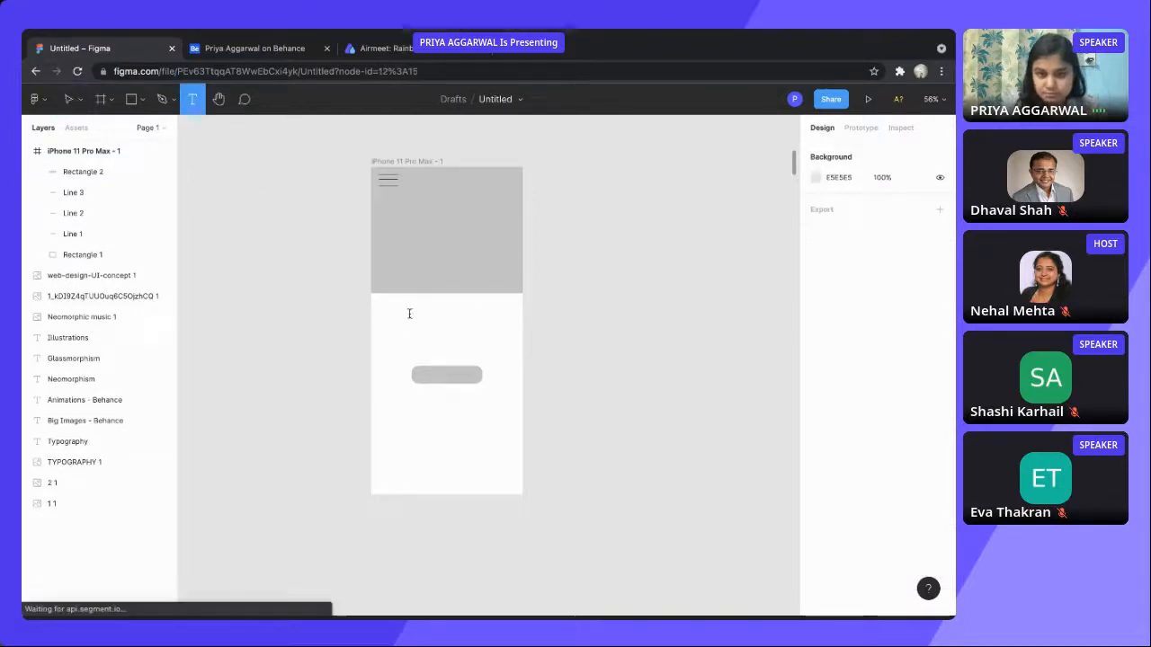
text(Hello everyone)
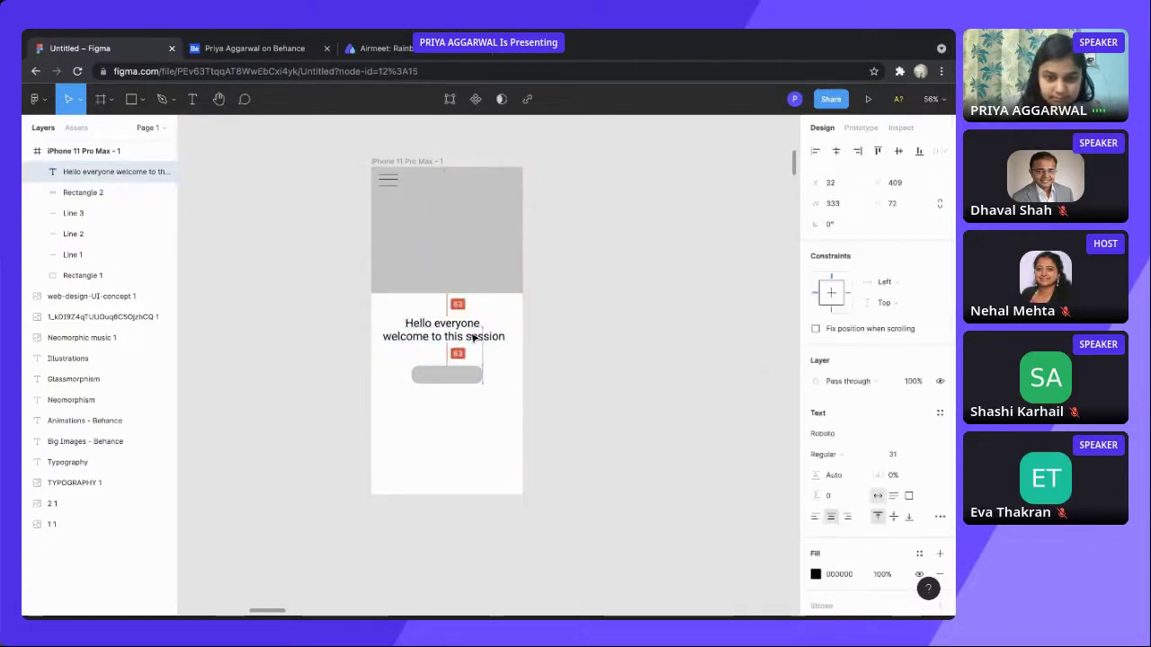
click(445, 376)
text(Next)
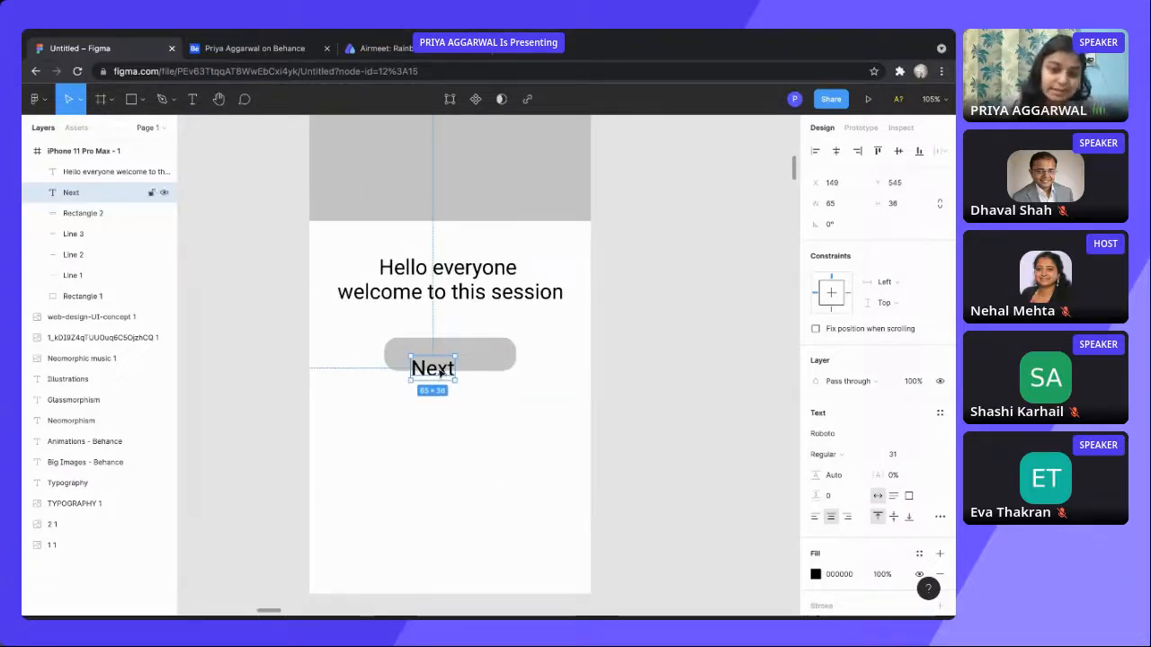
drag(432, 368, 449, 354)
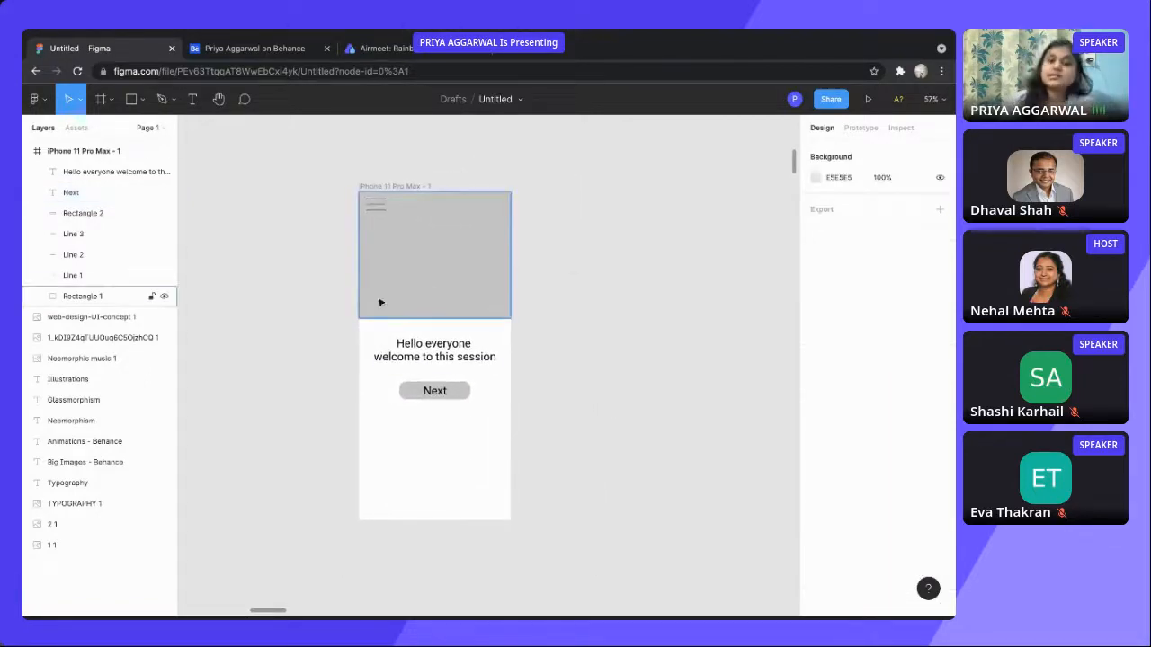
Duplicate the iPhone 11 Pro Max - 1 frame with Ctrl+D and place the copy to its right.
click(435, 351)
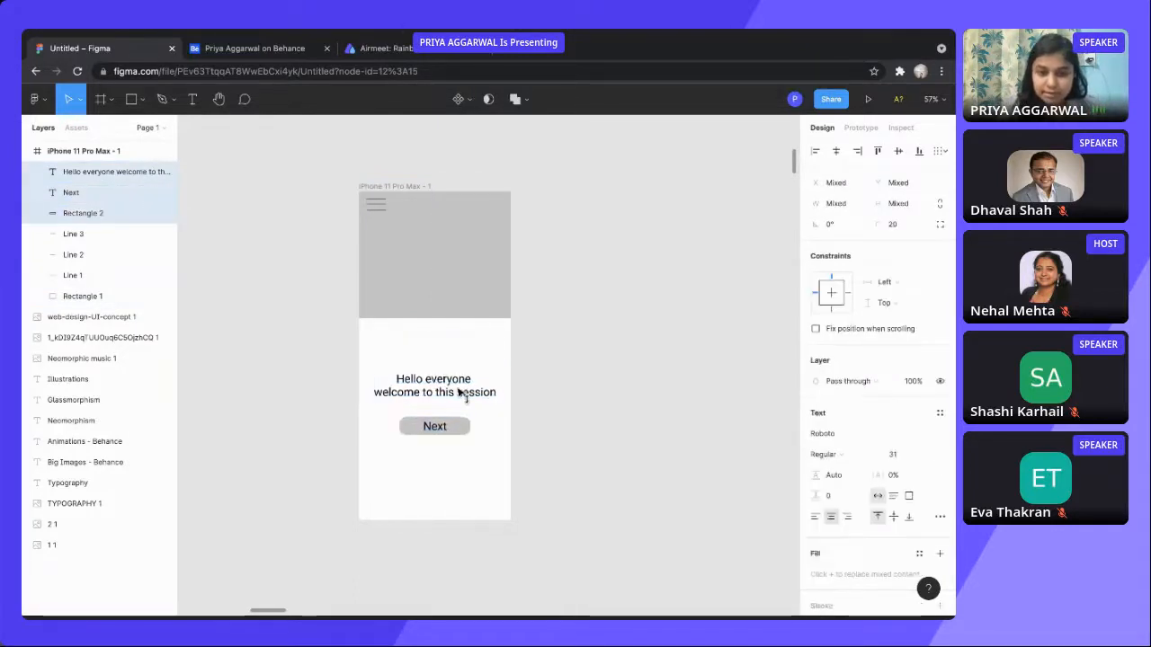
click(83, 294)
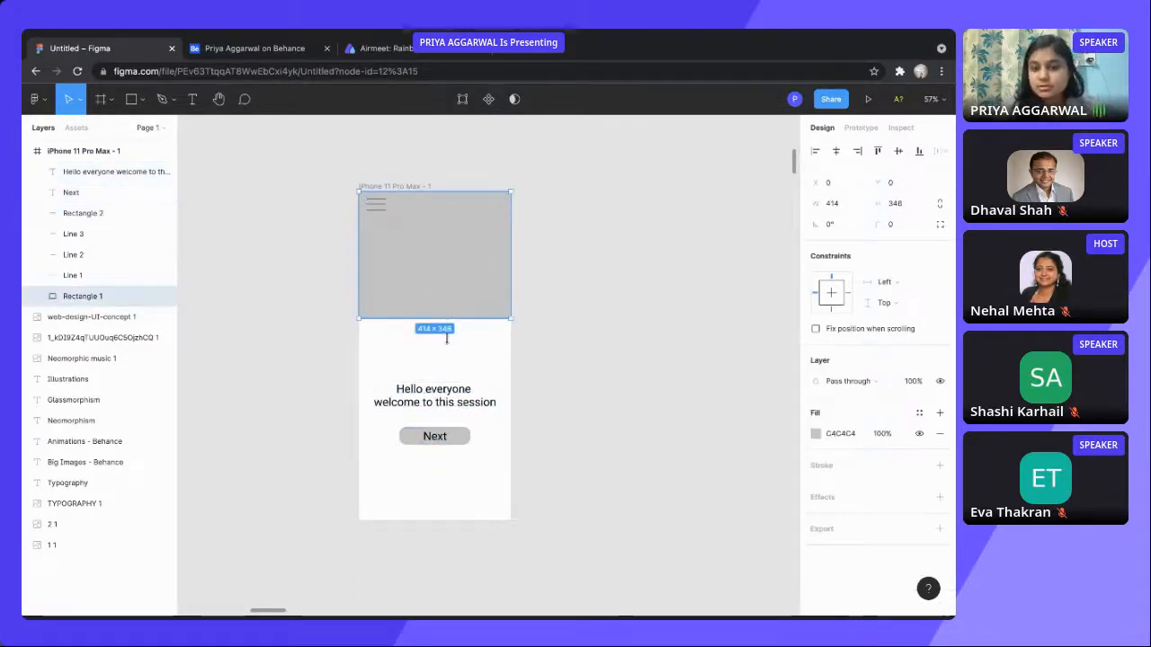
click(602, 379)
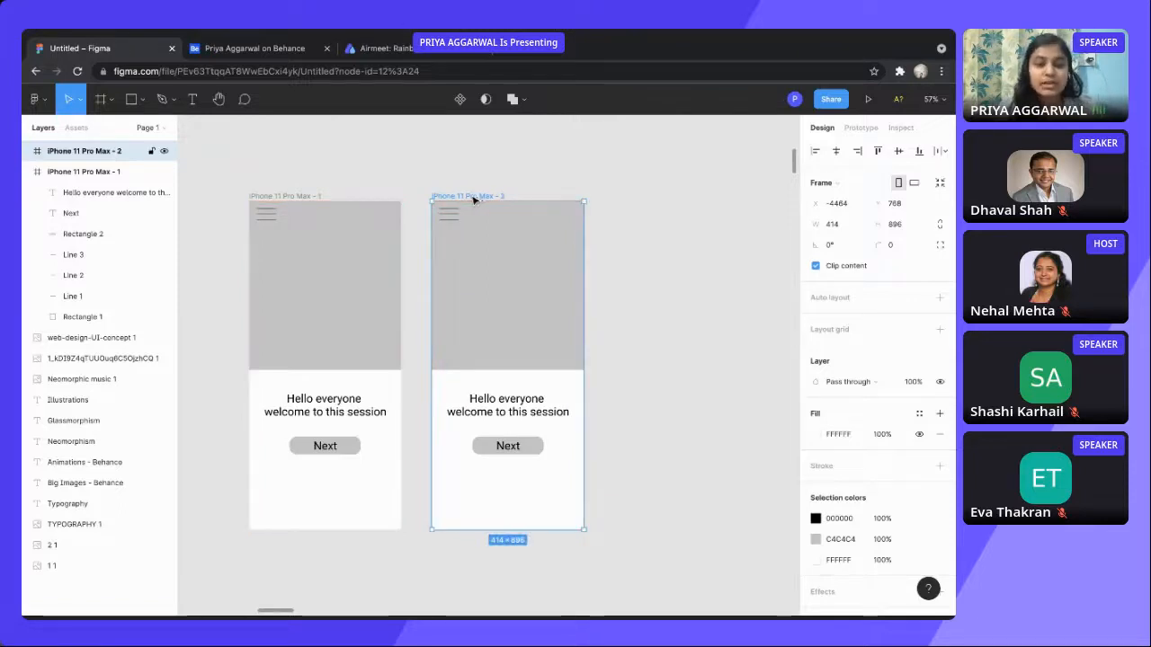
mouse_move(525, 178)
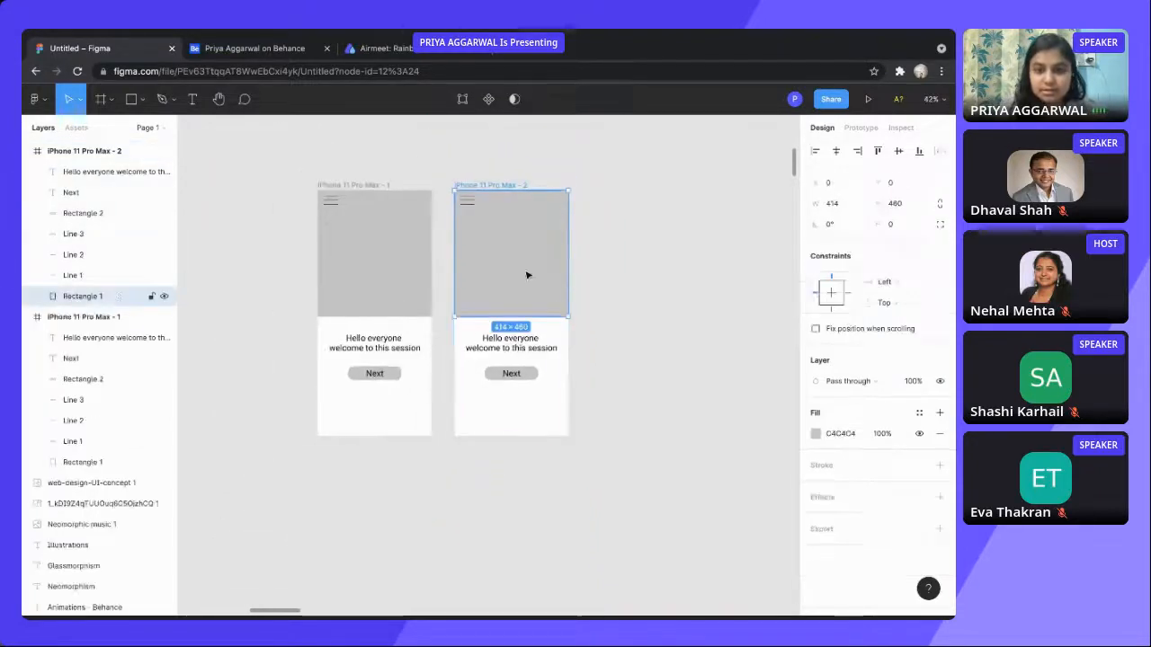
drag(510, 320, 511, 273)
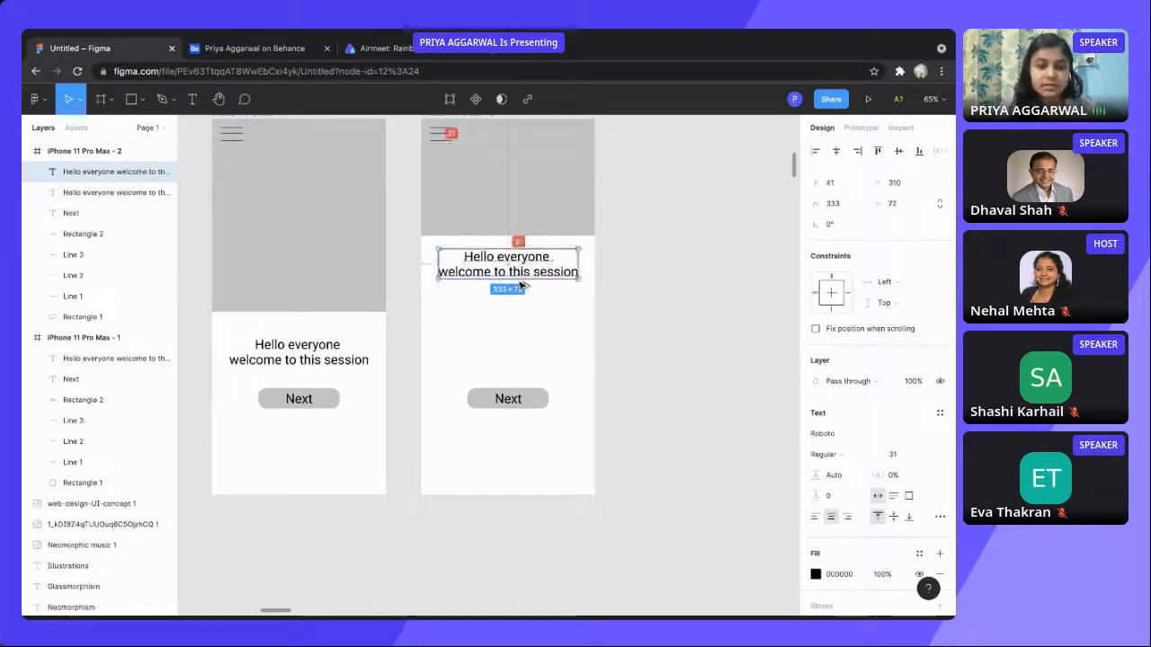
Duplicate the greeting and reword the copy to 'We are happy to have you with us today..!'.
drag(507, 263, 507, 313)
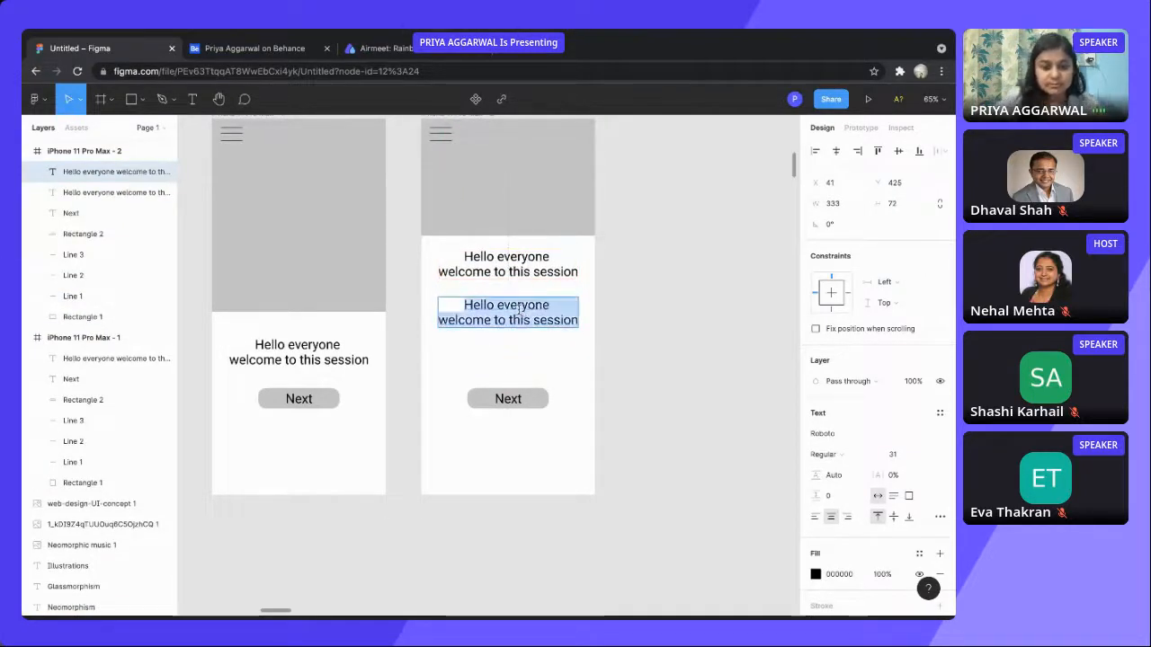
text(We ha)
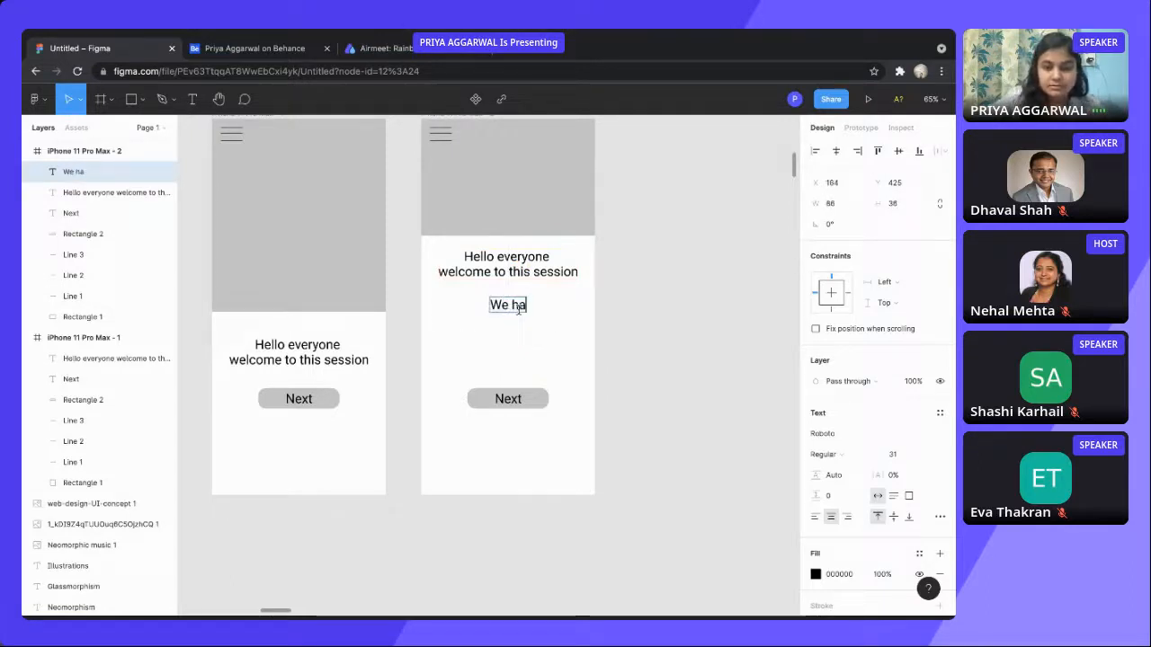
text(are happy to have to)
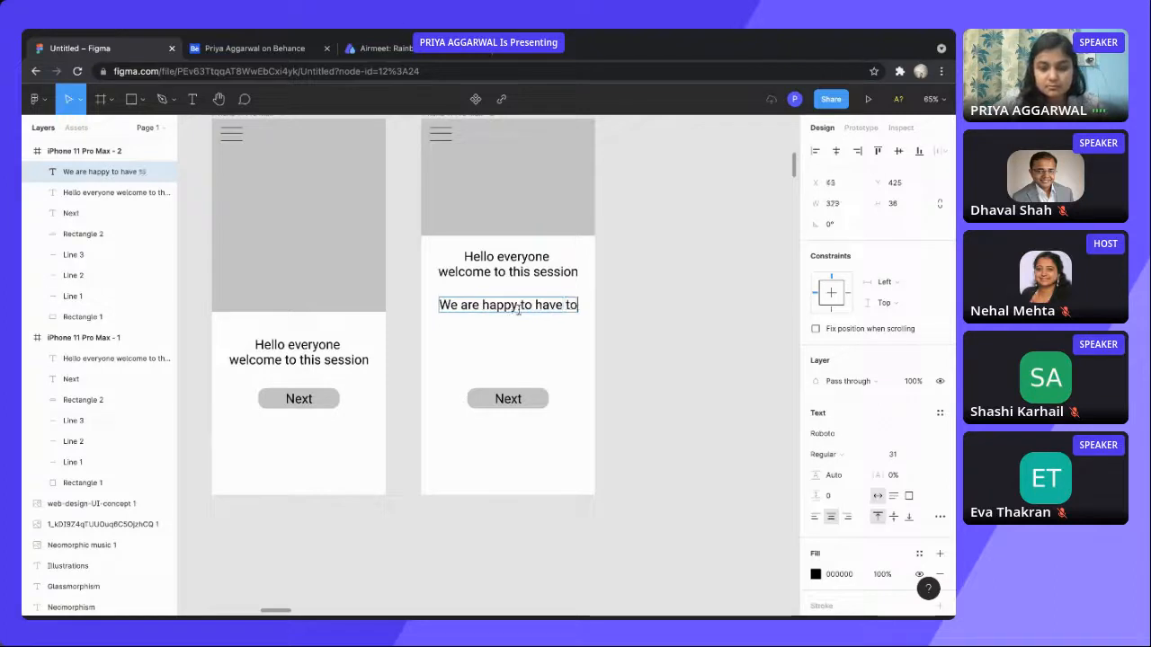
text(you w)
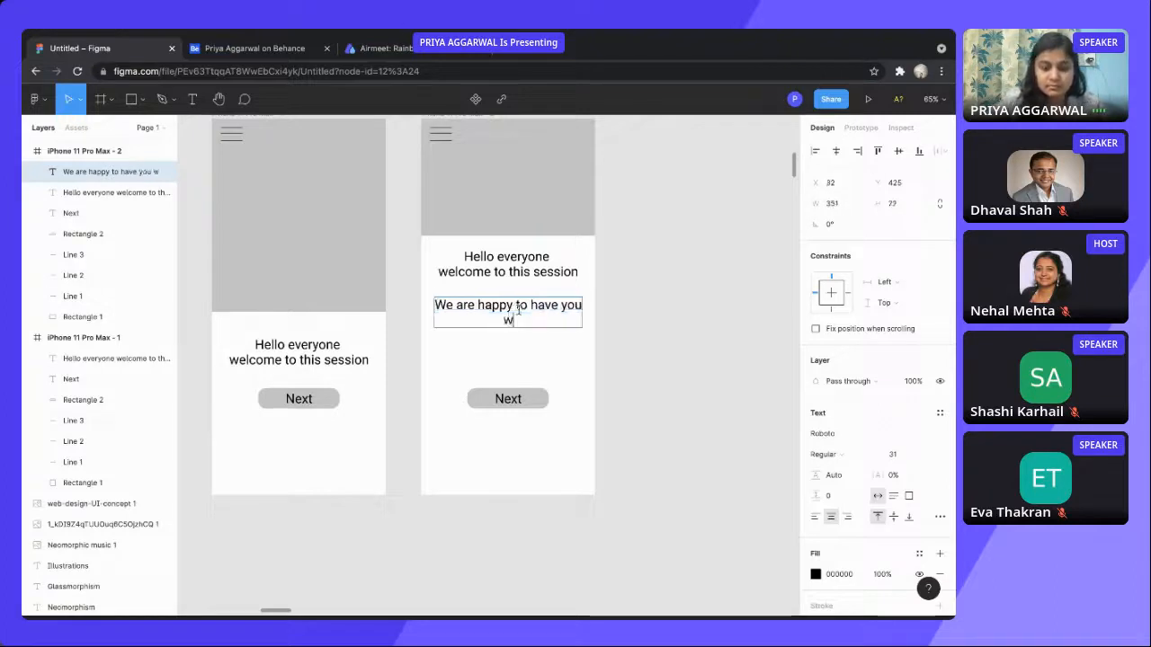
text(with us today..!)
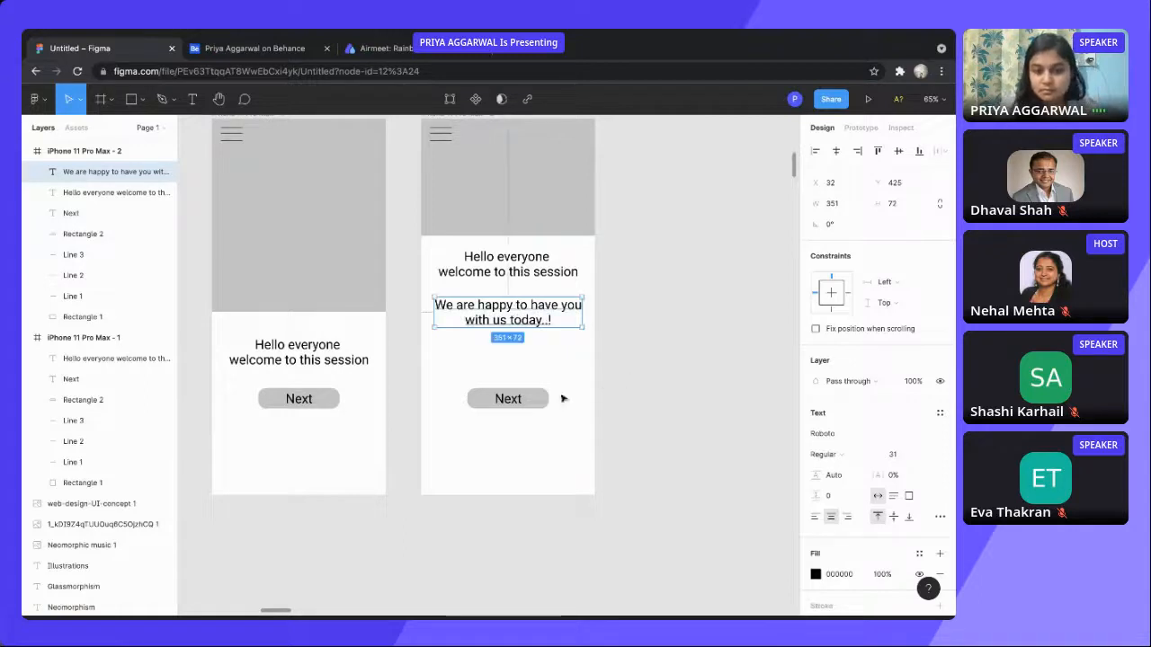
Remove the Next button and position the welcome heading above the new second line.
click(507, 399)
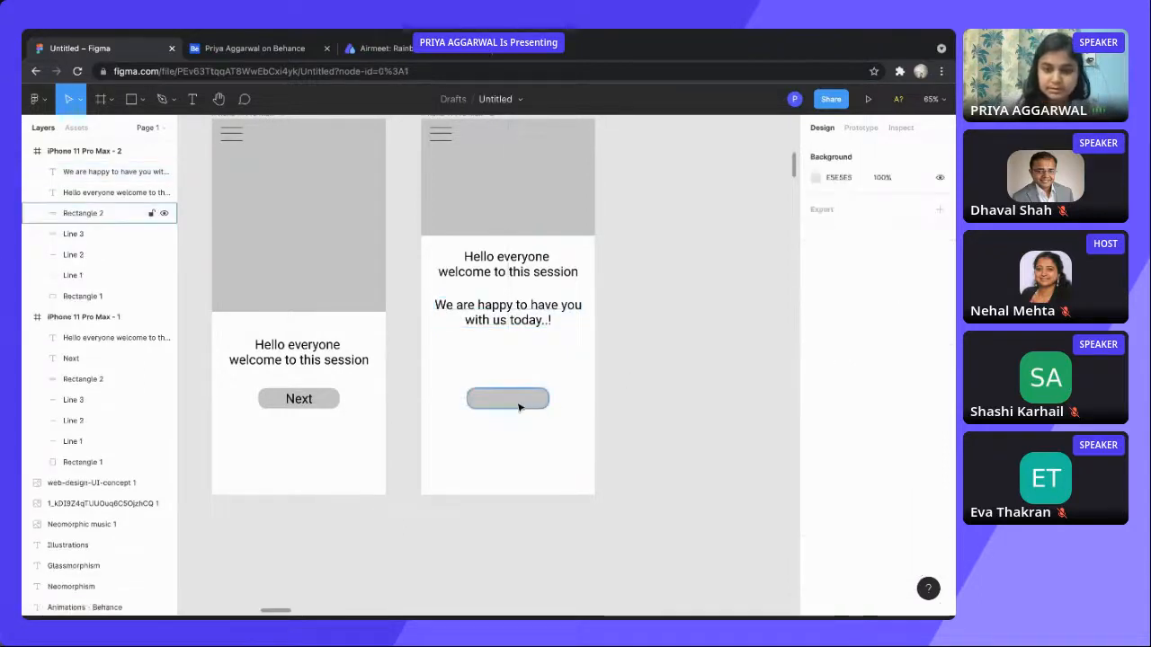
click(507, 262)
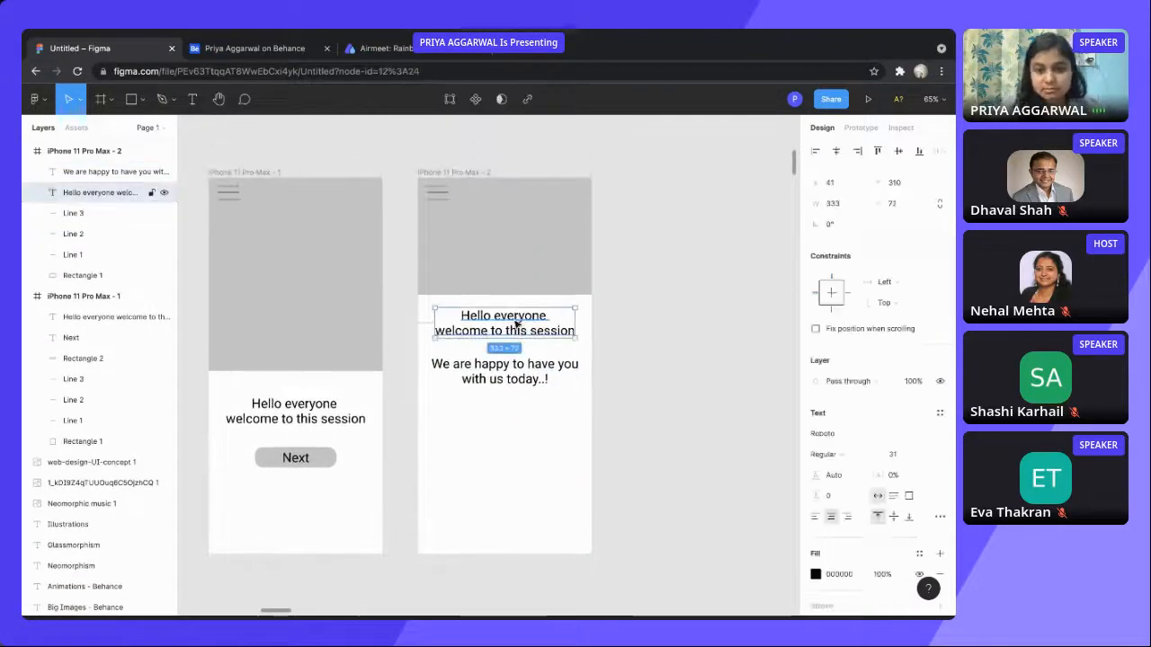
drag(503, 321, 504, 338)
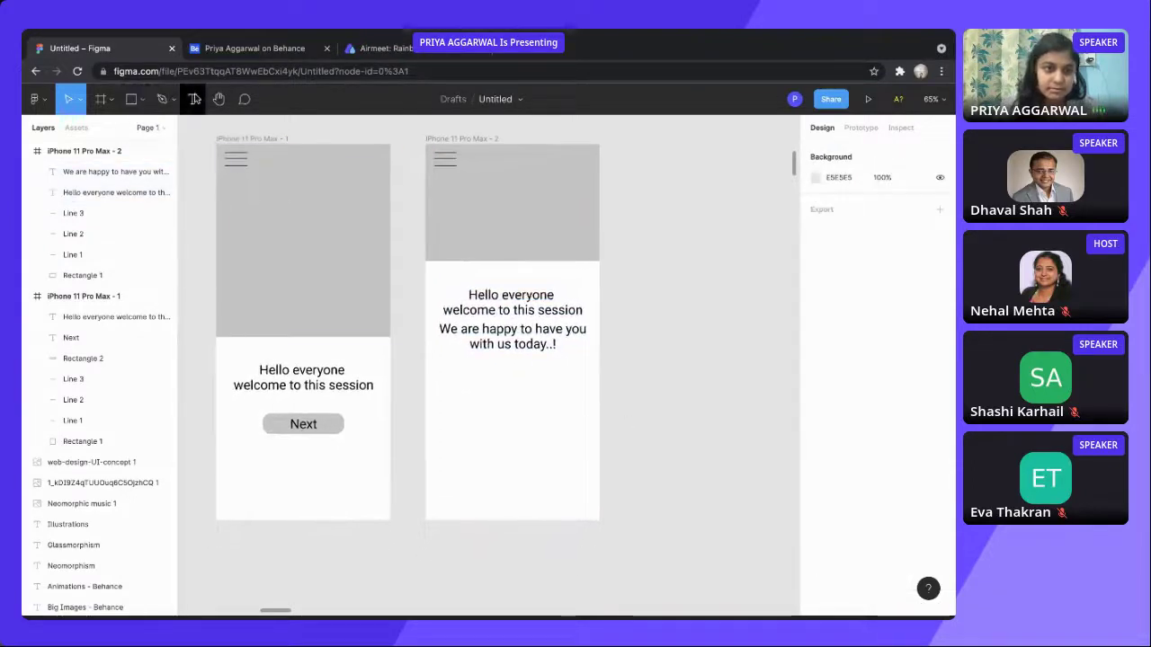
click(193, 98)
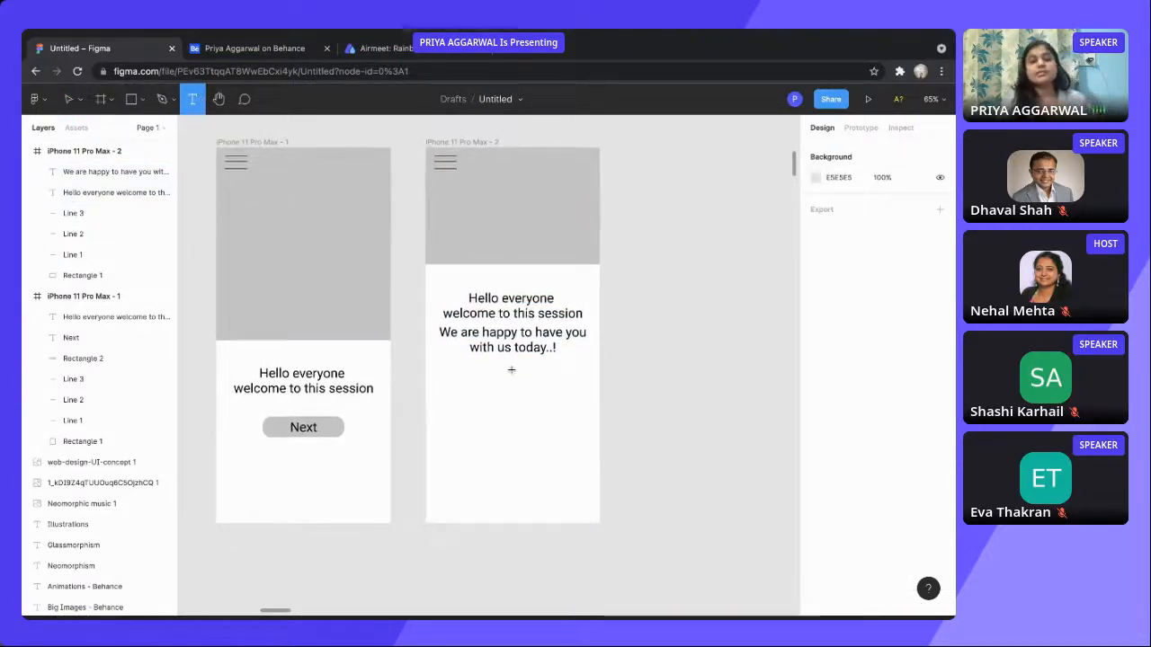
scroll(down, 3)
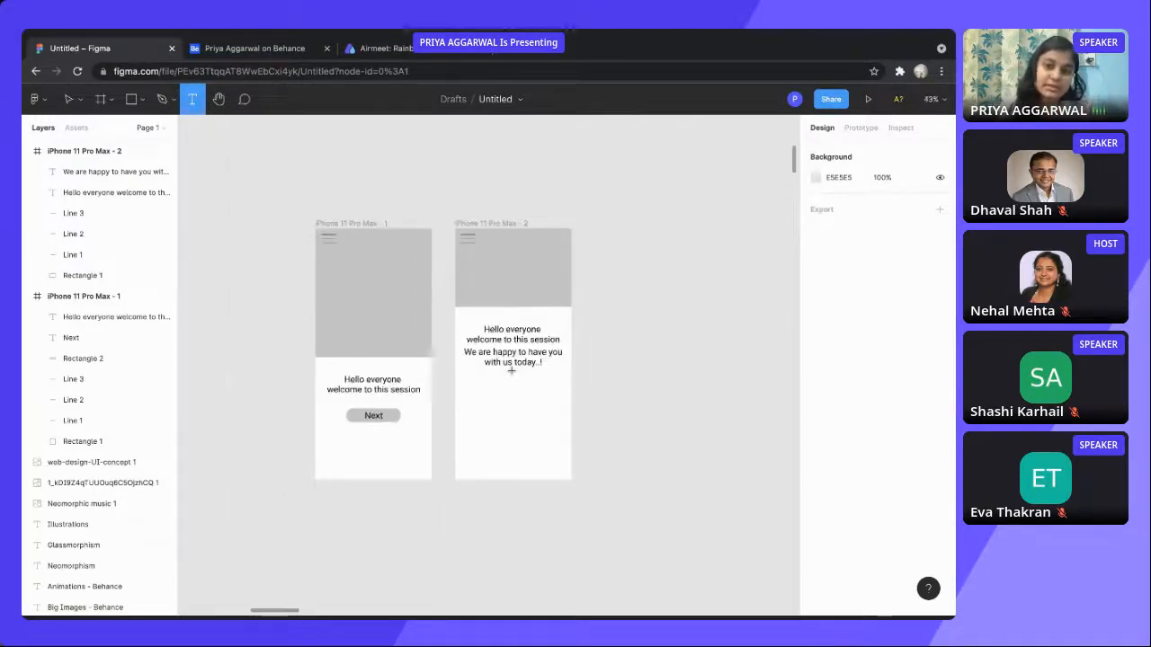
Open lipsum.com from the search results and copy its first 'What is Lorem Ipsum?' paragraph.
right_click(512, 350)
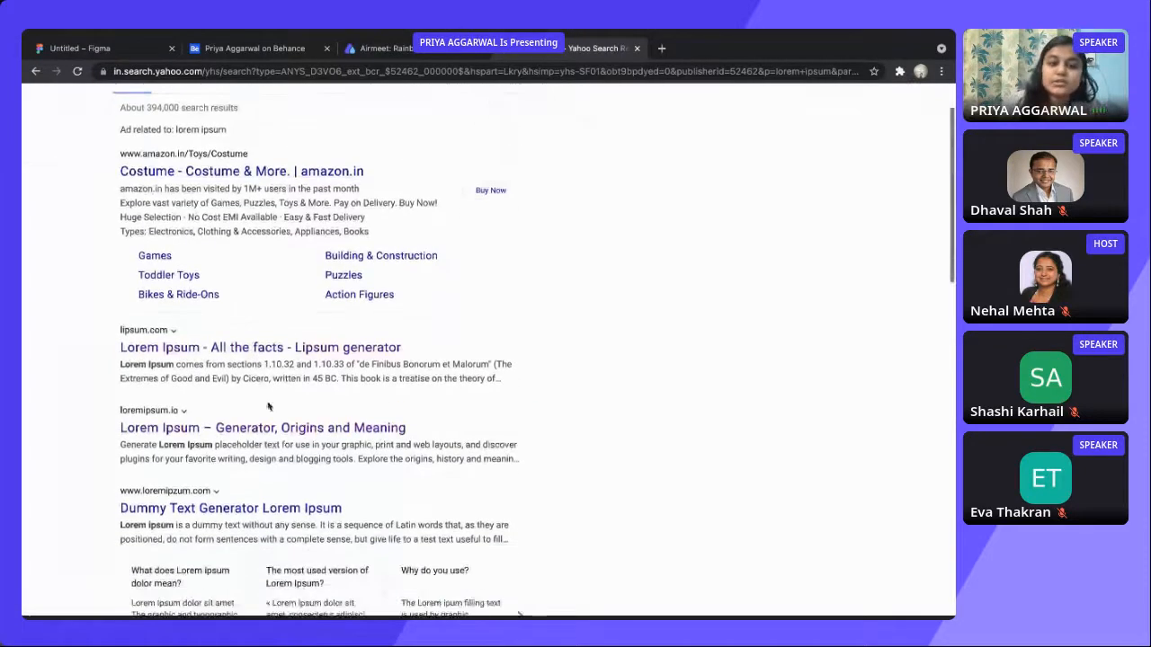
click(259, 347)
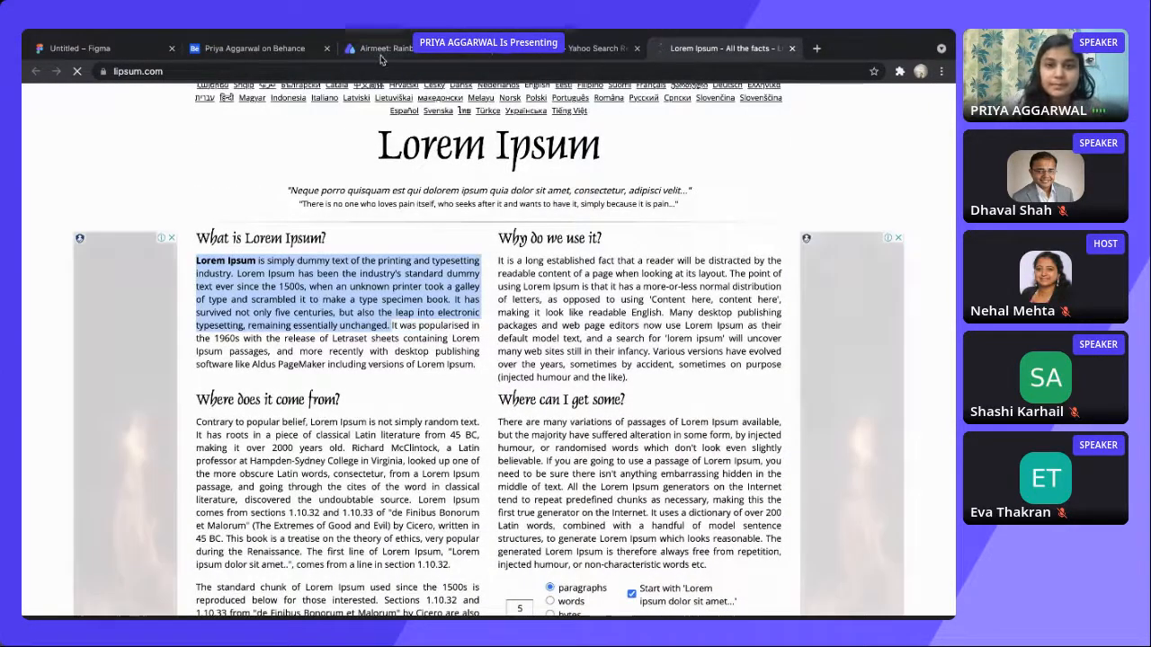
click(81, 47)
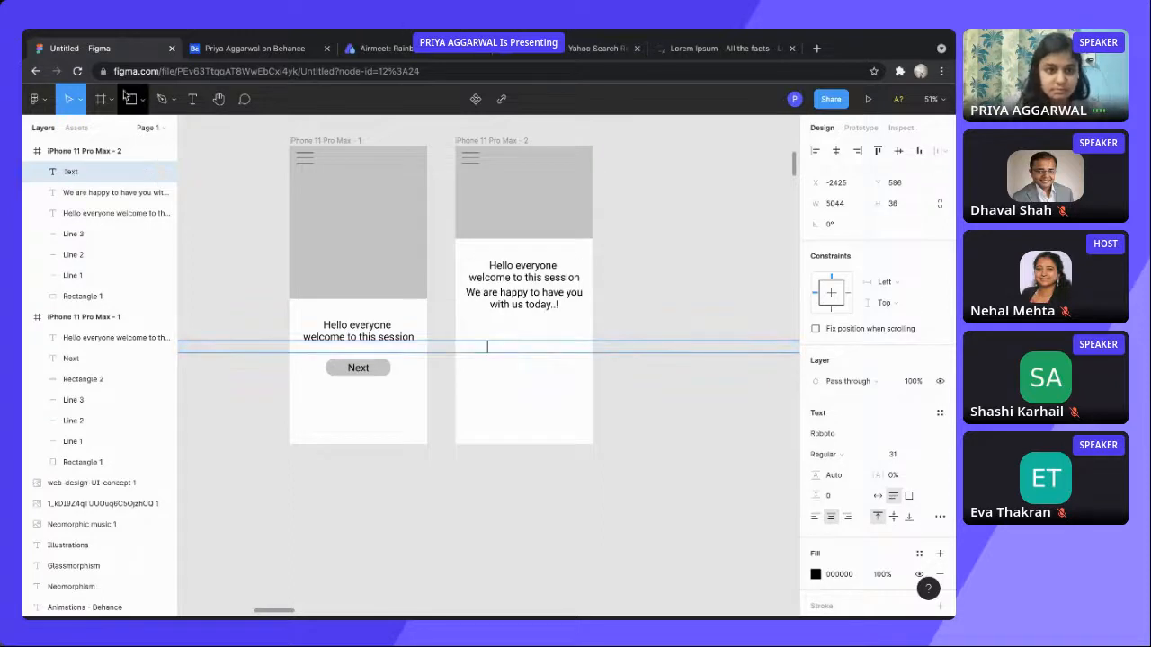
Paste the copied Lorem Ipsum text into a new text box on the second screen at size 16.
click(571, 389)
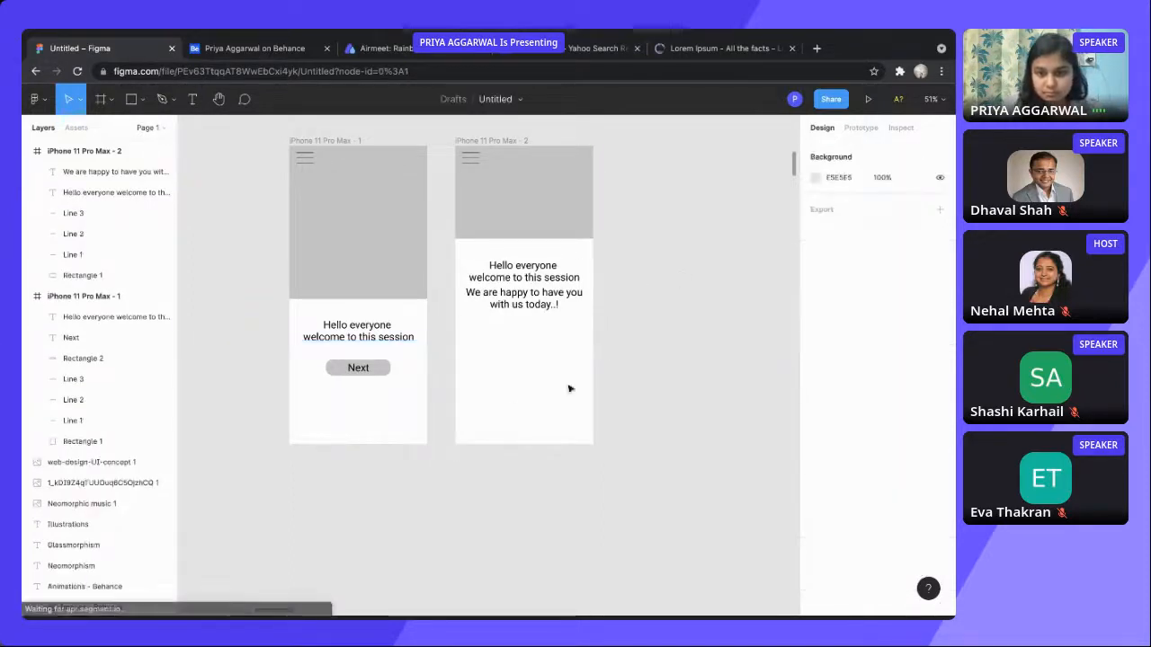
click(190, 99)
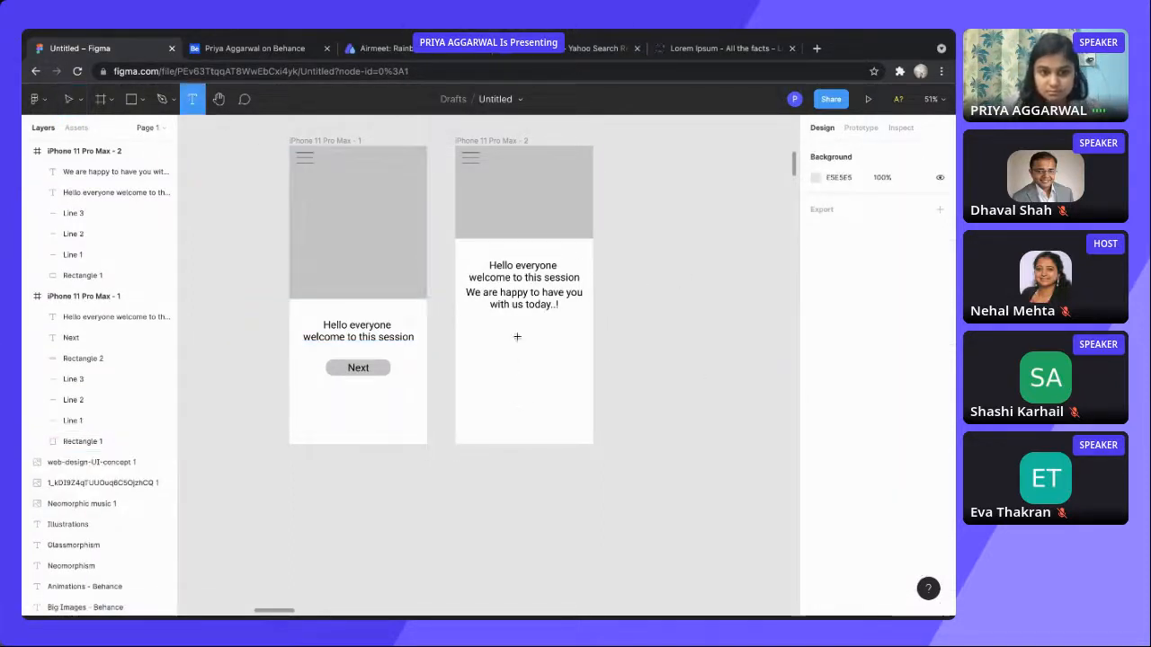
click(503, 360)
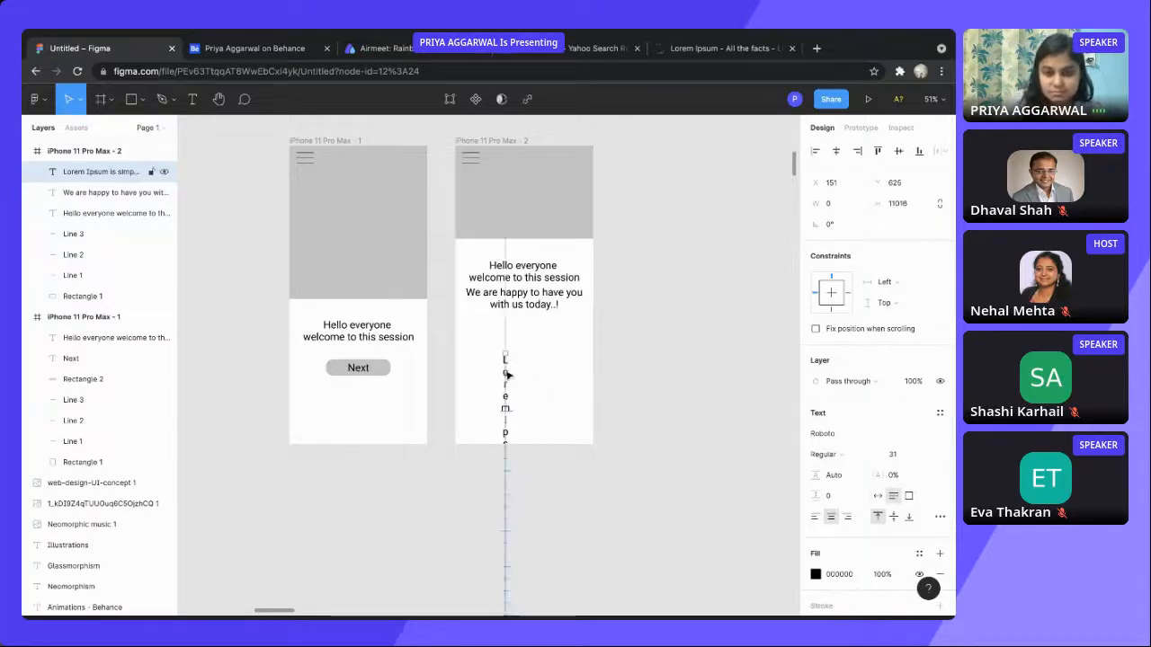
click(192, 99)
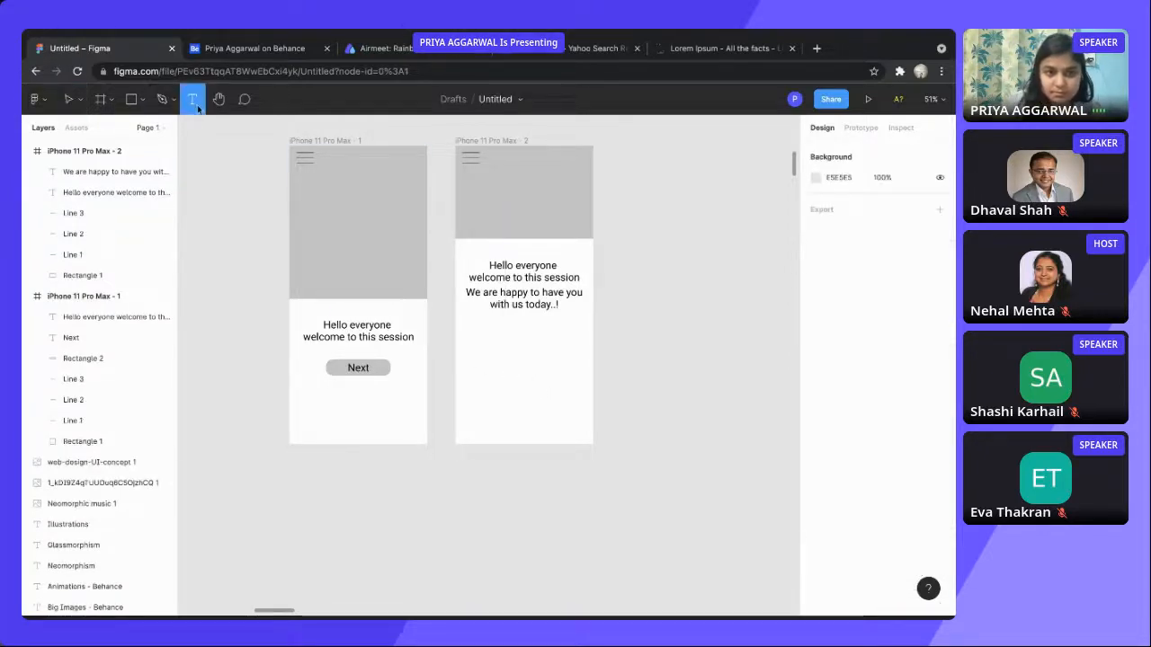
click(499, 363)
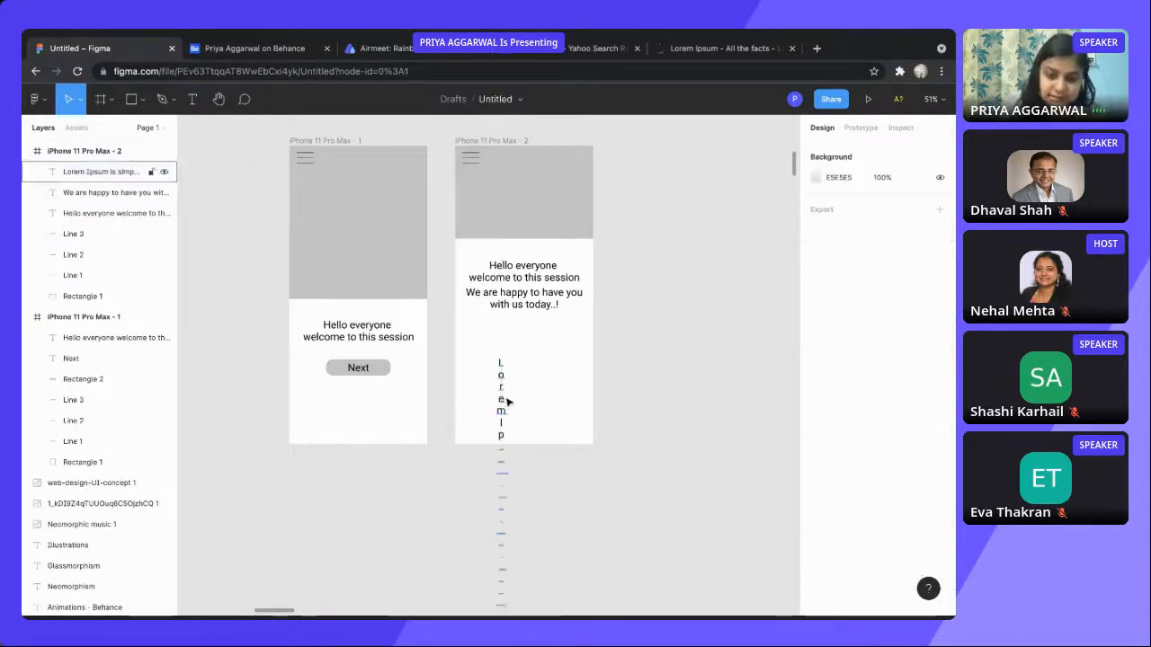
click(499, 396)
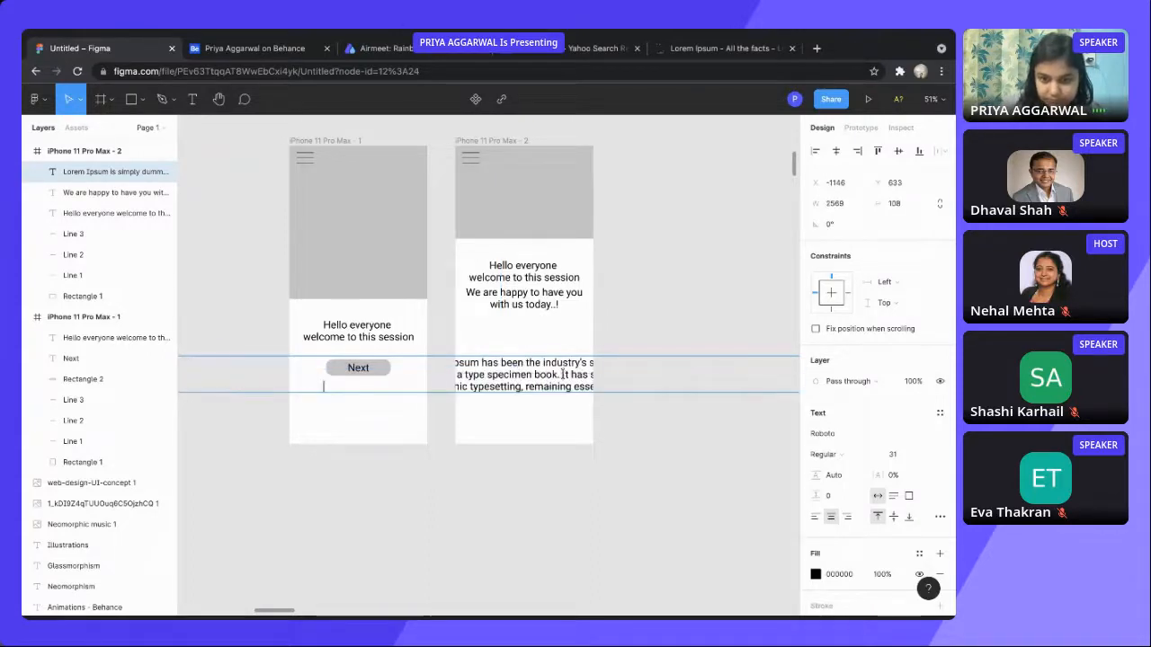
scroll(down, 3)
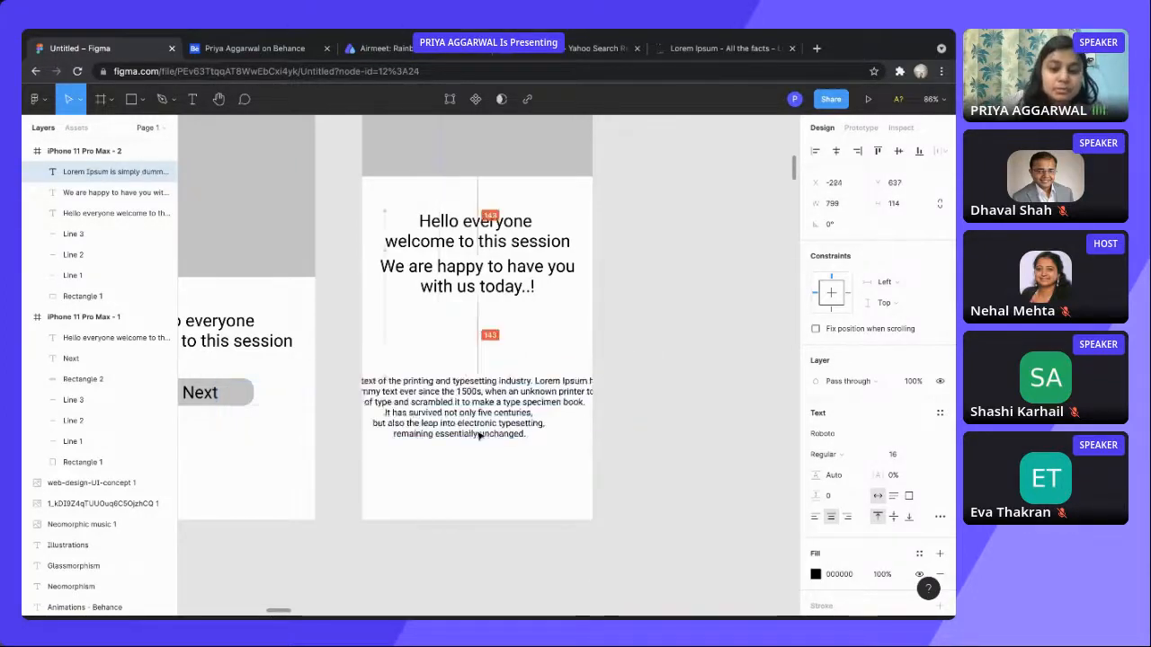
Narrow the paragraph to fit the screen and centre it just beneath the greeting.
drag(476, 405, 481, 366)
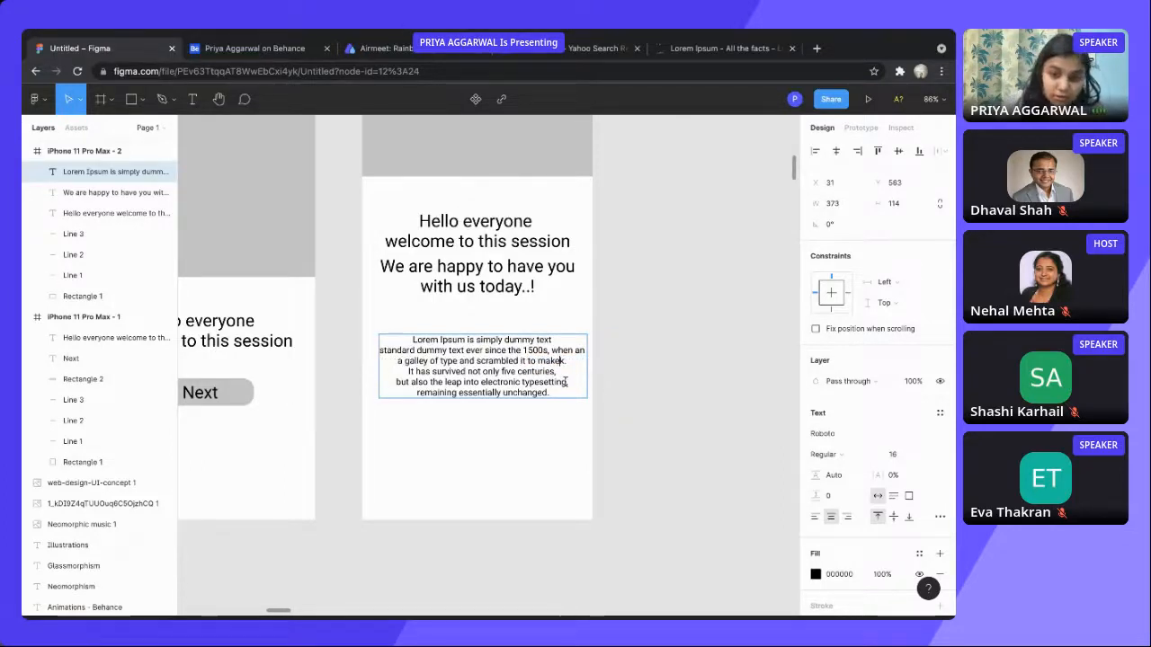
drag(482, 365, 481, 341)
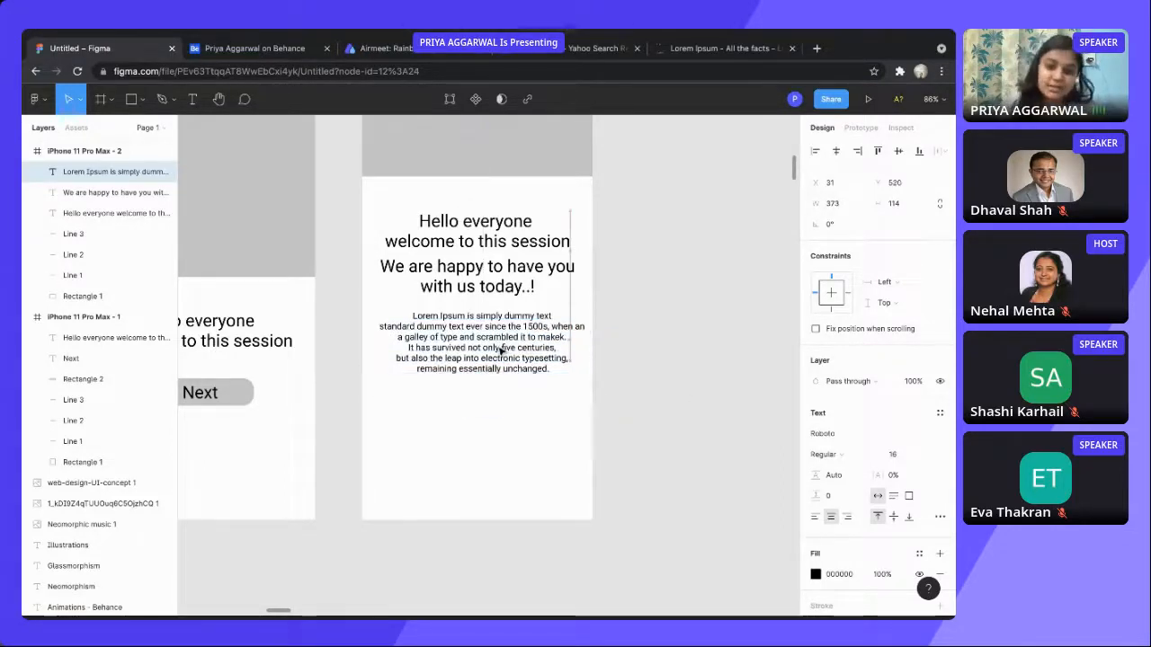
click(575, 433)
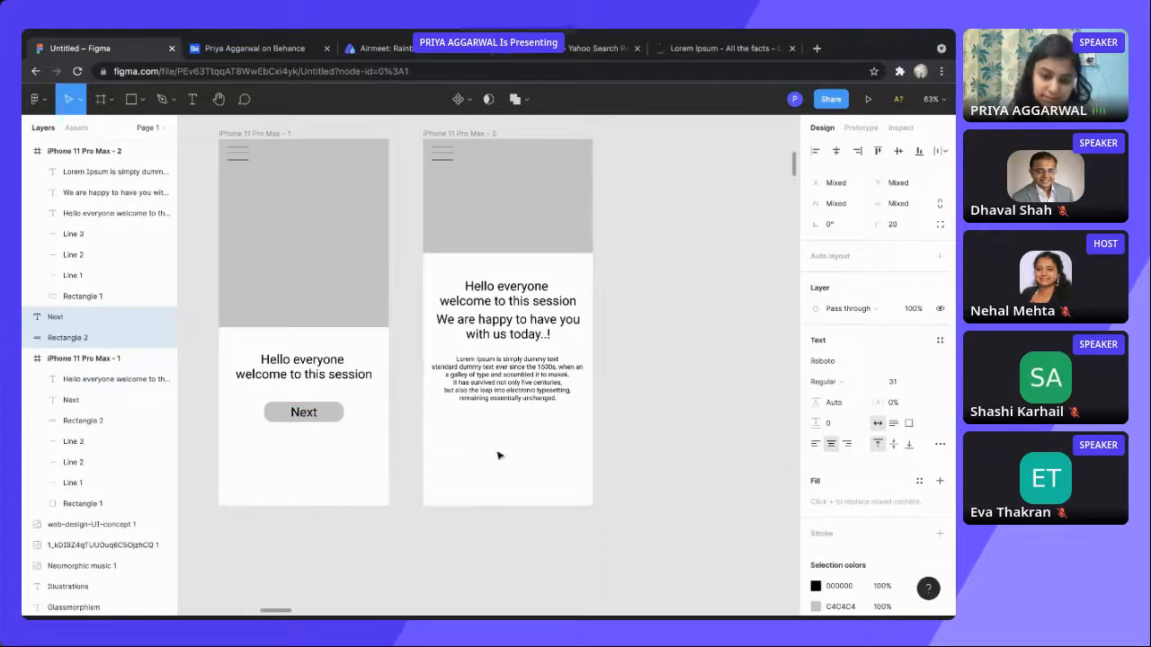
Rename the copied button's label from Next to Buy beneath the paragraph.
click(510, 451)
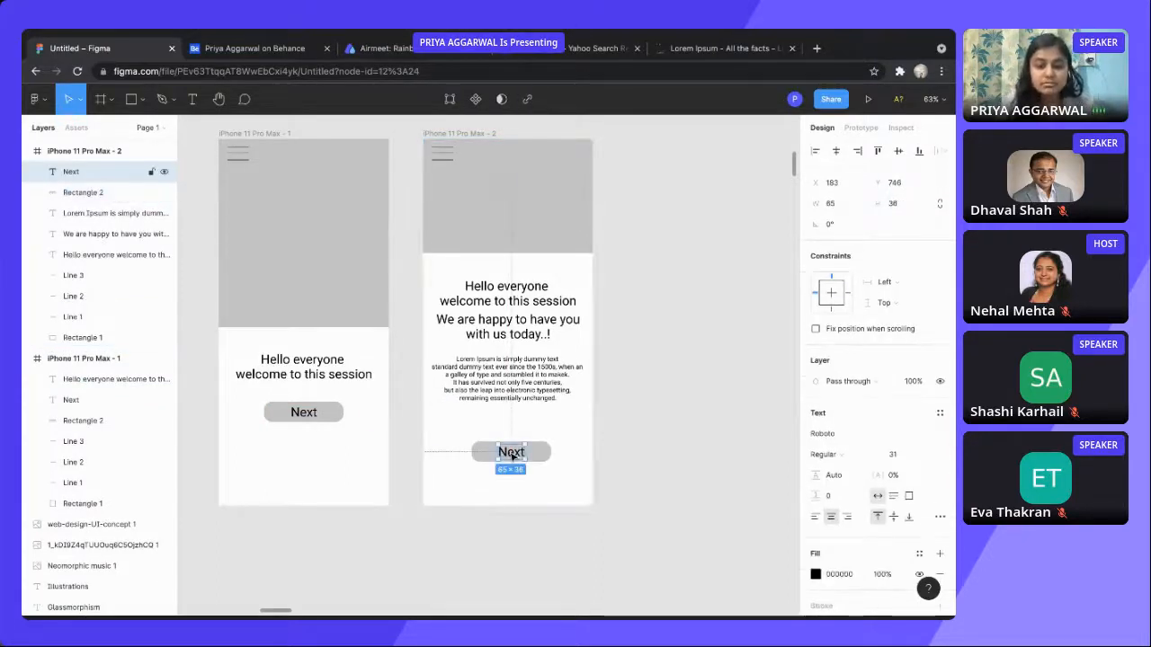
text(Buy)
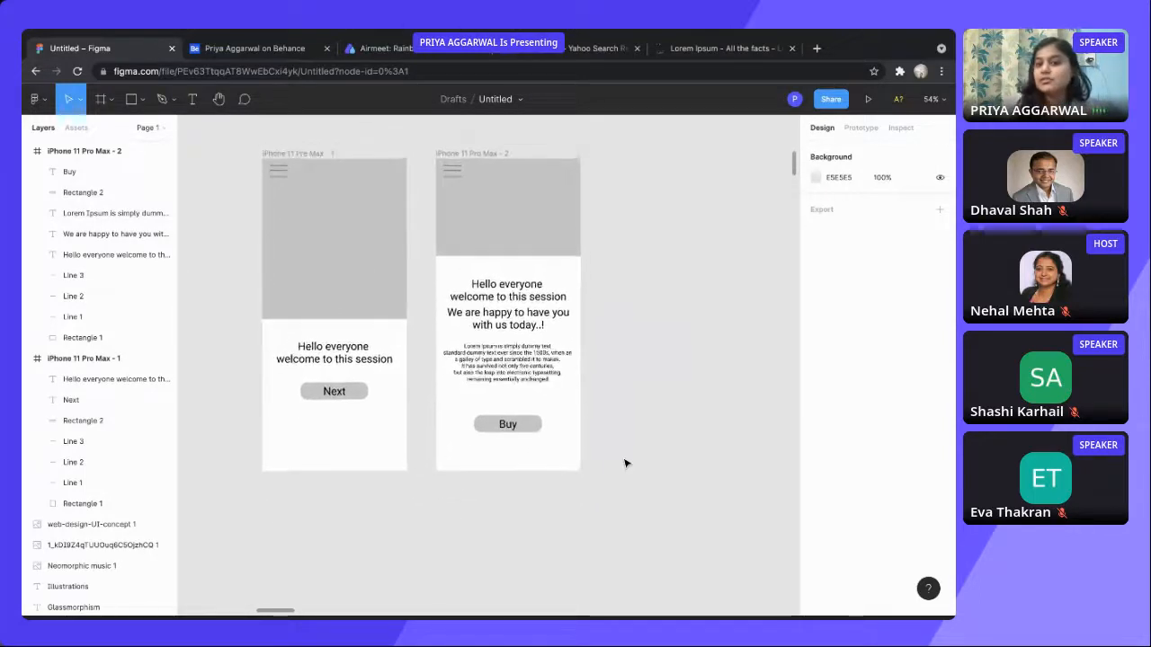
scroll(down, 3)
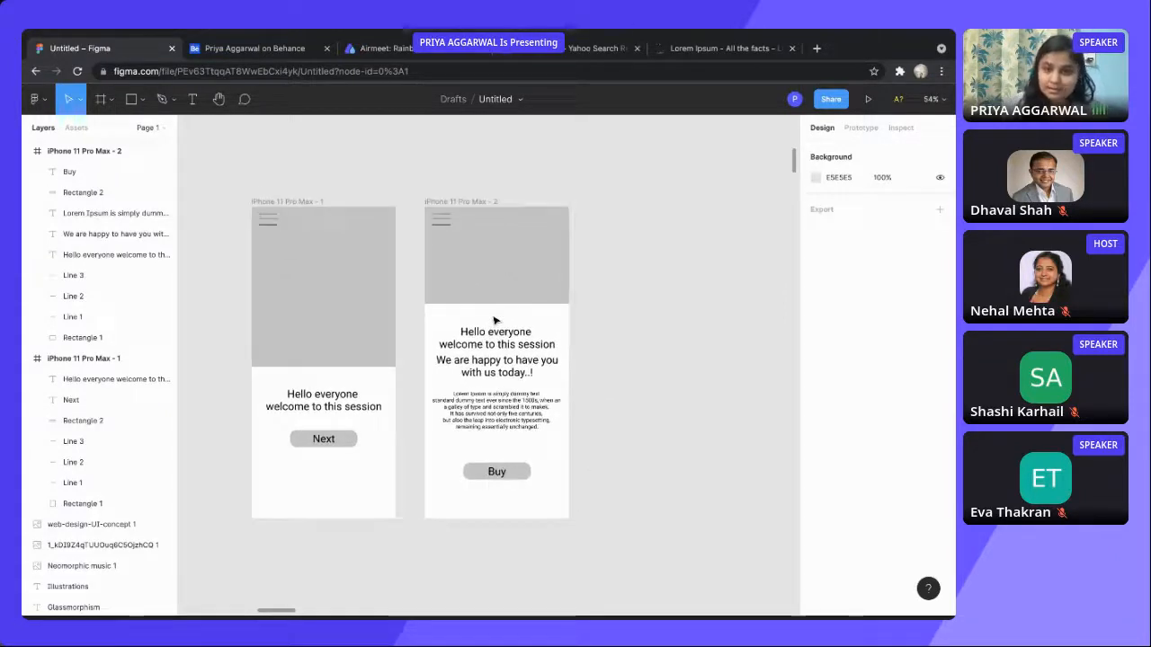
scroll(down, 3)
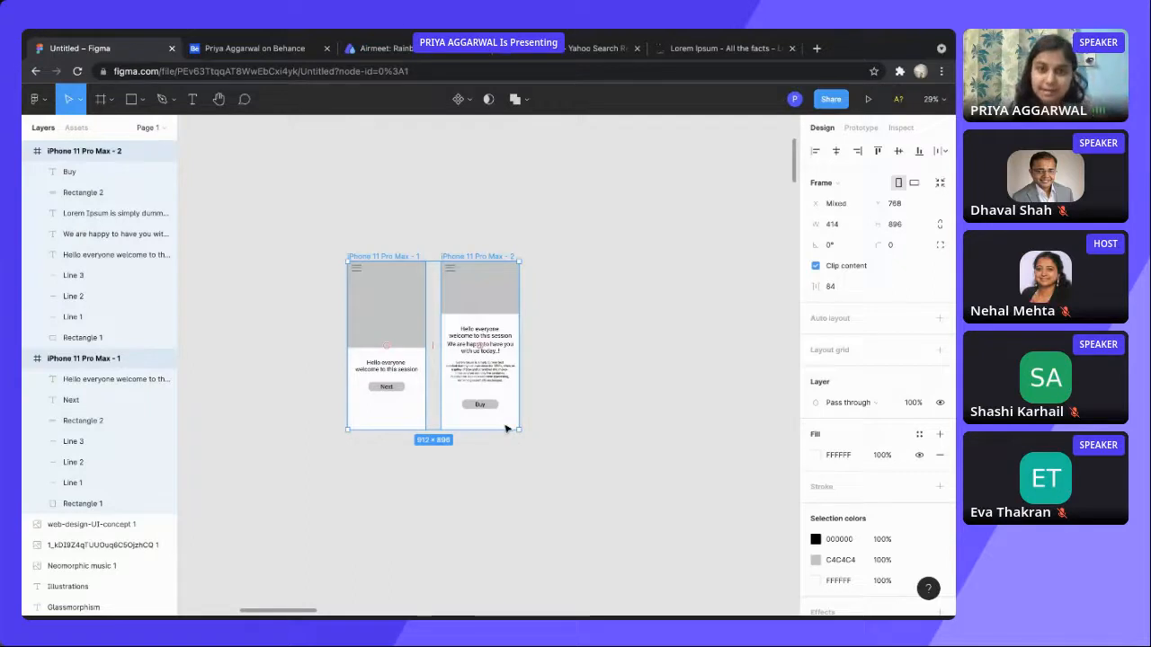
mouse_move(495, 325)
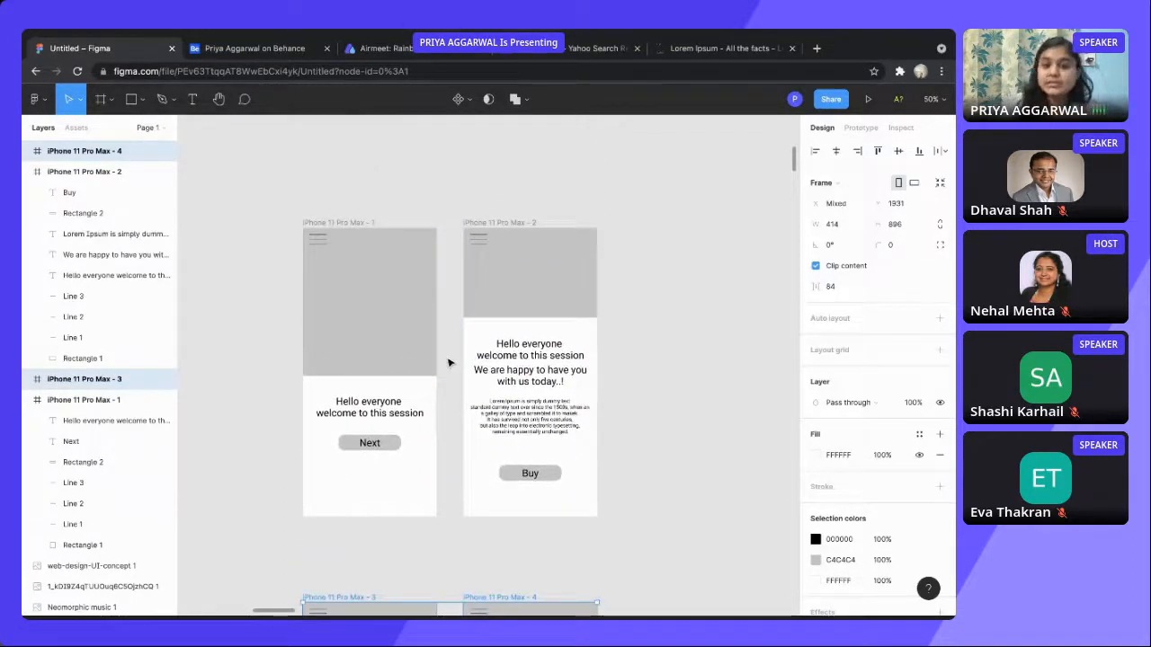
Zoom to the duplicated frames and select the grey image area on the first copy for Freepik.
scroll(down, 3)
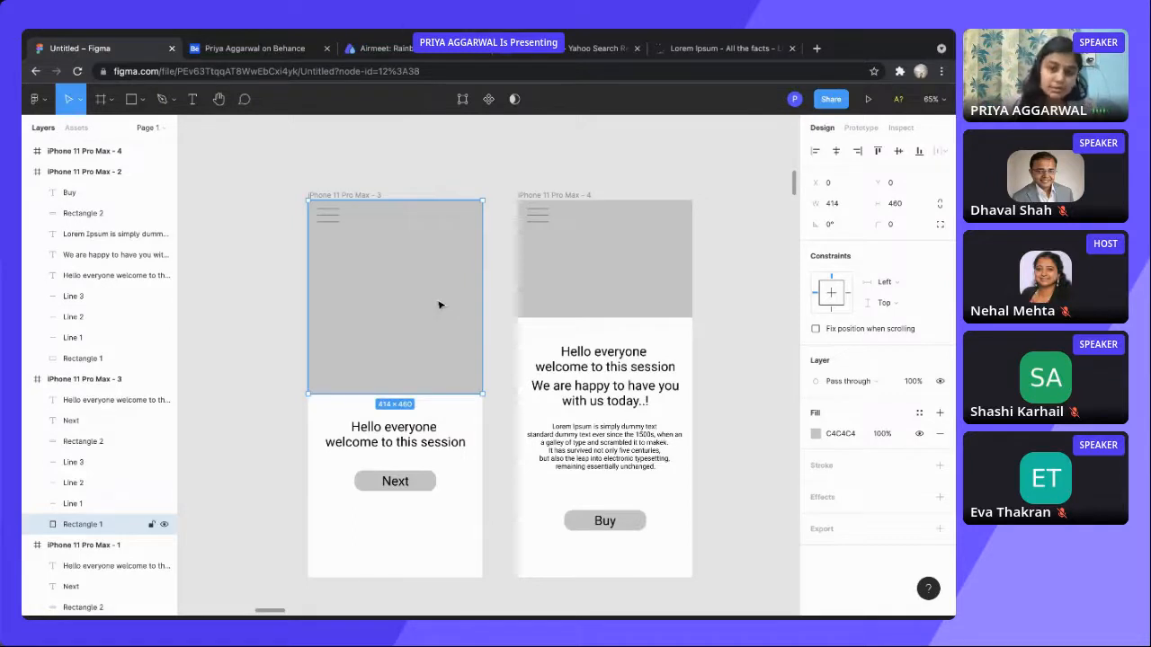
click(36, 99)
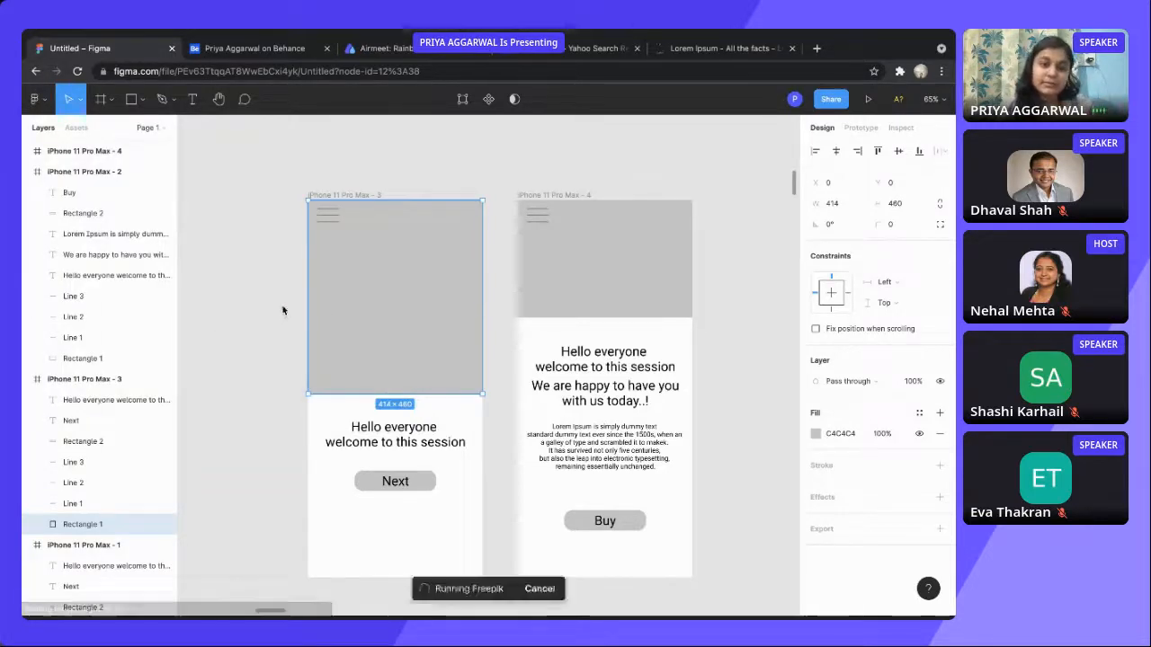
From Freepik's Animal category, fill Rectangle 1 with the dog-with-sunglasses photo and close the plugin.
click(468, 588)
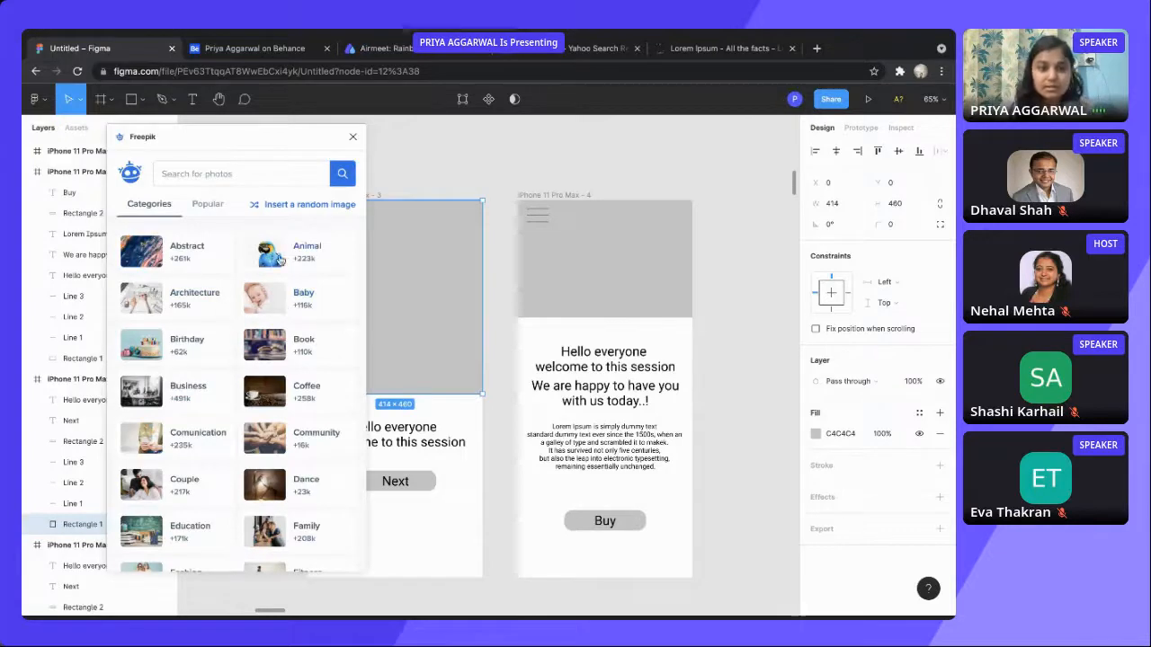
click(306, 251)
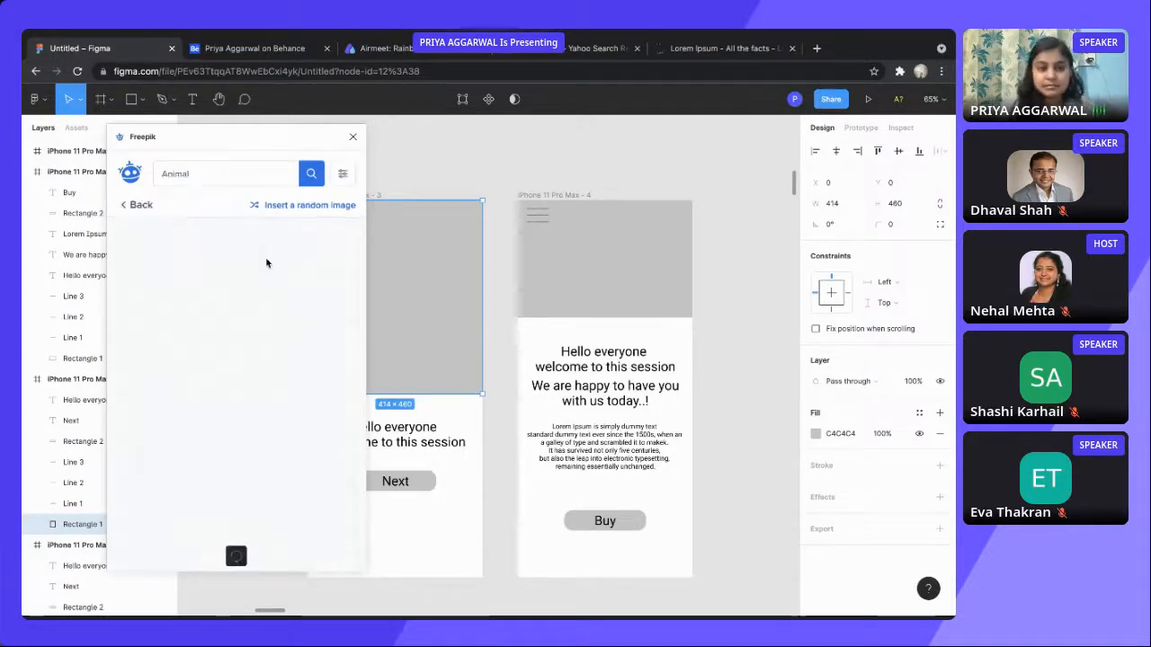
click(311, 173)
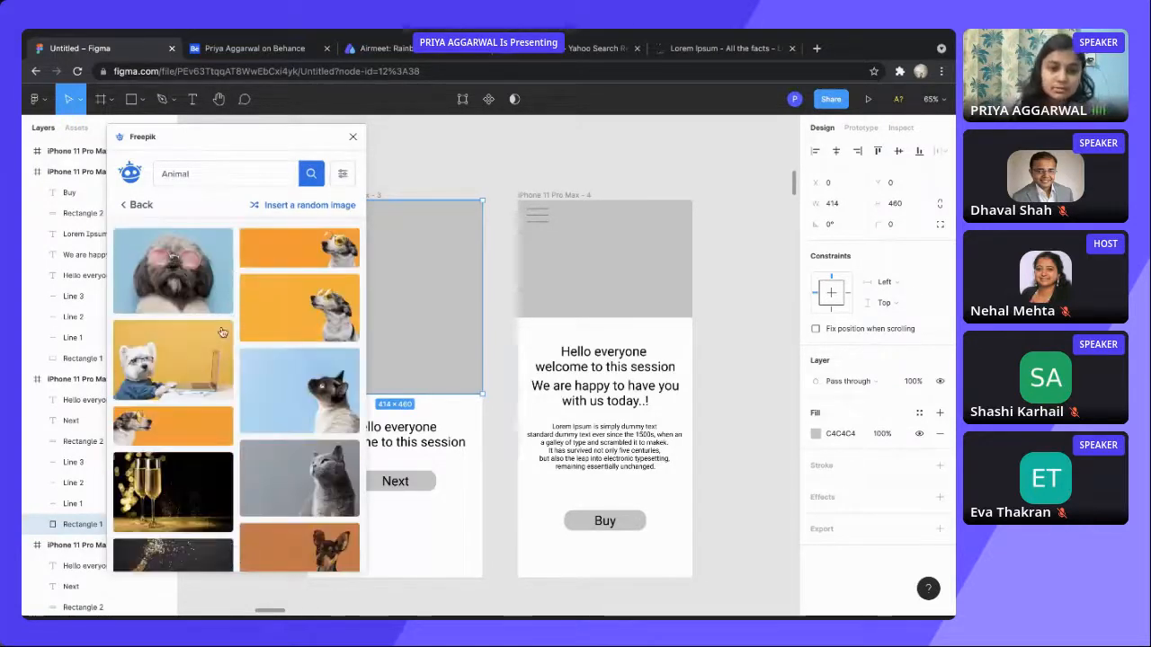
click(173, 269)
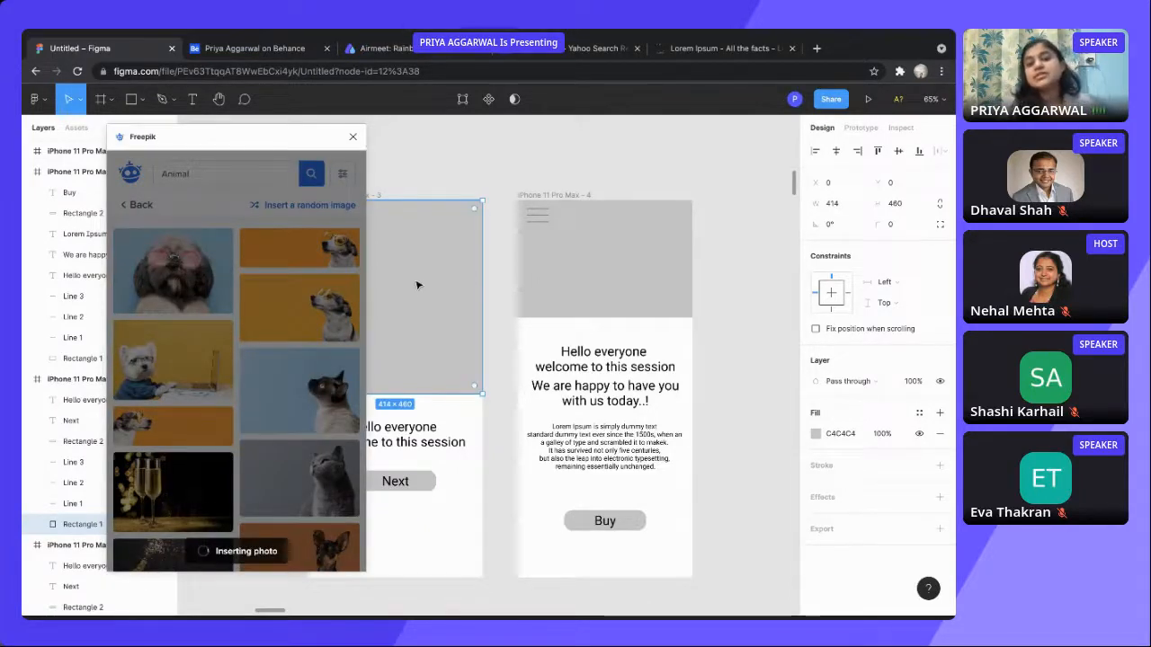
click(172, 270)
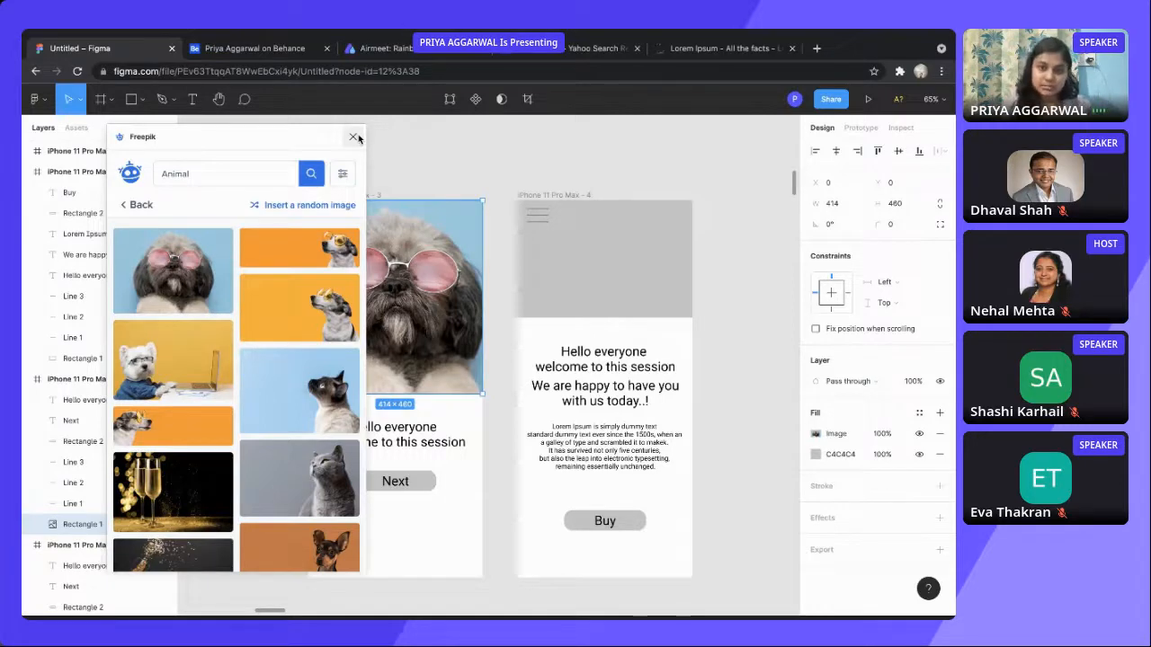
click(352, 137)
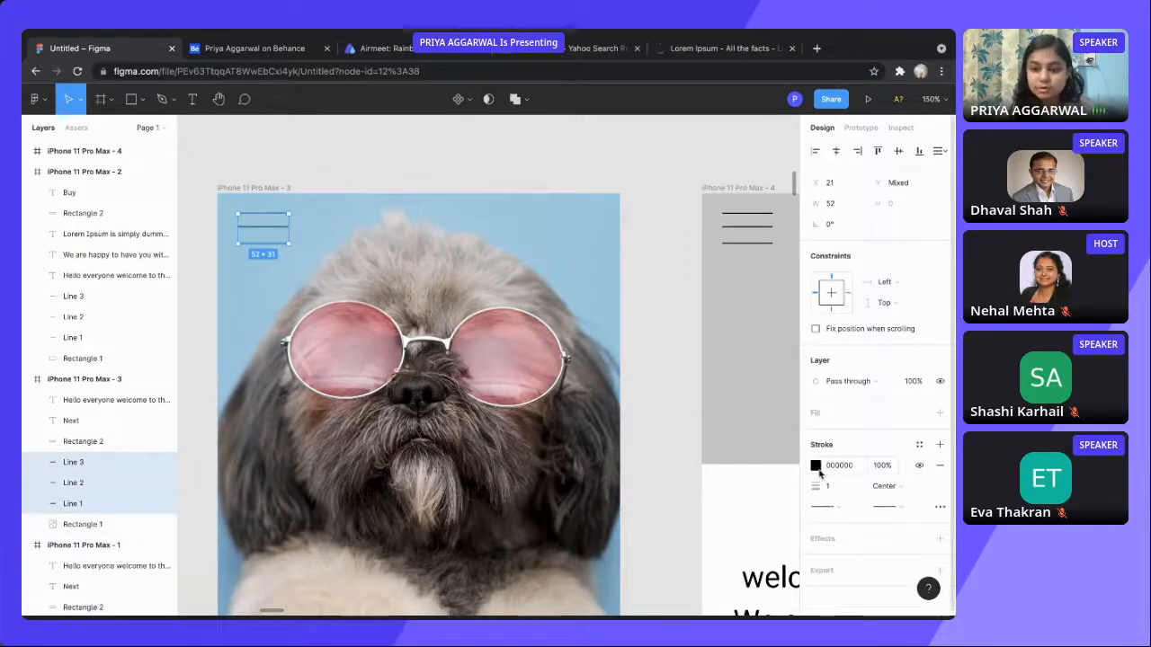
Give the three menu lines a white FFFFFF stroke at weight 3.
click(816, 464)
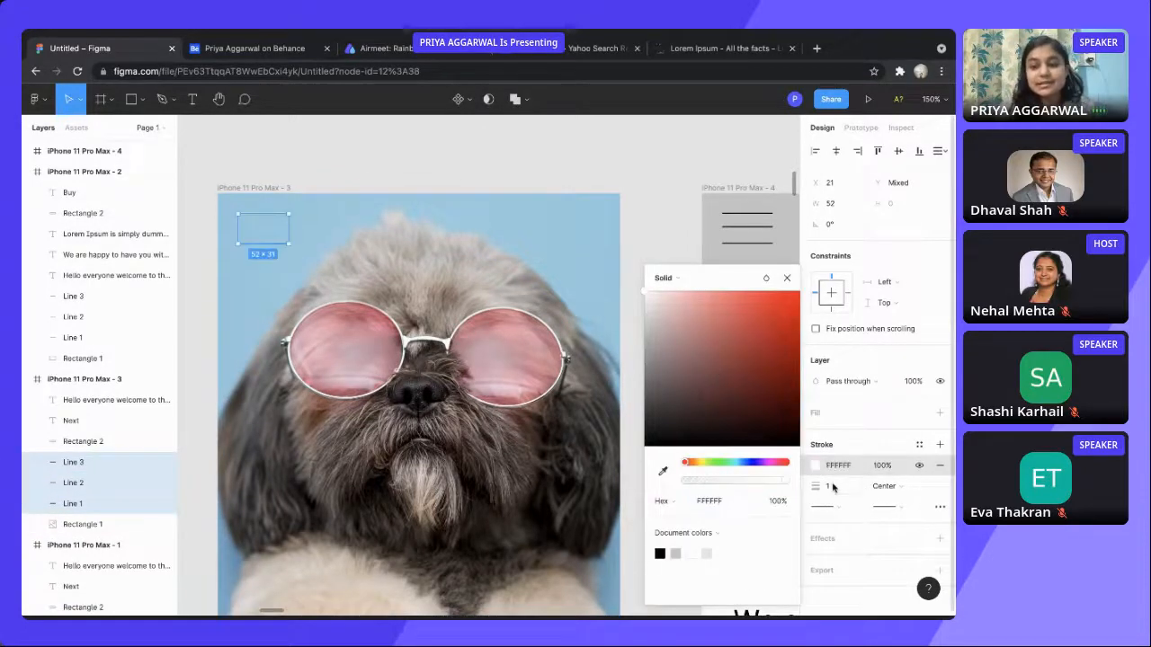
click(827, 485)
text(3)
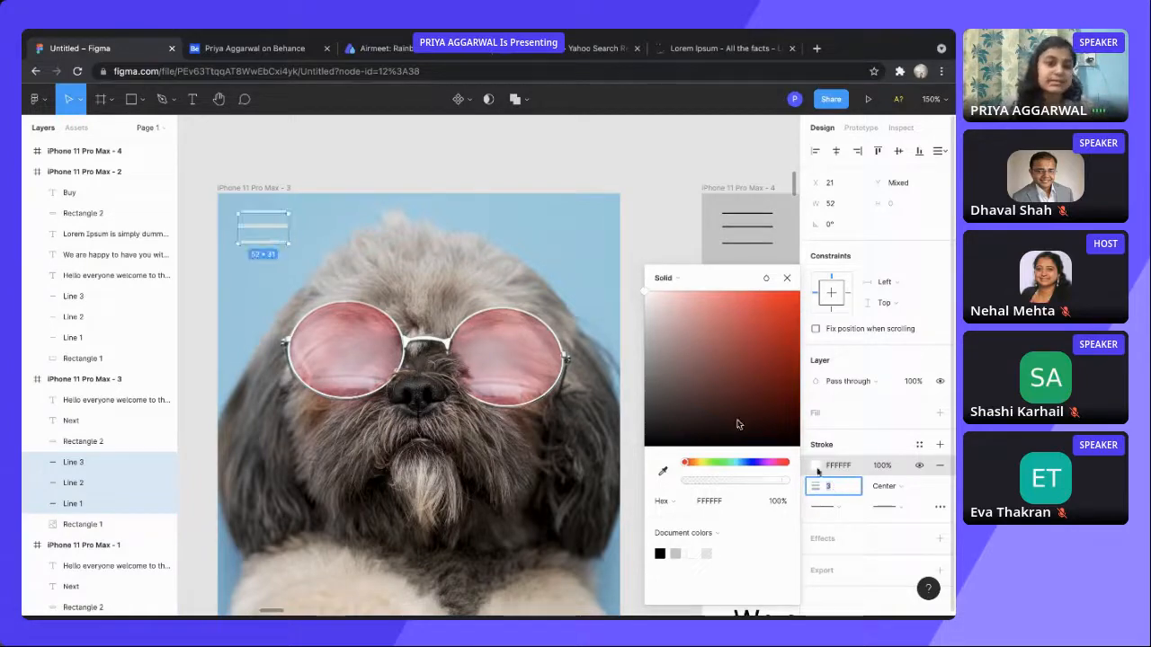
click(787, 277)
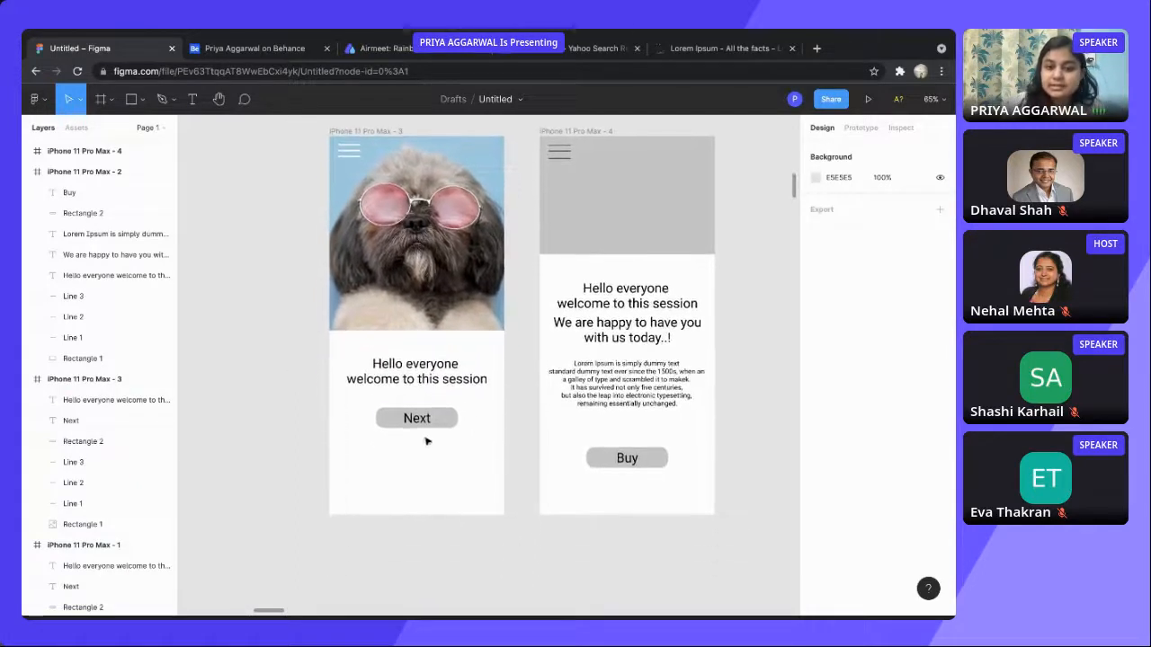
Fill the Next button with #94CEE1 sampled from the dog photo and make its label white.
click(417, 418)
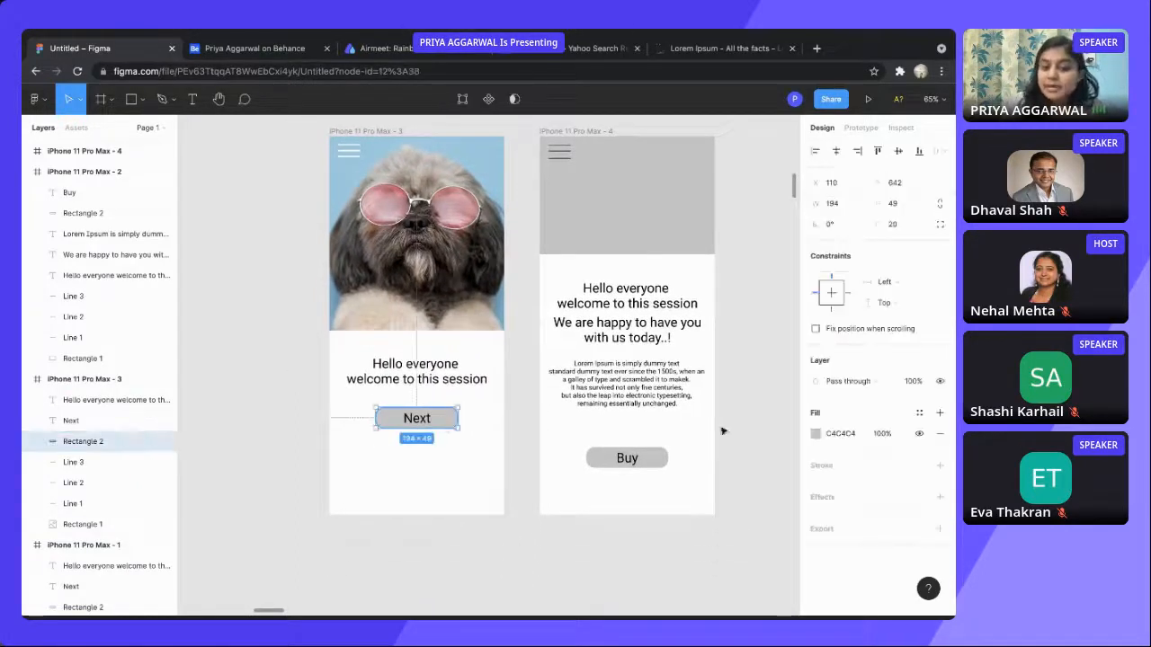
click(816, 433)
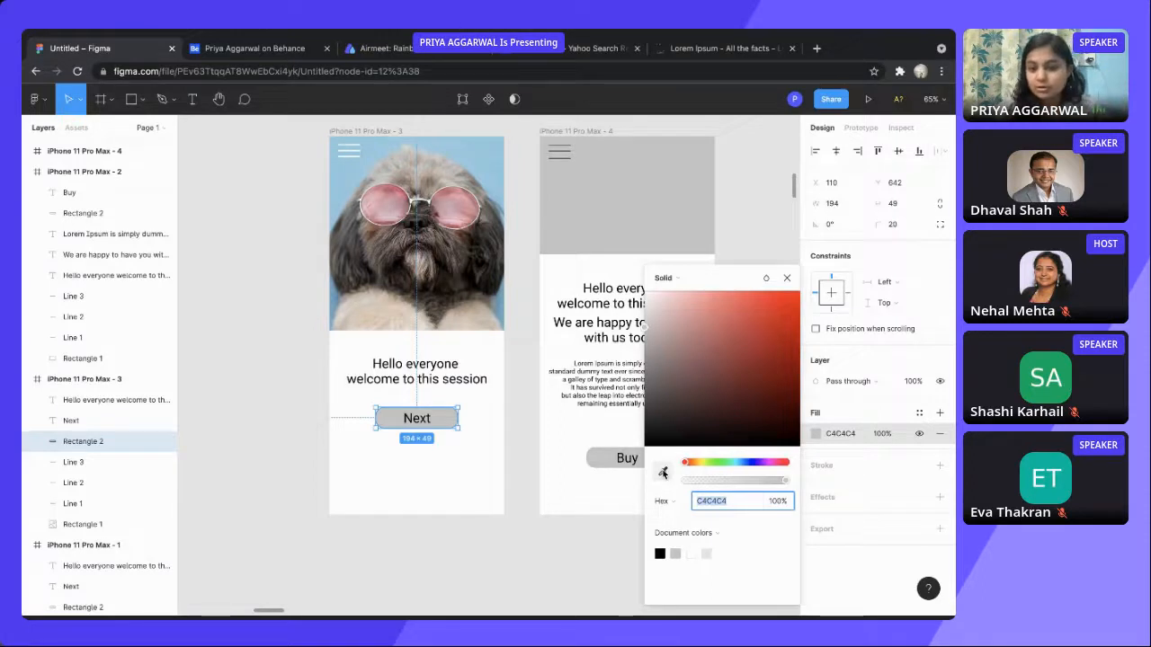
click(662, 471)
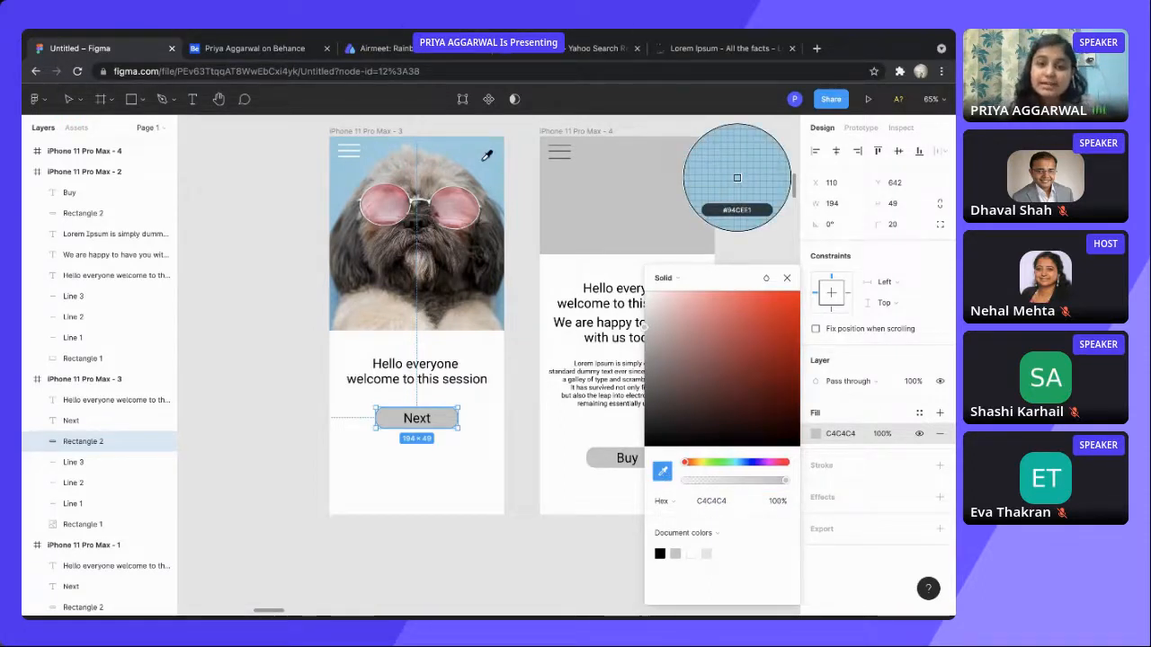
click(697, 309)
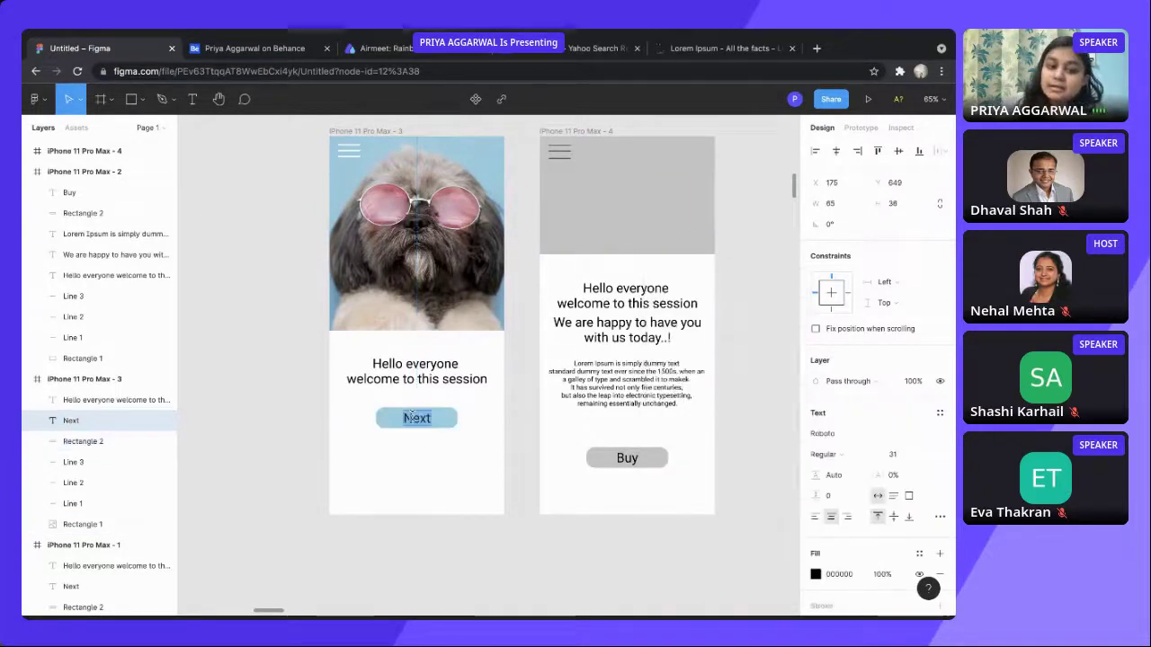
click(816, 574)
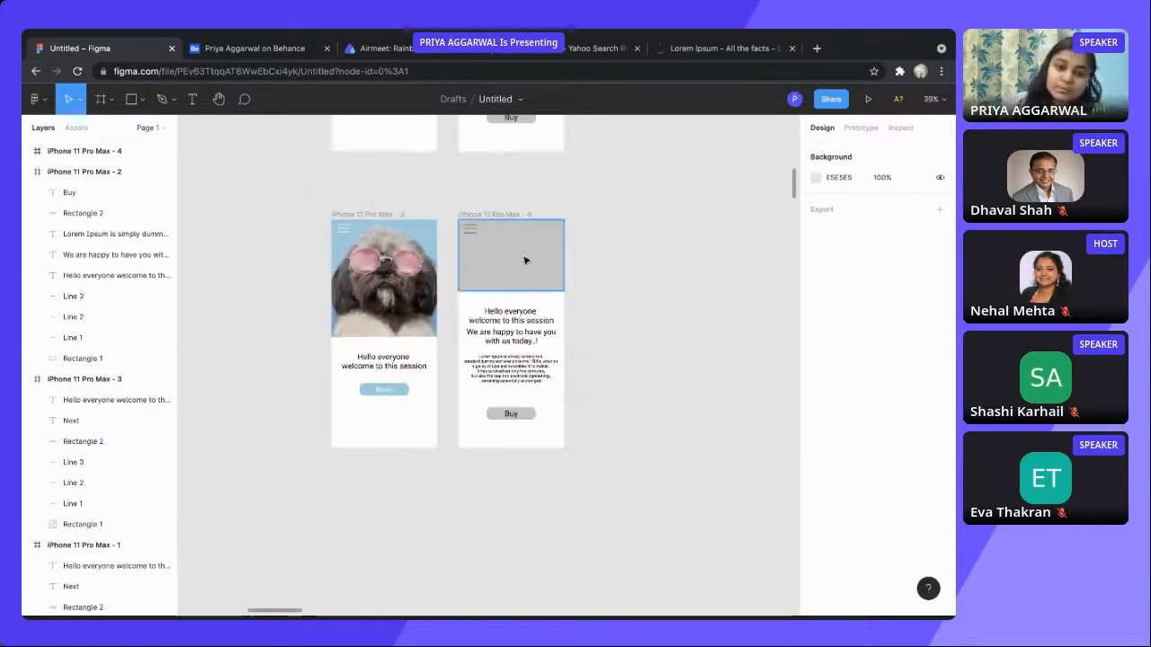
Search Freepik for 'dog' and fill the second screen's grey header with the dog-at-laptop photo.
click(36, 99)
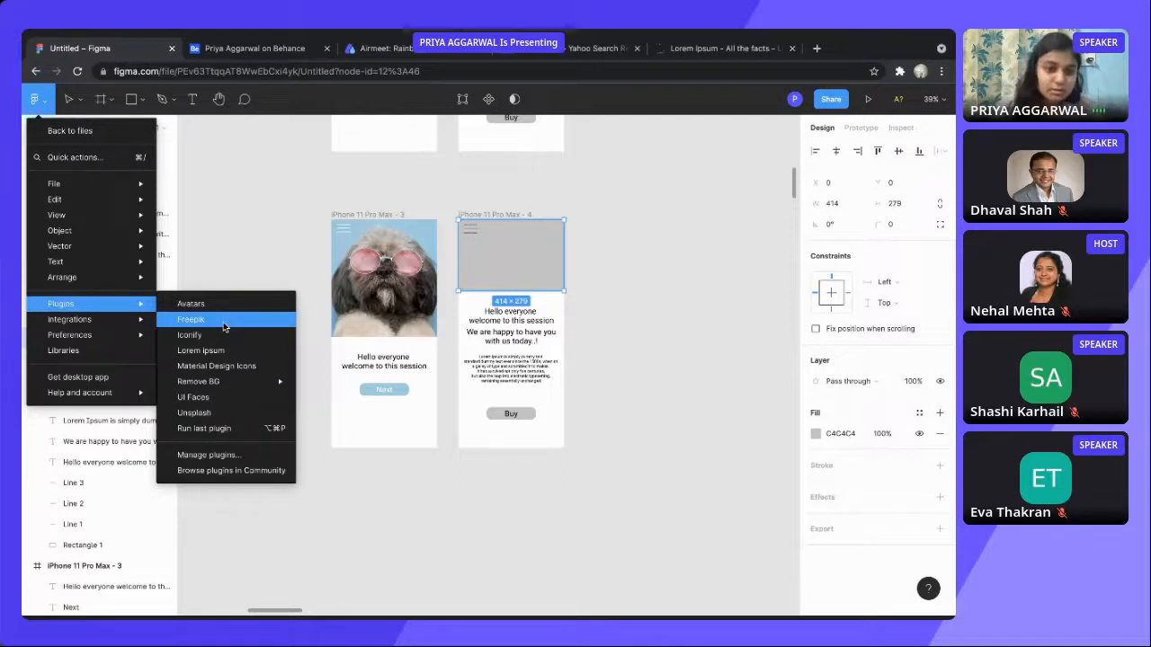
click(191, 321)
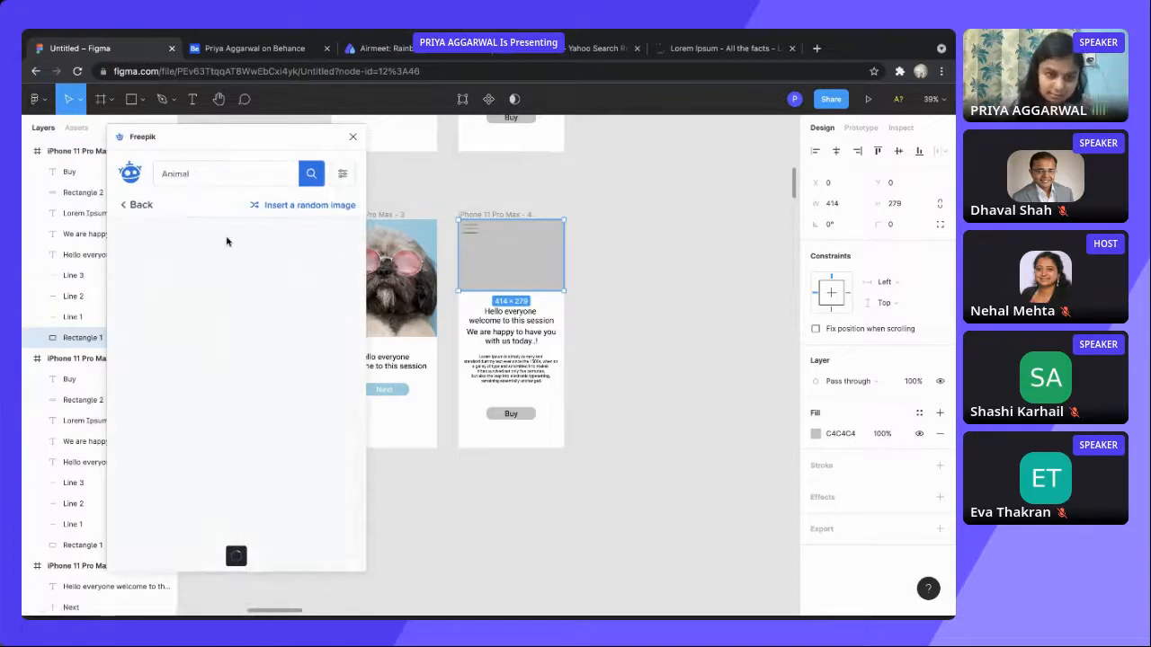
click(311, 172)
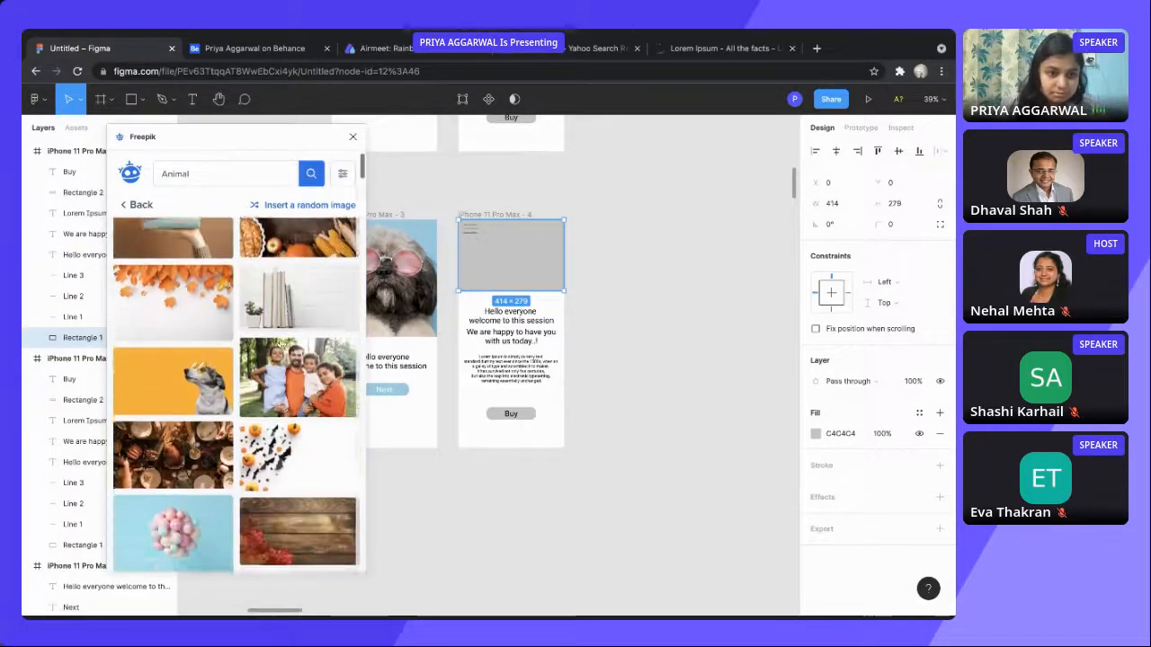
scroll(up, 3)
text(dog)
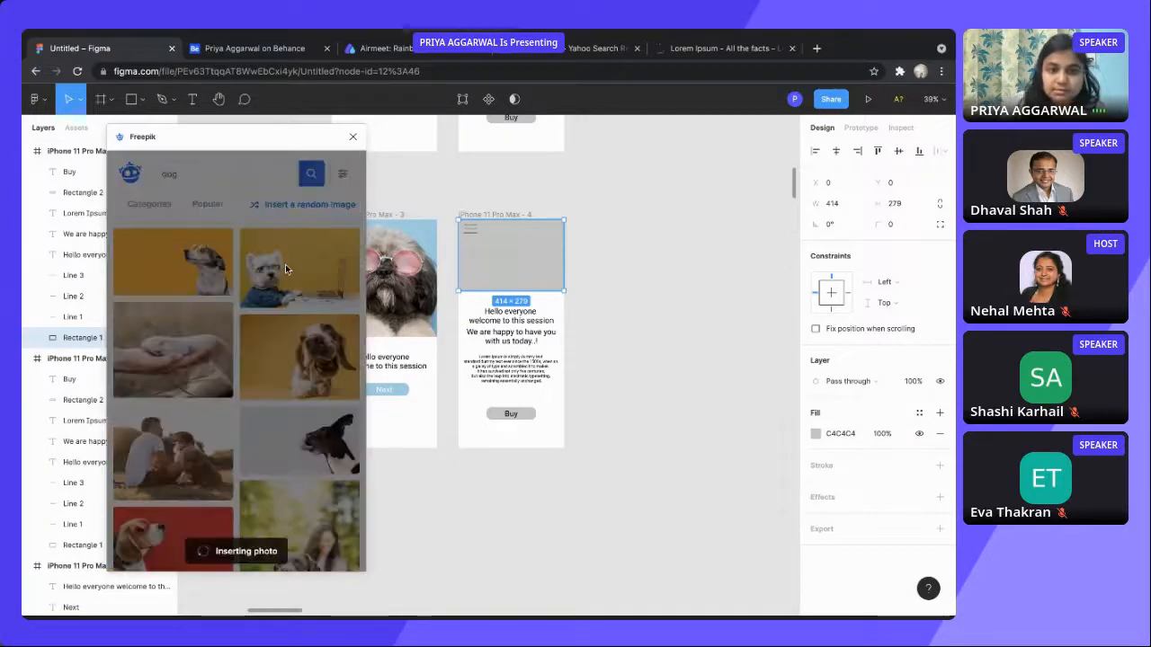
click(299, 262)
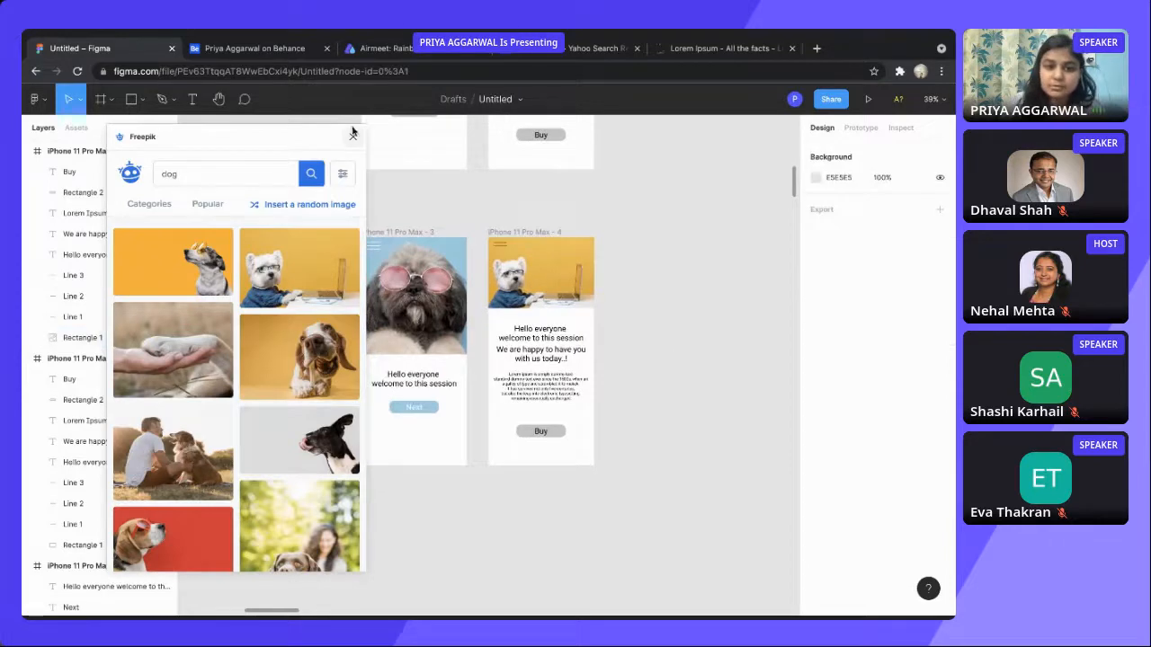
click(352, 133)
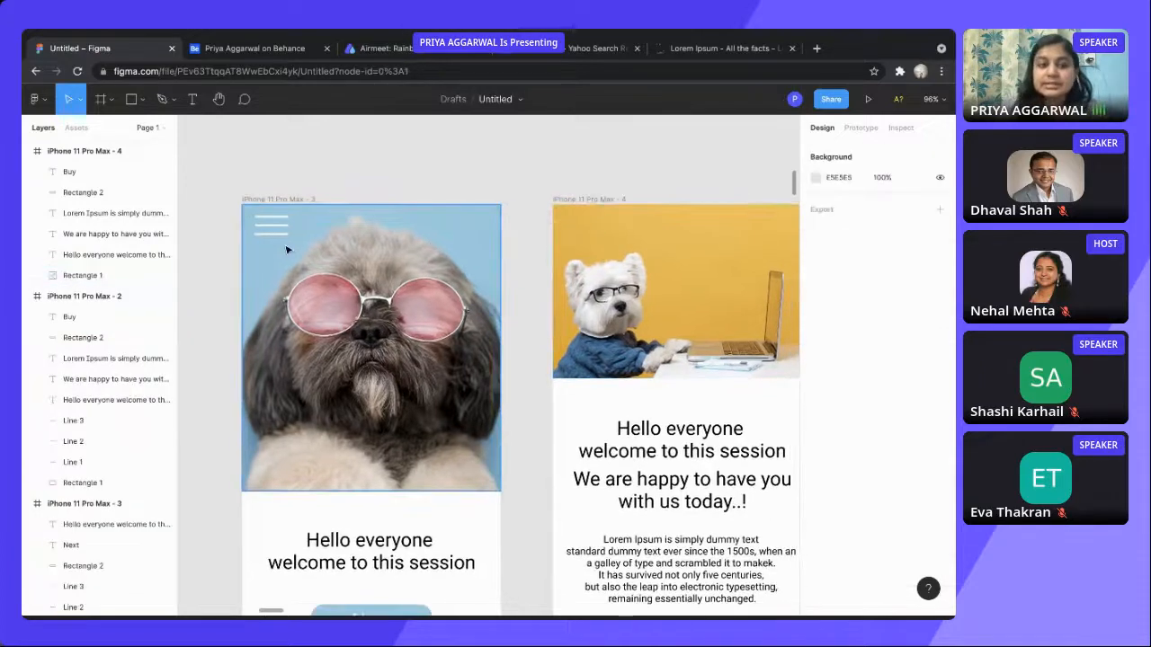
Bring the menu lines above the photo so they show white on the second screen.
click(270, 225)
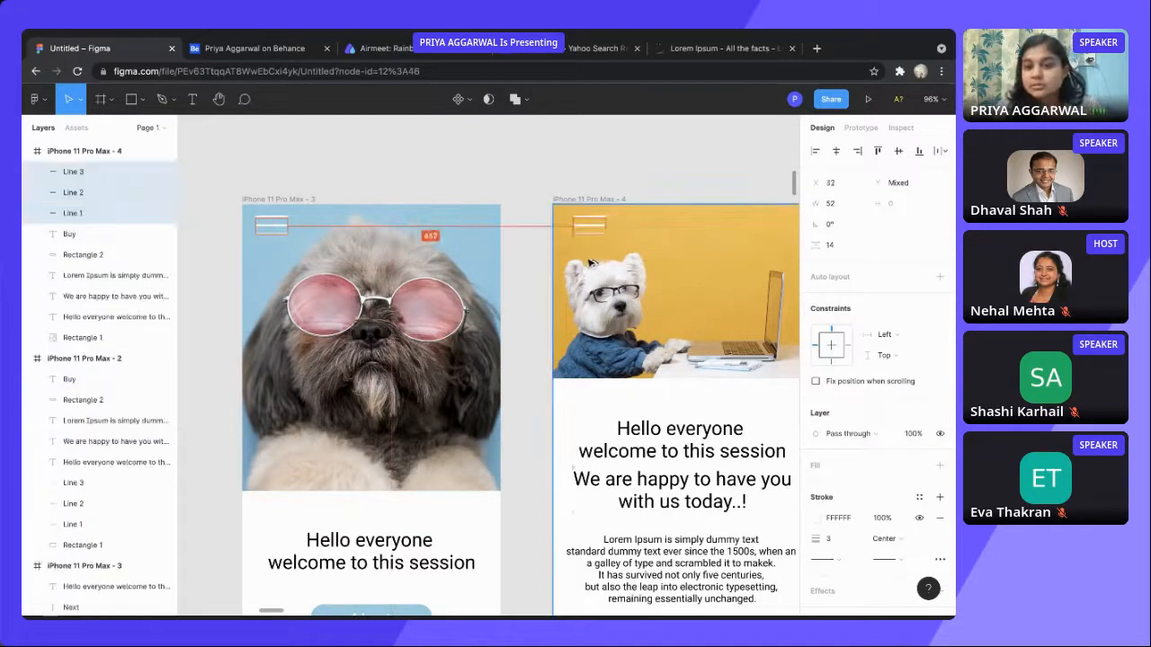
click(618, 173)
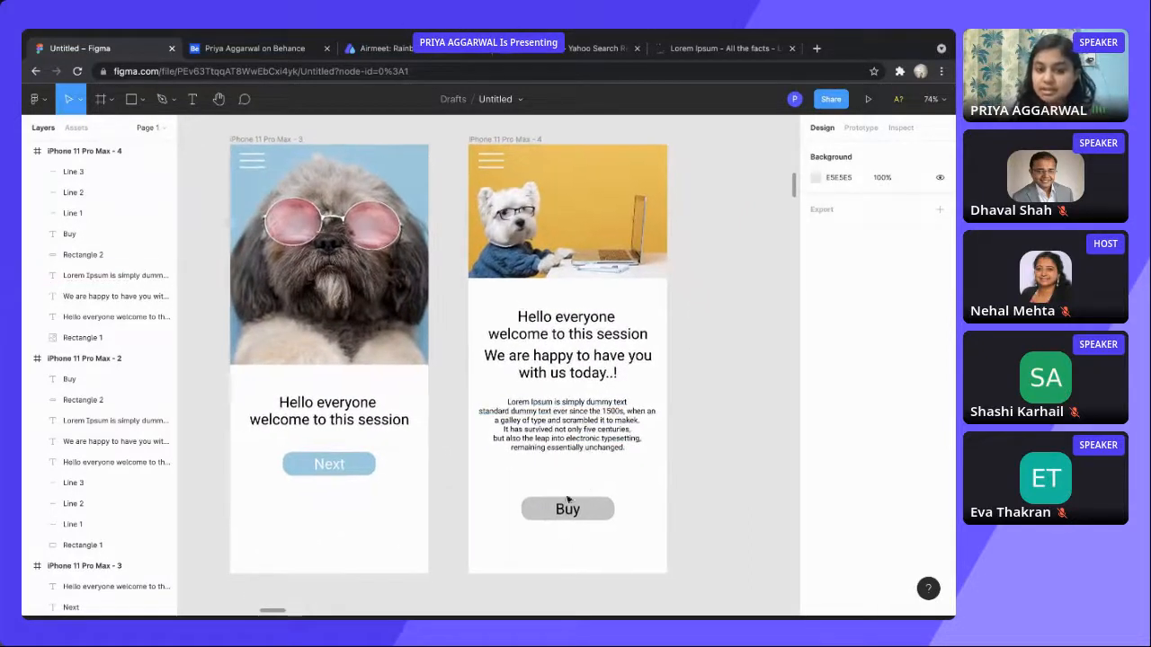
Fill the Buy button with the Next button's light blue and make its label white.
click(568, 507)
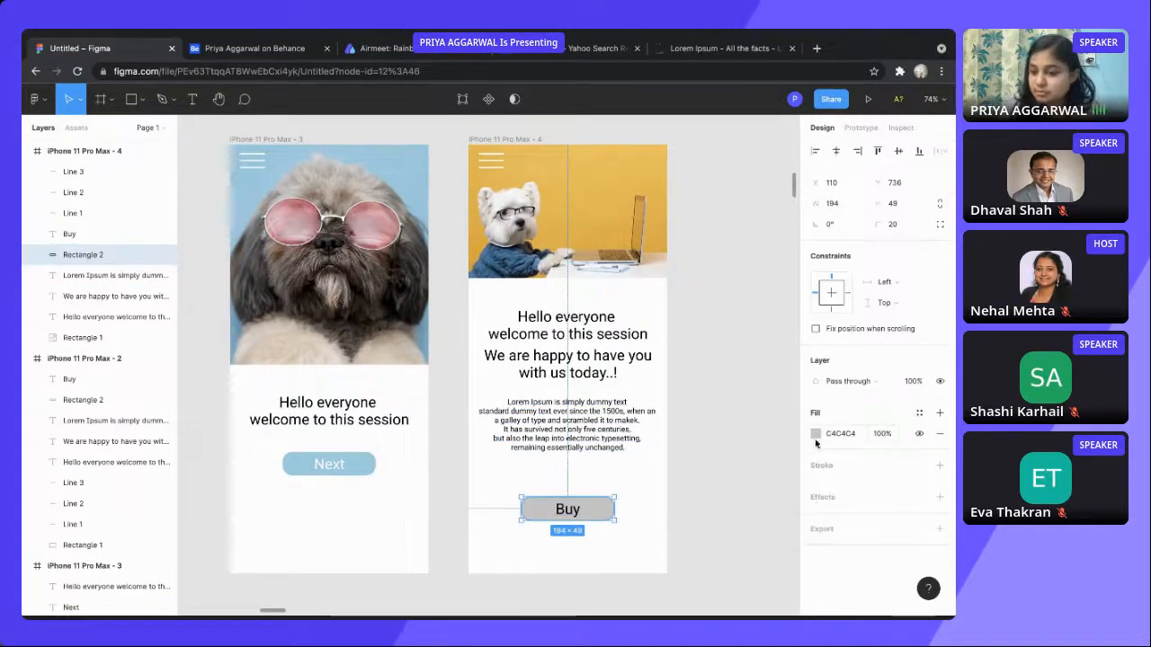
click(815, 433)
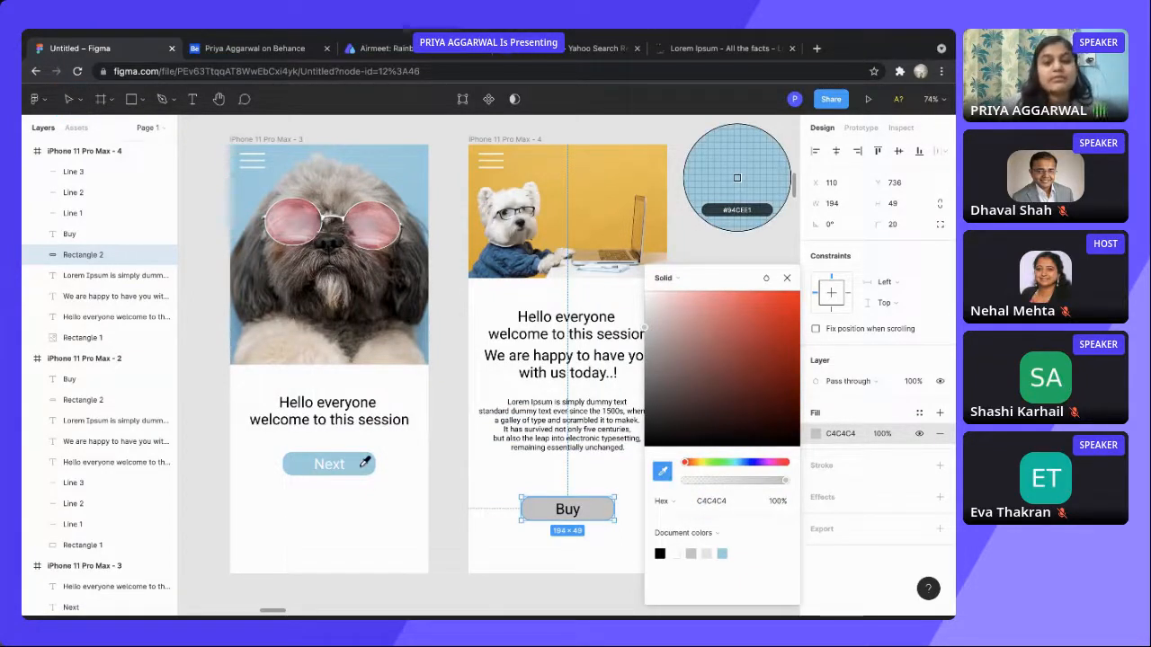
click(697, 309)
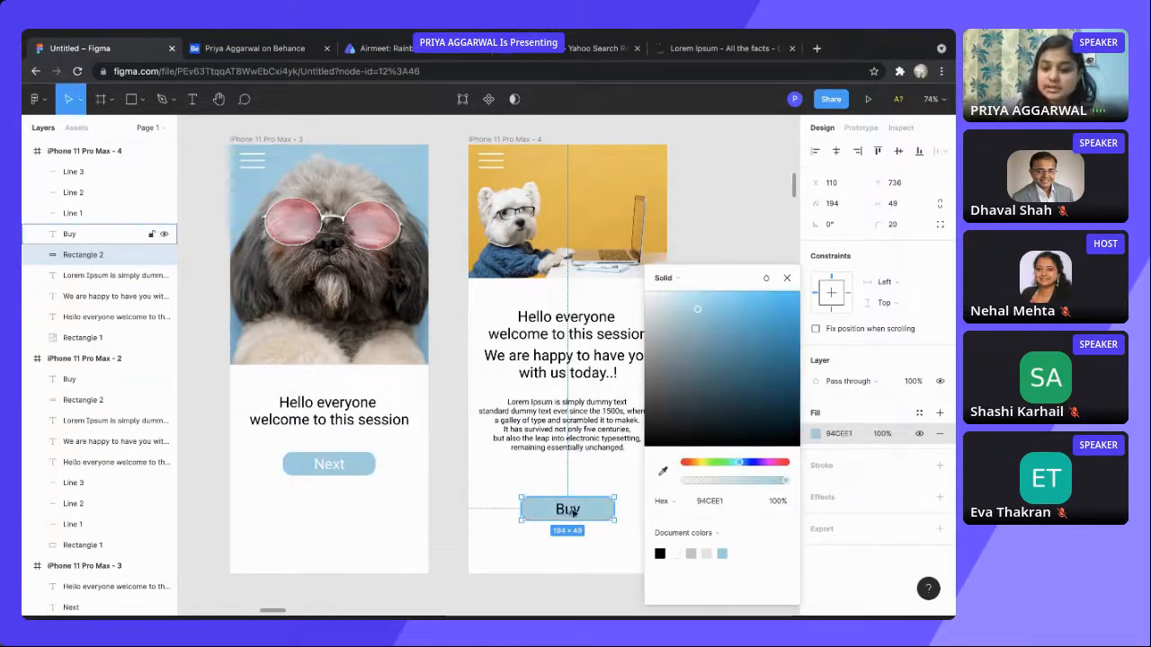
click(786, 277)
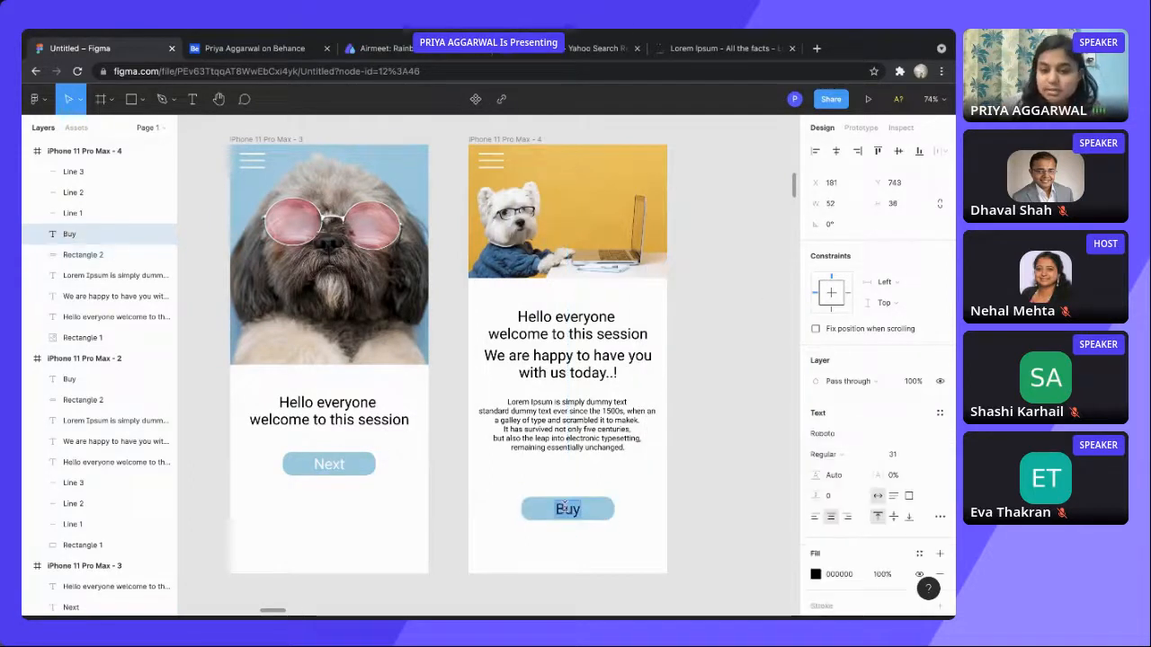
click(816, 573)
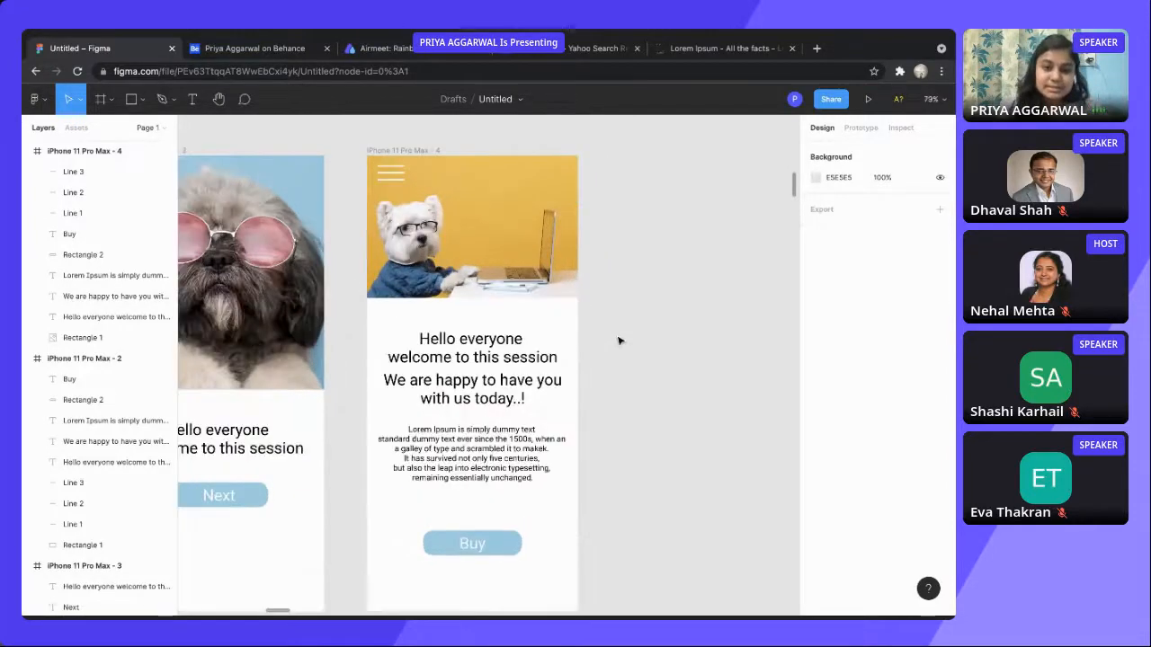
scroll(down, 3)
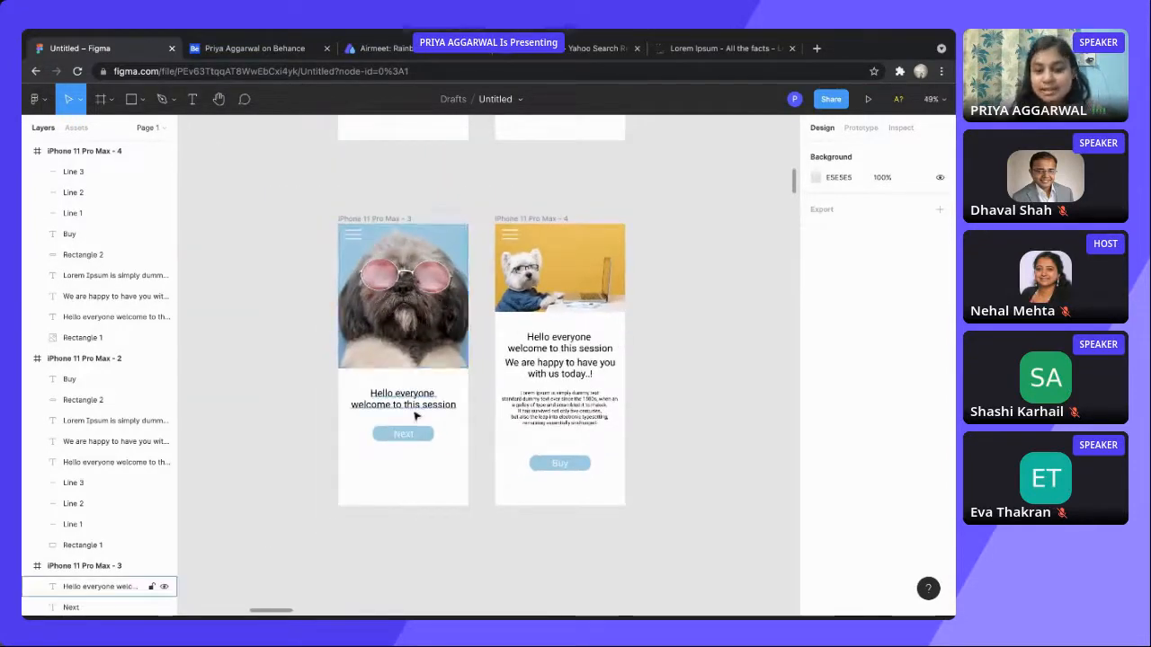
click(403, 433)
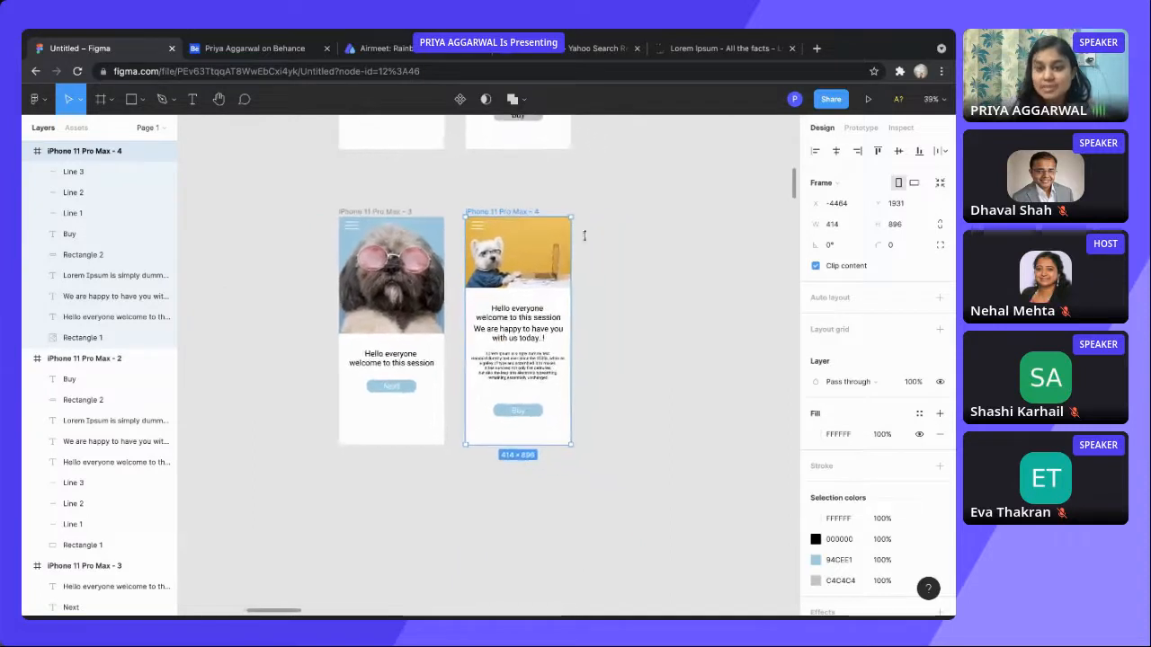
click(661, 316)
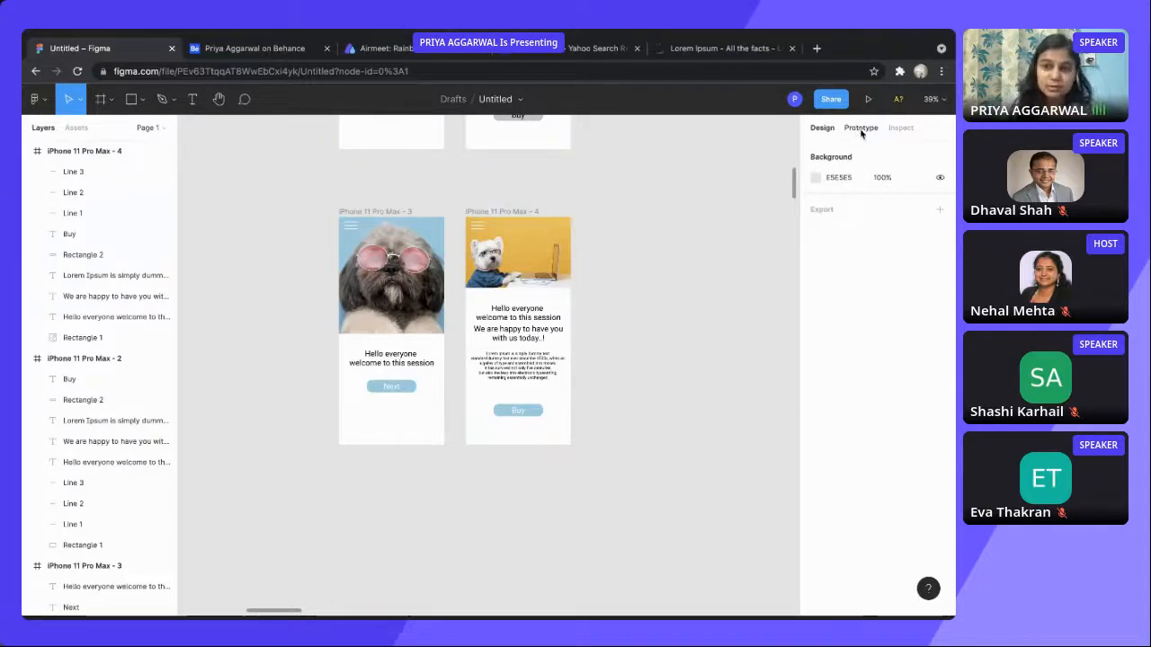
In Prototype mode, link the Next button to iPhone 11 Pro Max - 4 with an On click, Navigate to interaction.
click(859, 126)
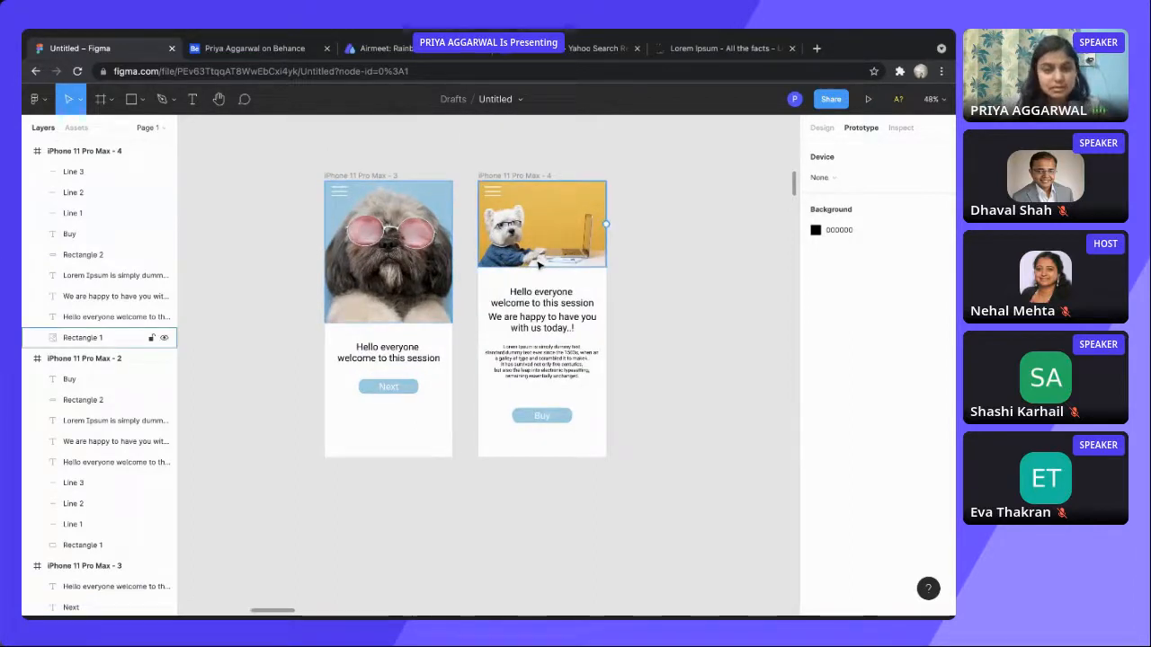
click(389, 387)
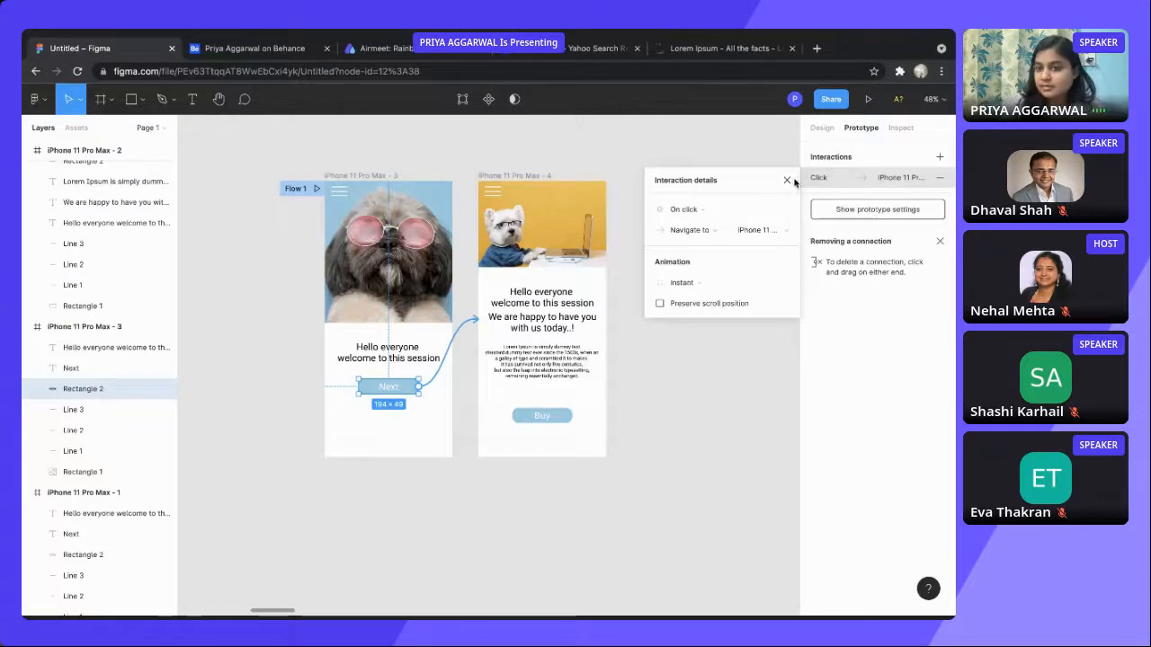
click(788, 179)
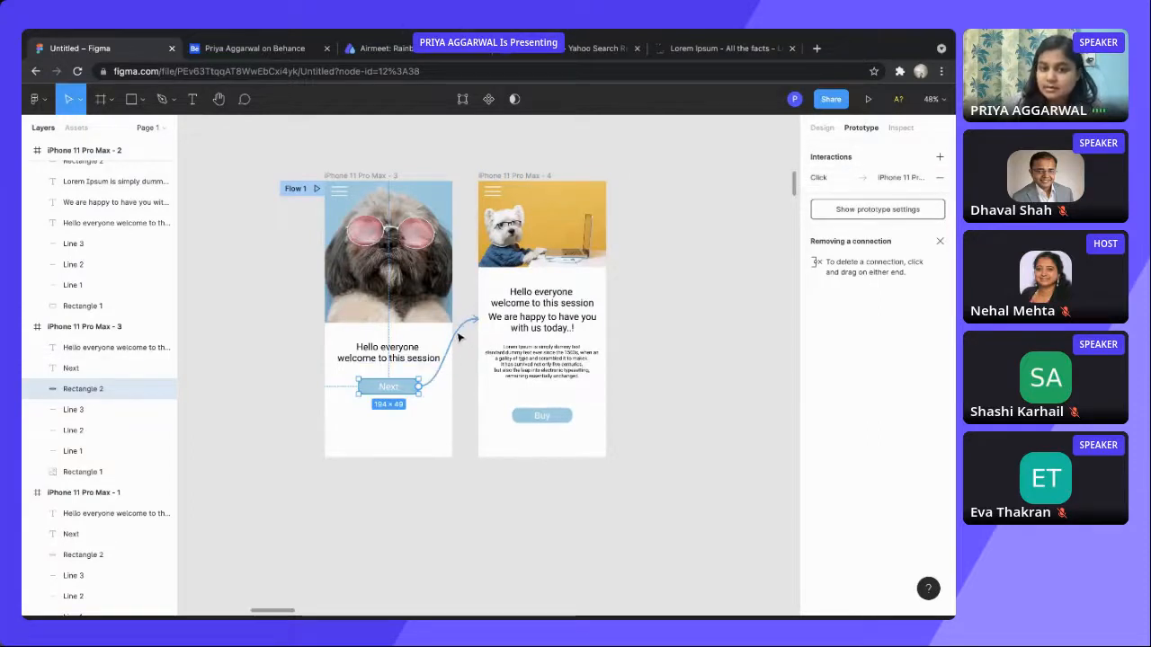
click(863, 178)
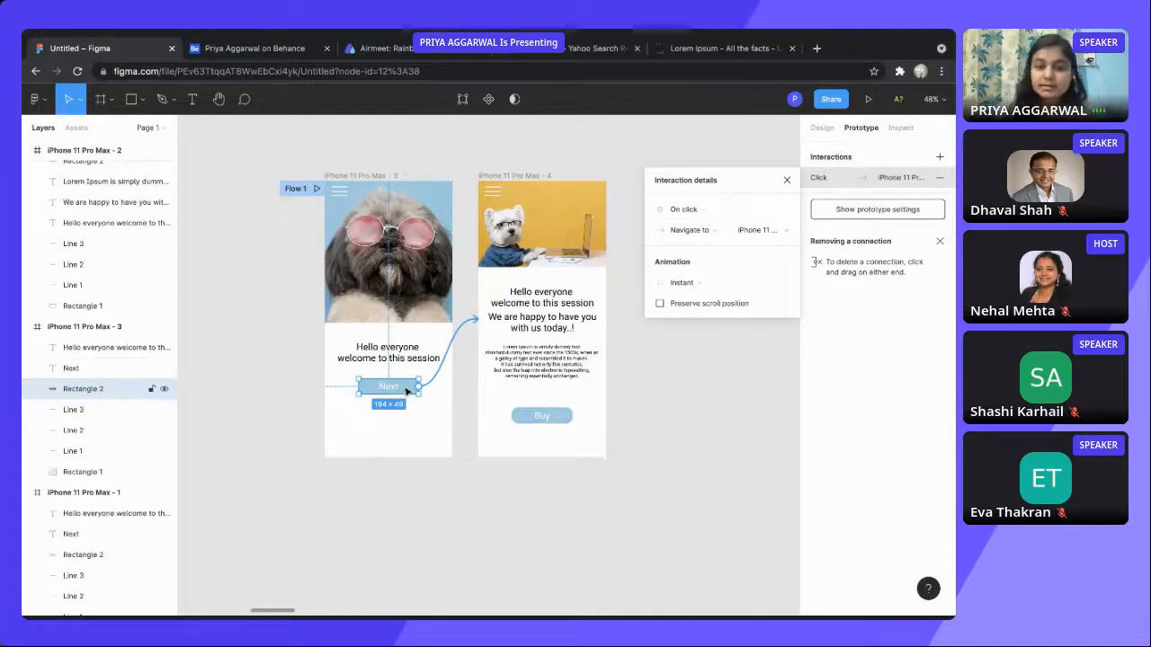
click(685, 209)
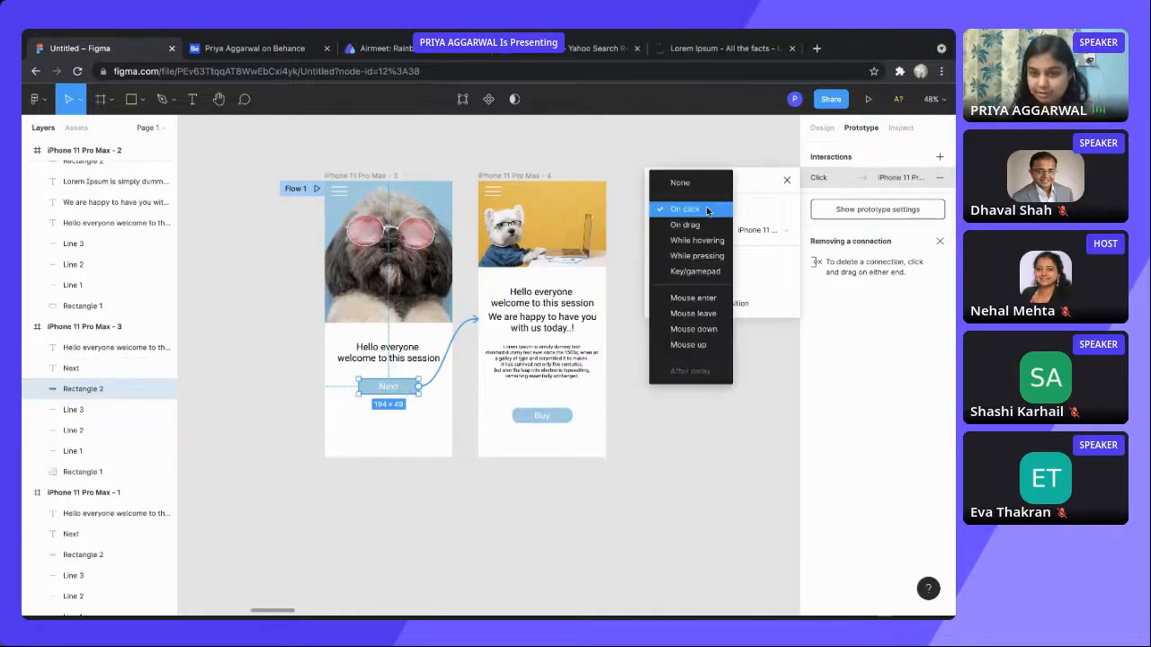
mouse_move(697, 241)
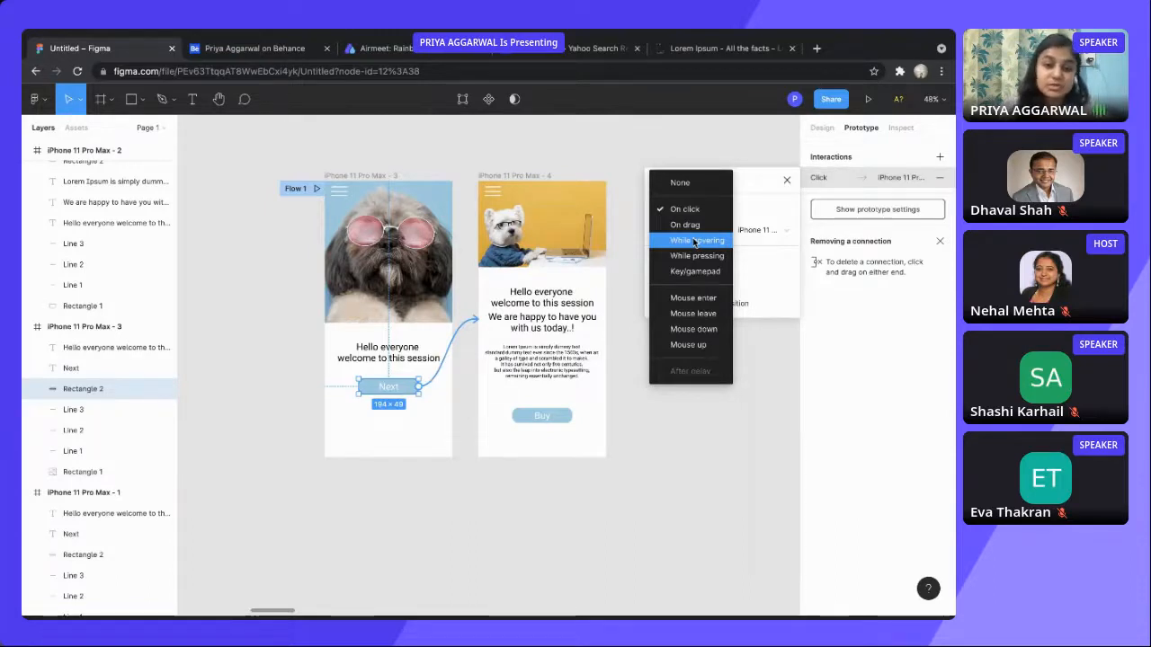
mouse_move(683, 208)
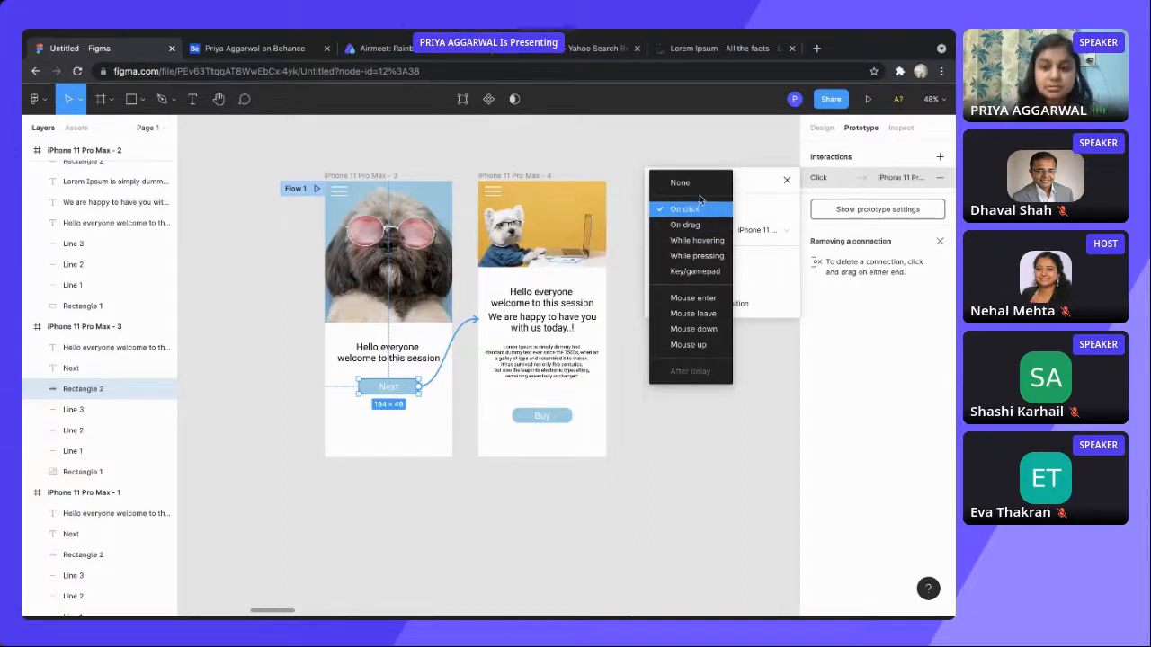
click(685, 208)
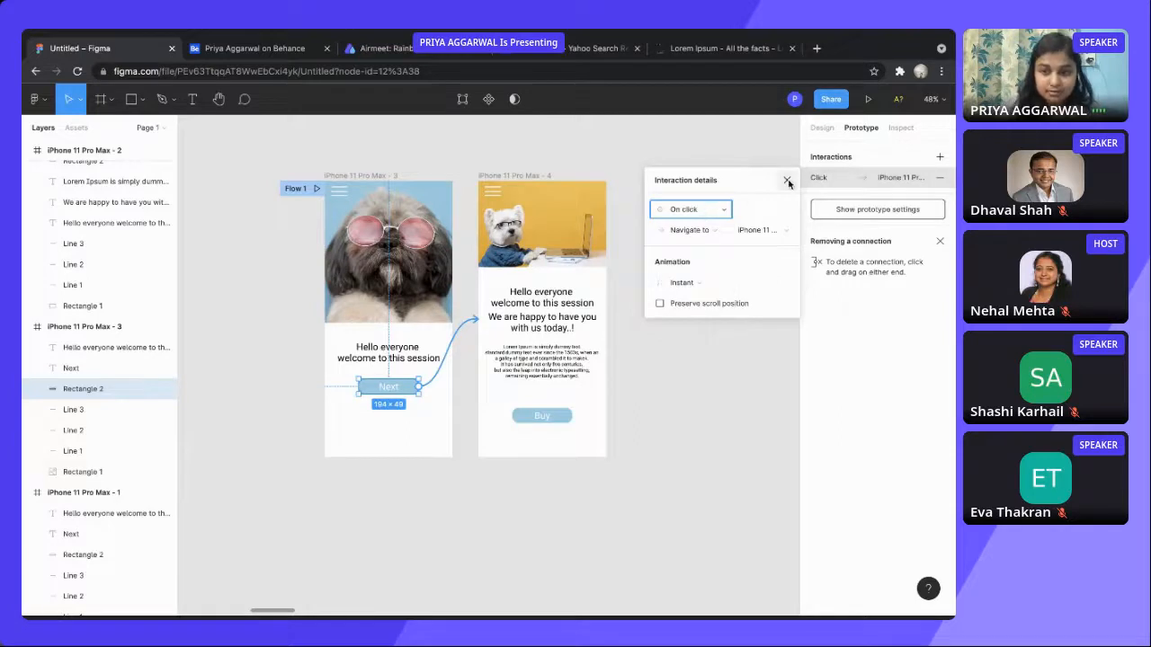
Close the Interaction details popup so the prototype can be presented.
click(787, 180)
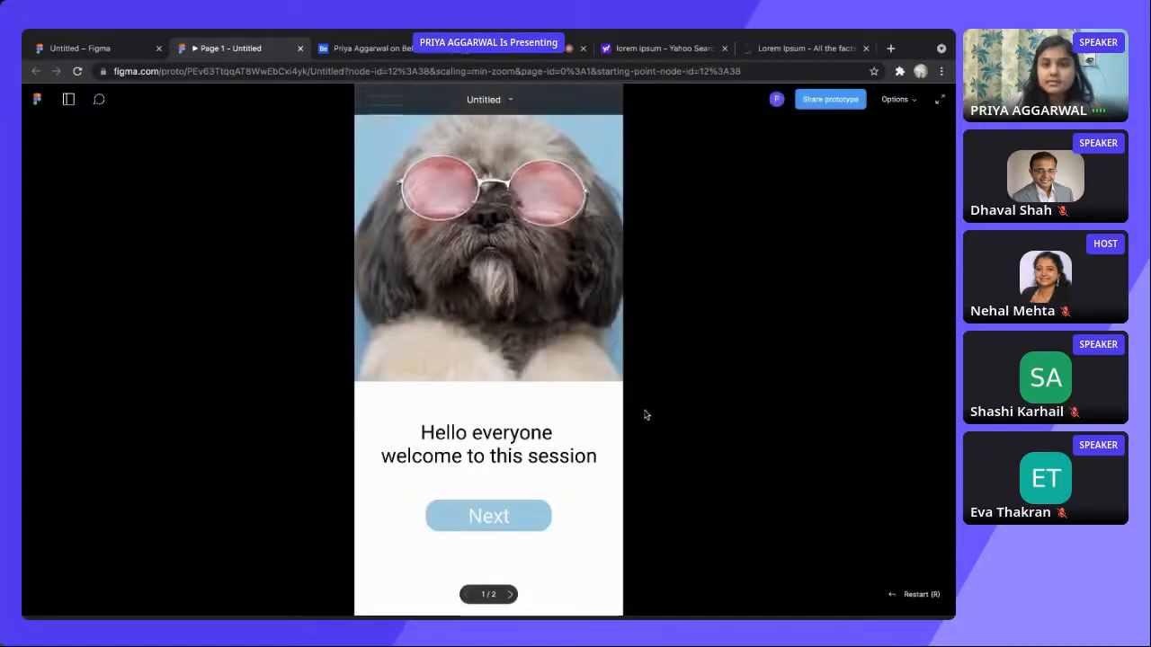
Scale the prototype to Fit from Options and advance to the second screen via Next.
click(896, 98)
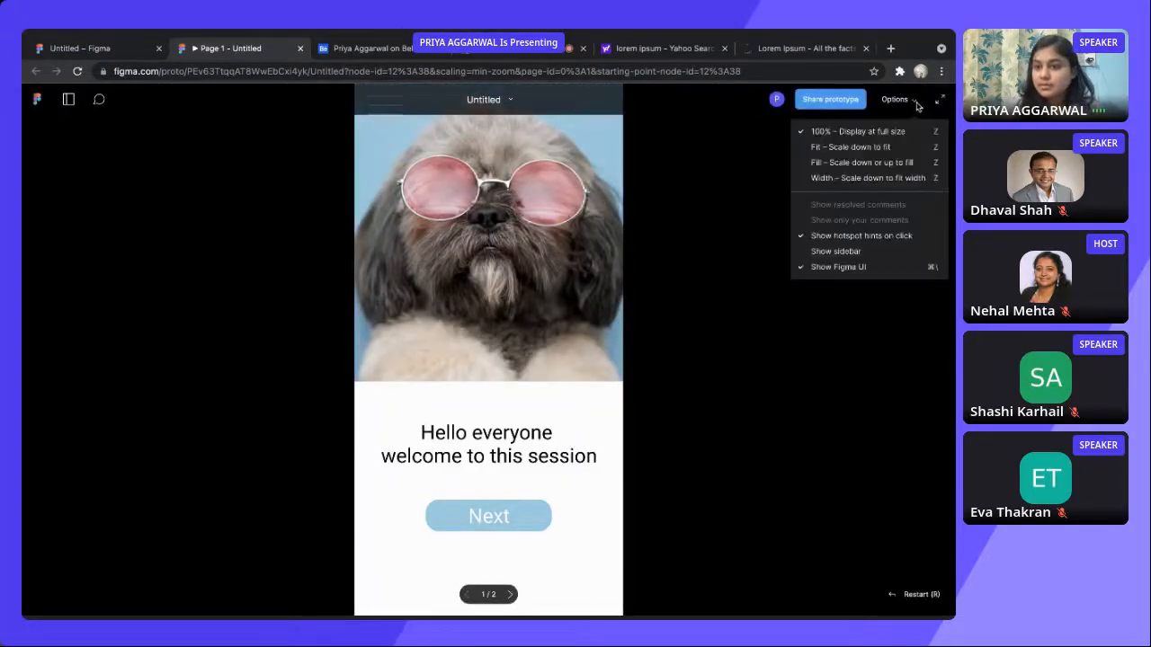
mouse_move(860, 162)
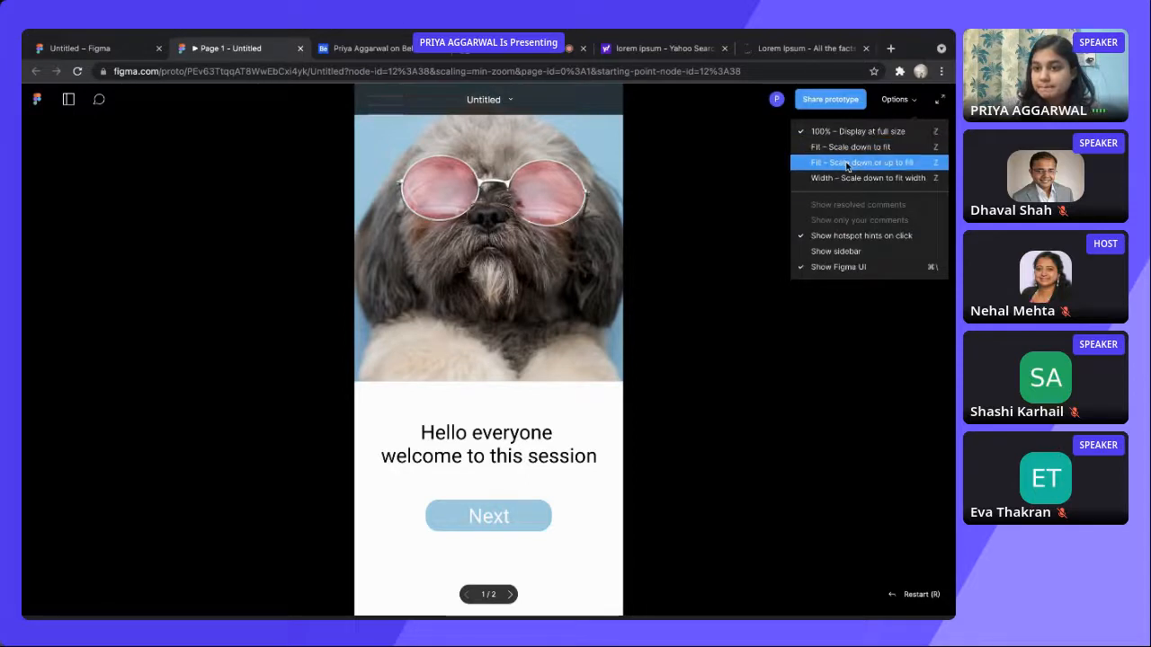
click(848, 147)
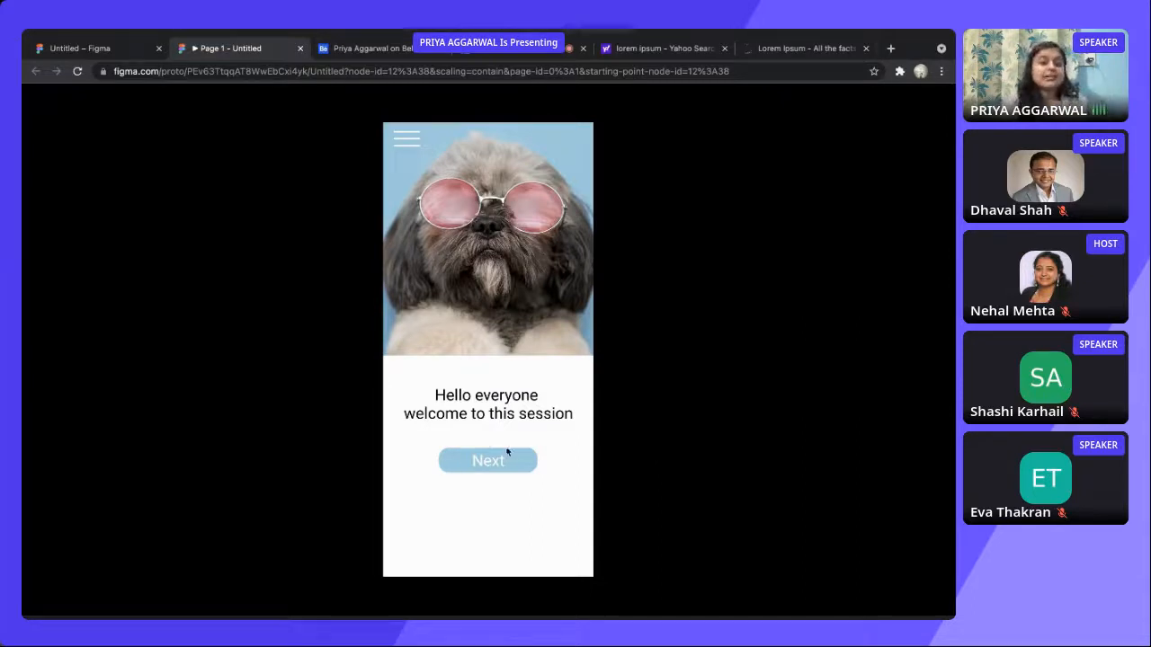
mouse_move(514, 462)
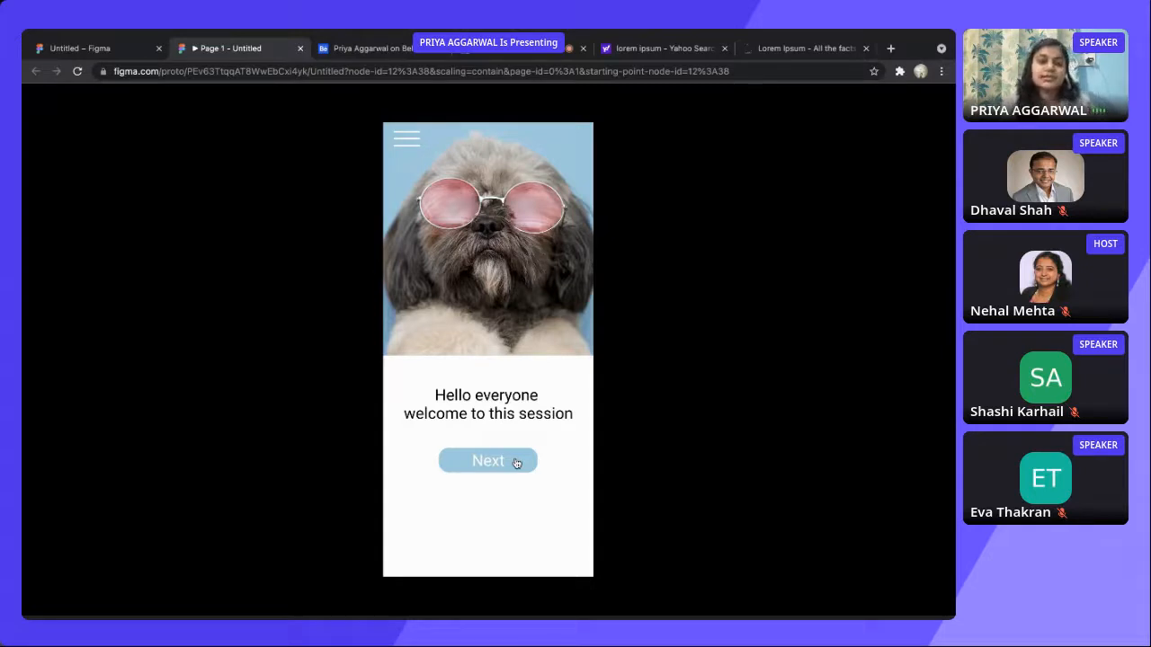
mouse_move(474, 367)
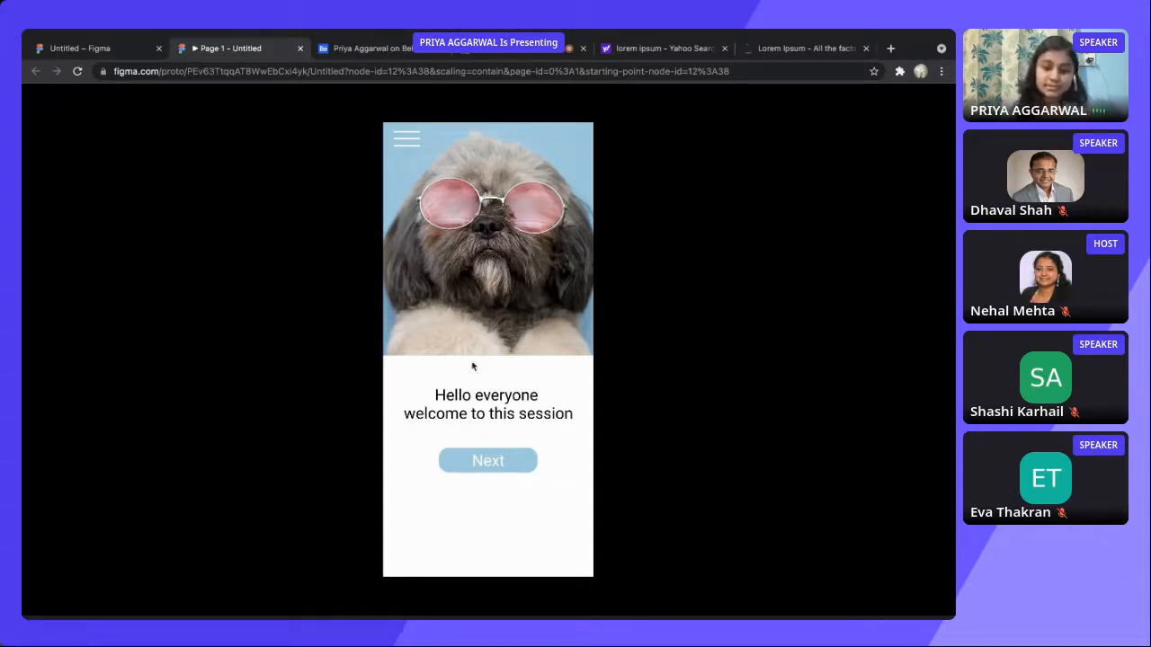
mouse_move(430, 387)
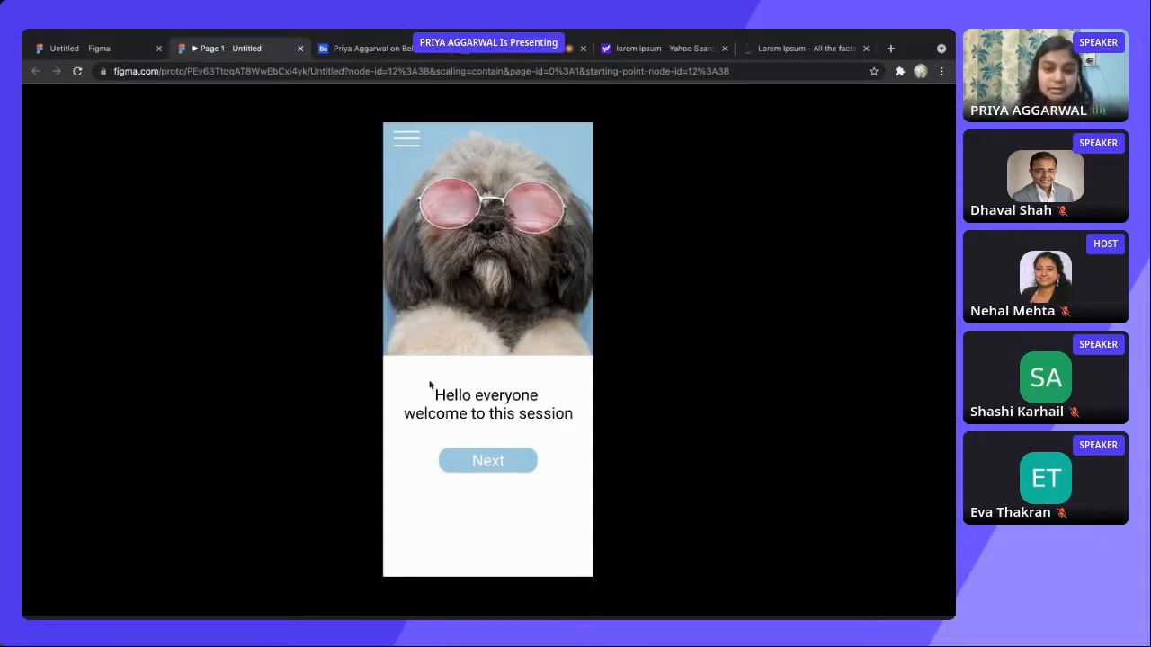
mouse_move(450, 501)
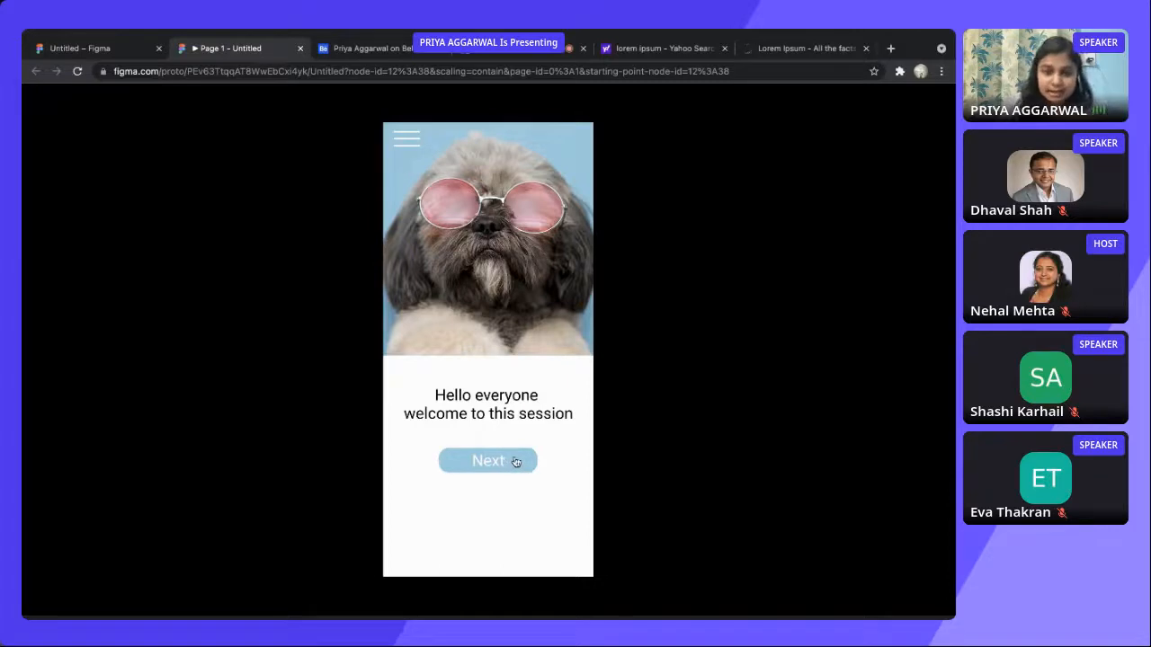
click(487, 461)
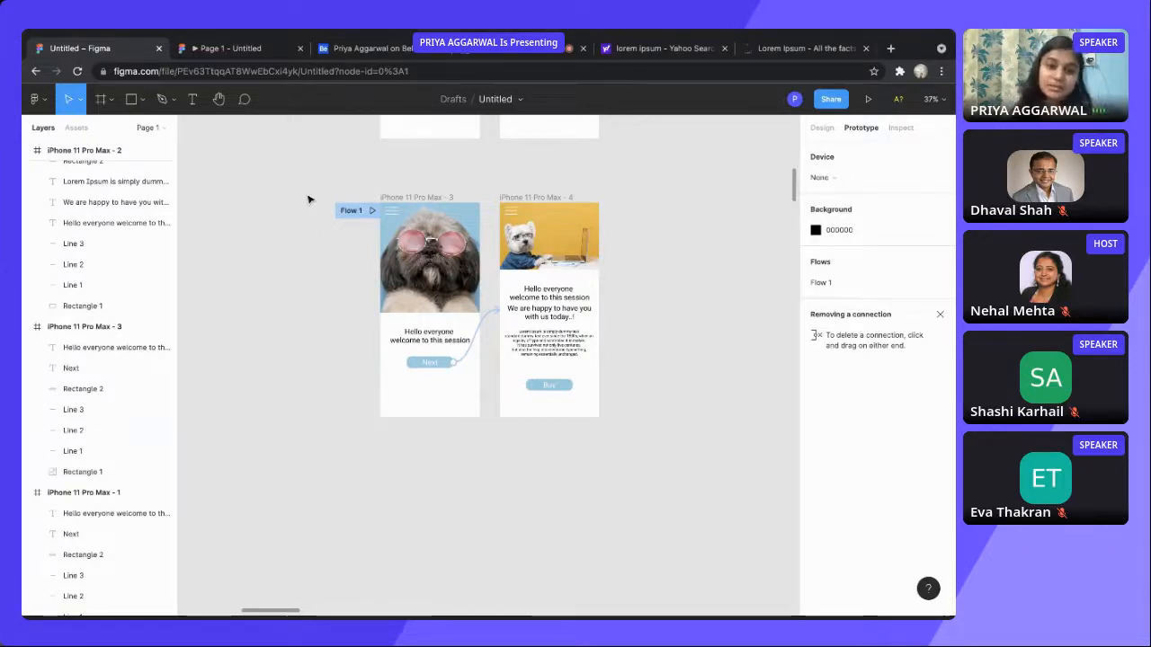
Scroll the canvas down to the Typography board with sans serif and serif samples.
scroll(down, 3)
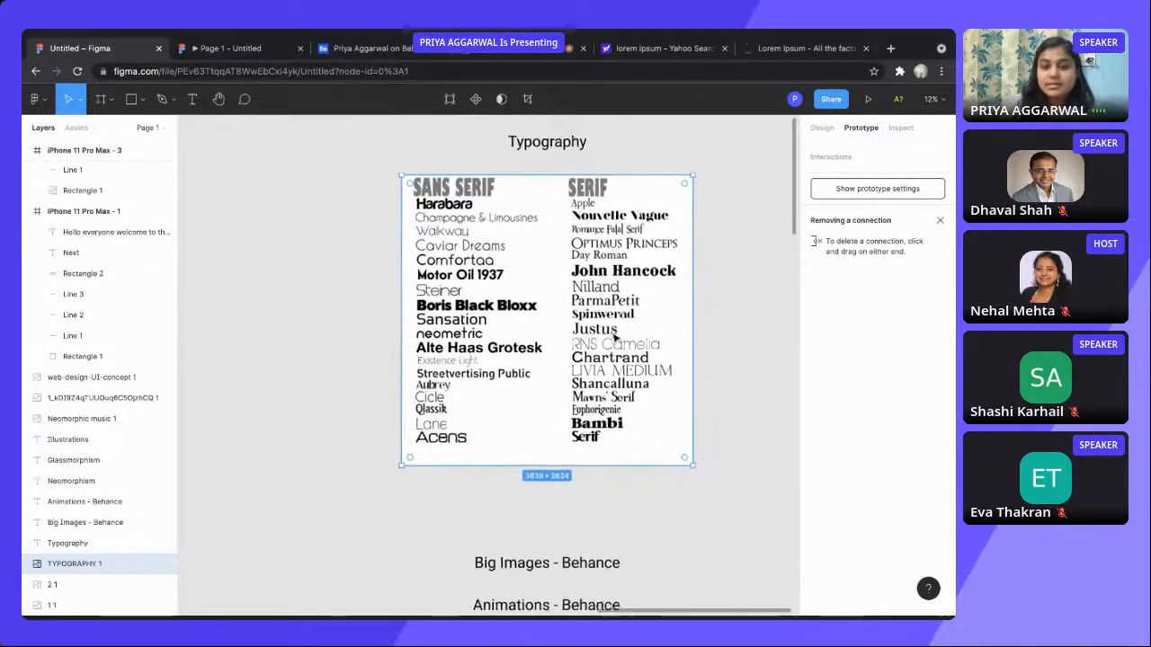
scroll(down, 3)
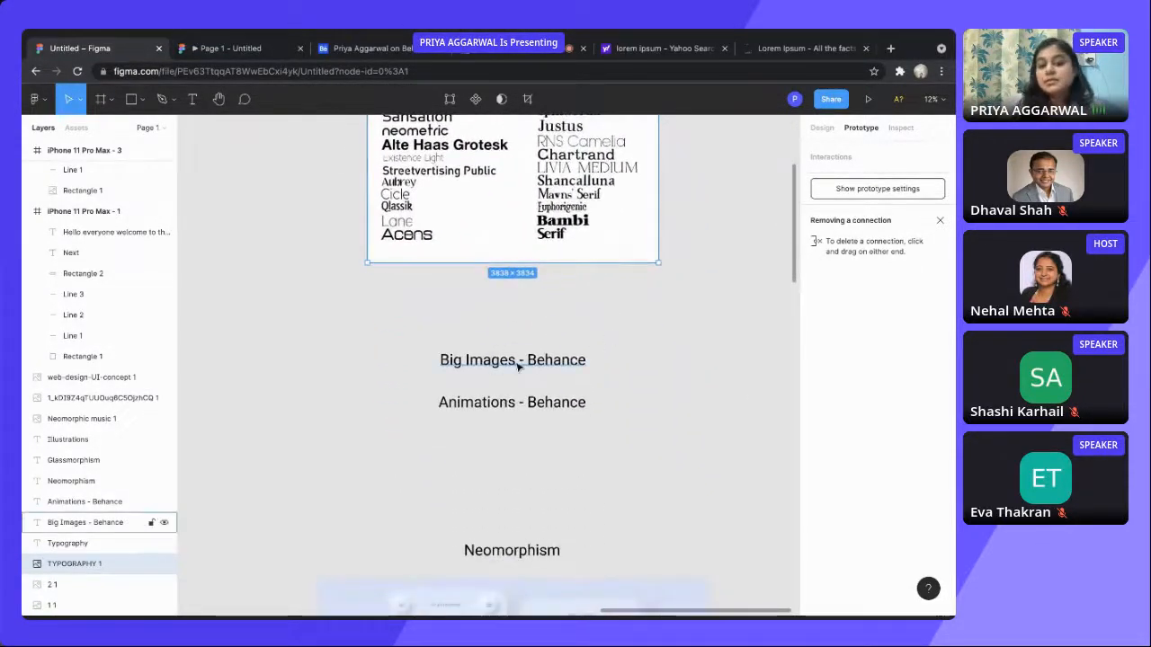
right_click(512, 359)
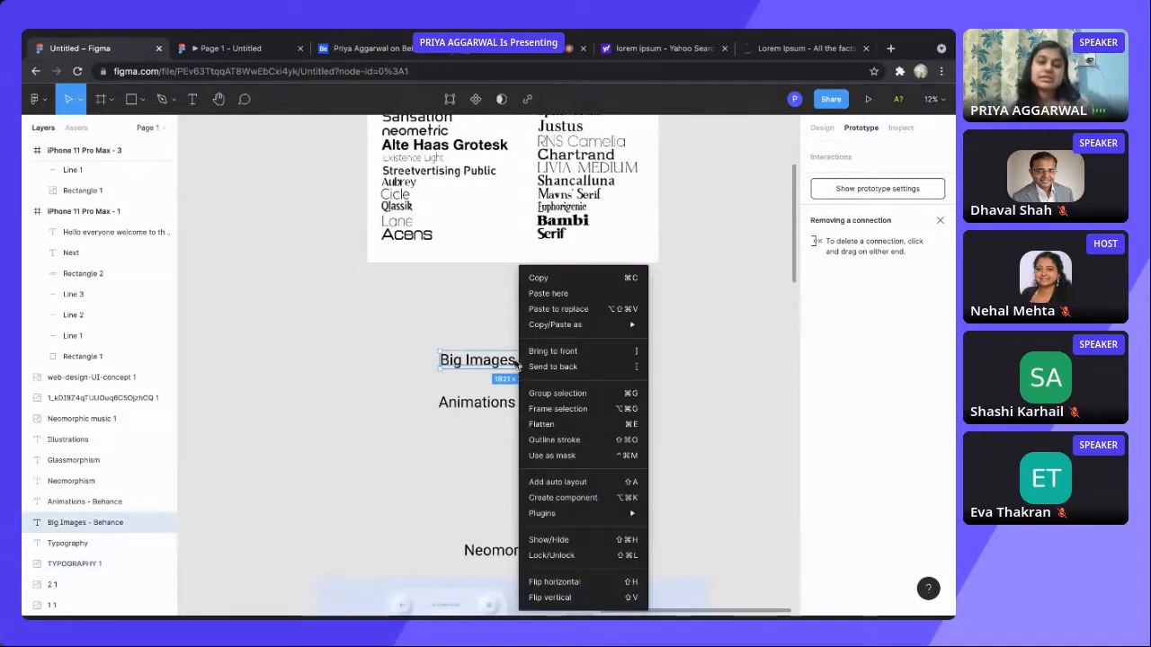
click(407, 381)
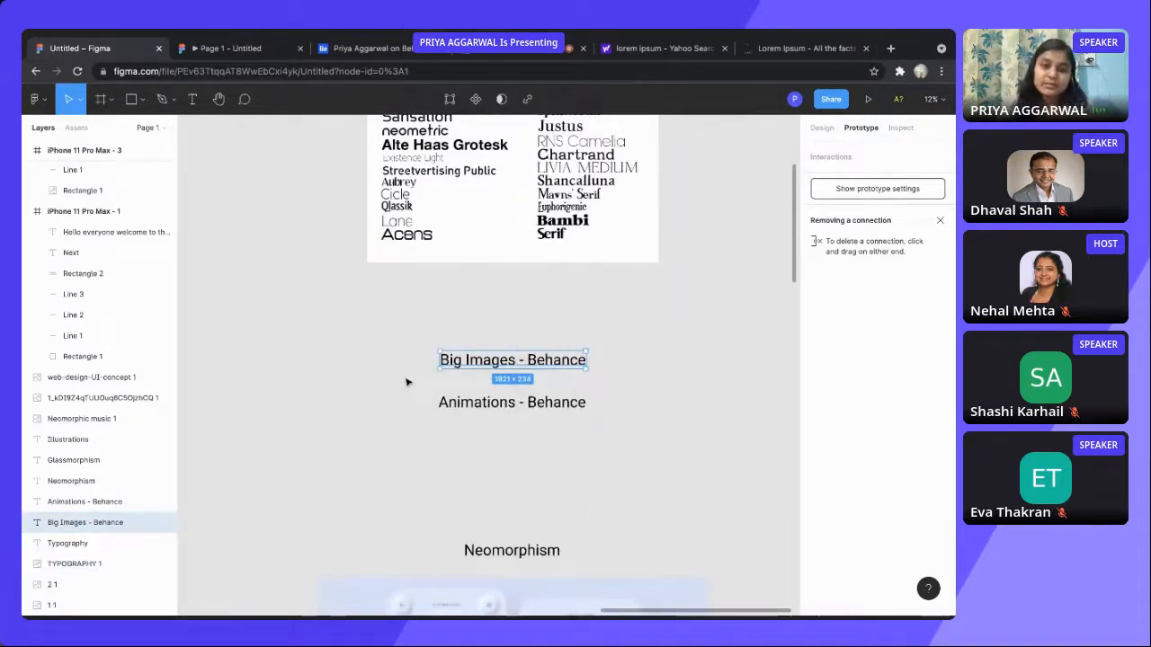
mouse_move(277, 272)
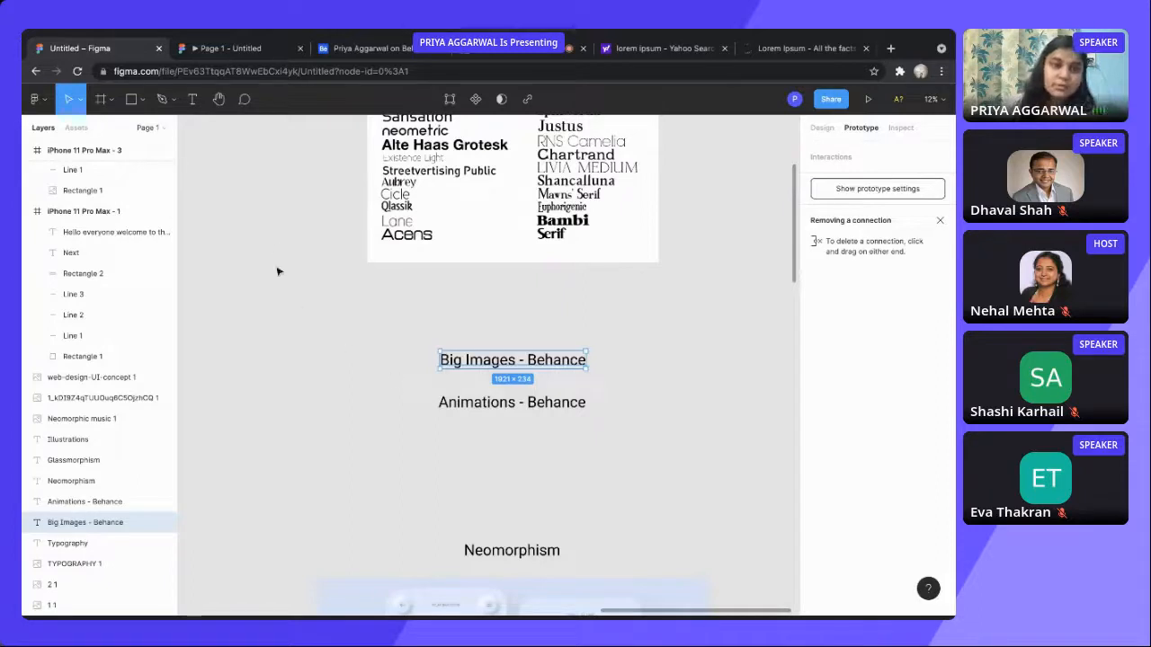
mouse_move(369, 49)
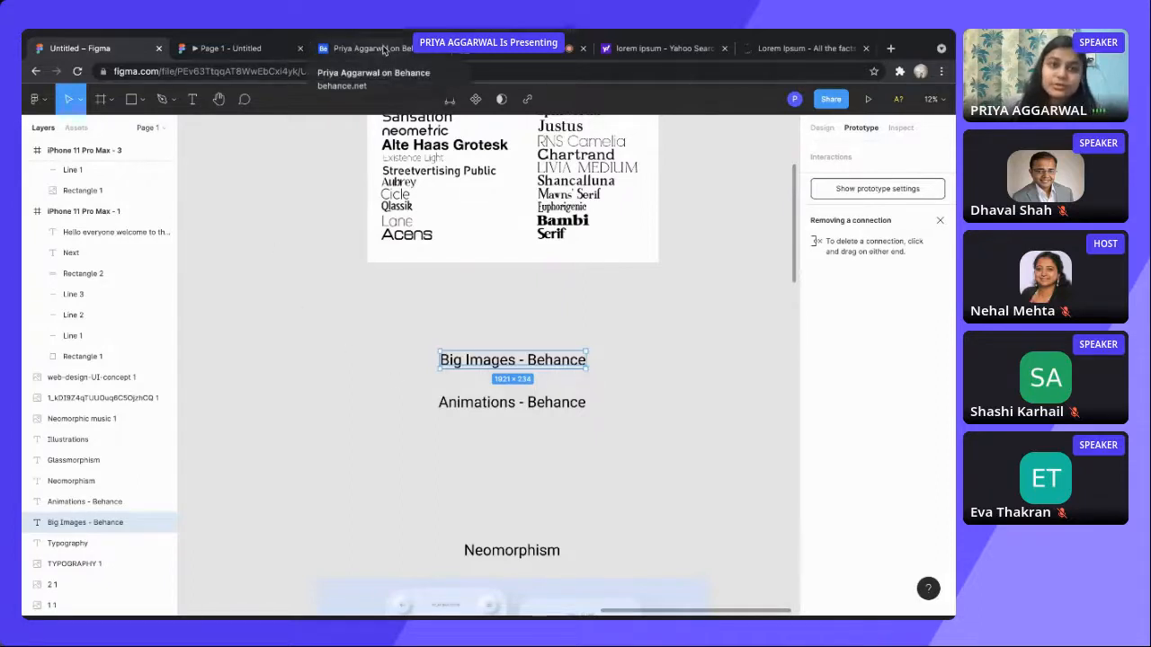
View the Workout Web Design project on Behance, then return to the Figma board.
click(369, 47)
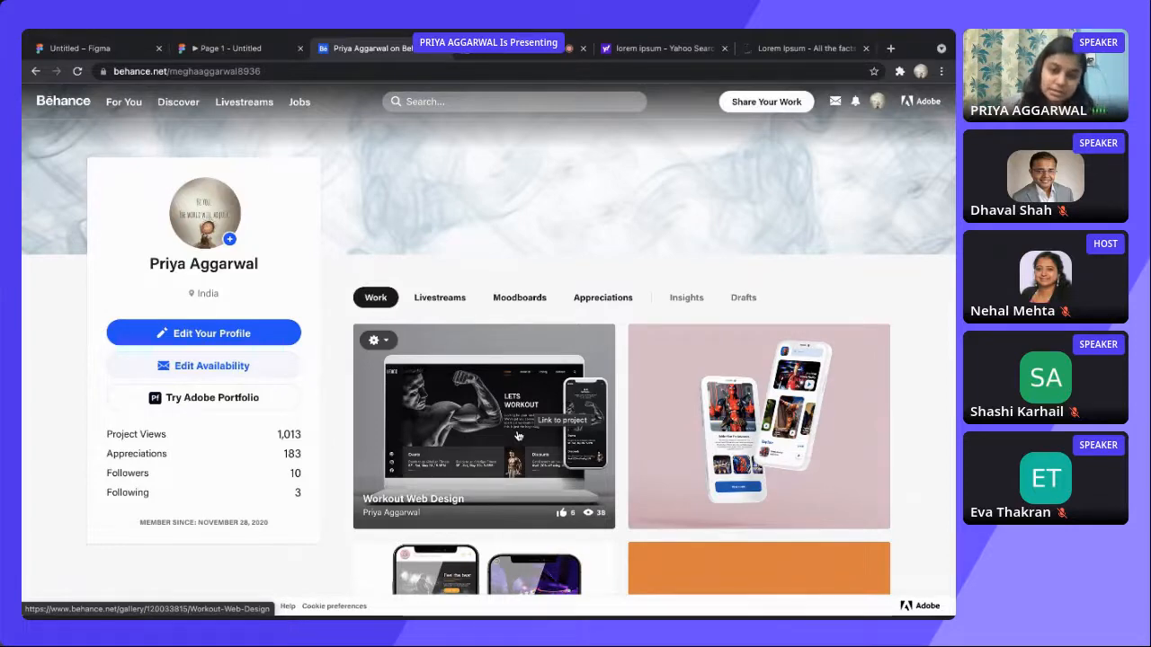
mouse_move(435, 345)
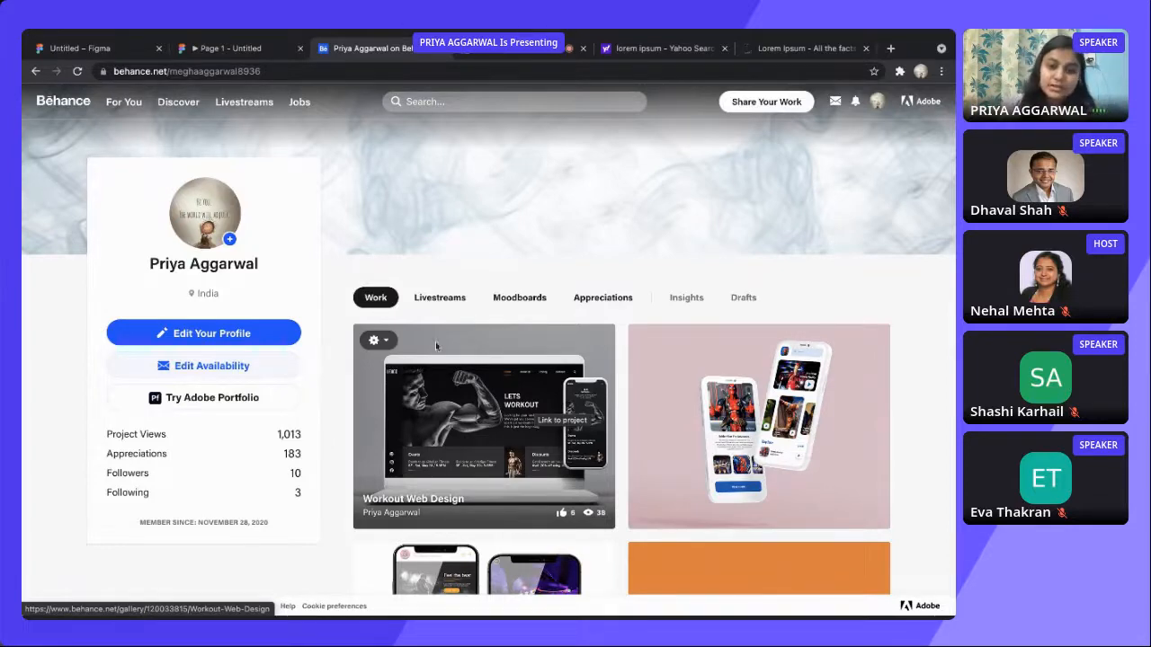
click(484, 426)
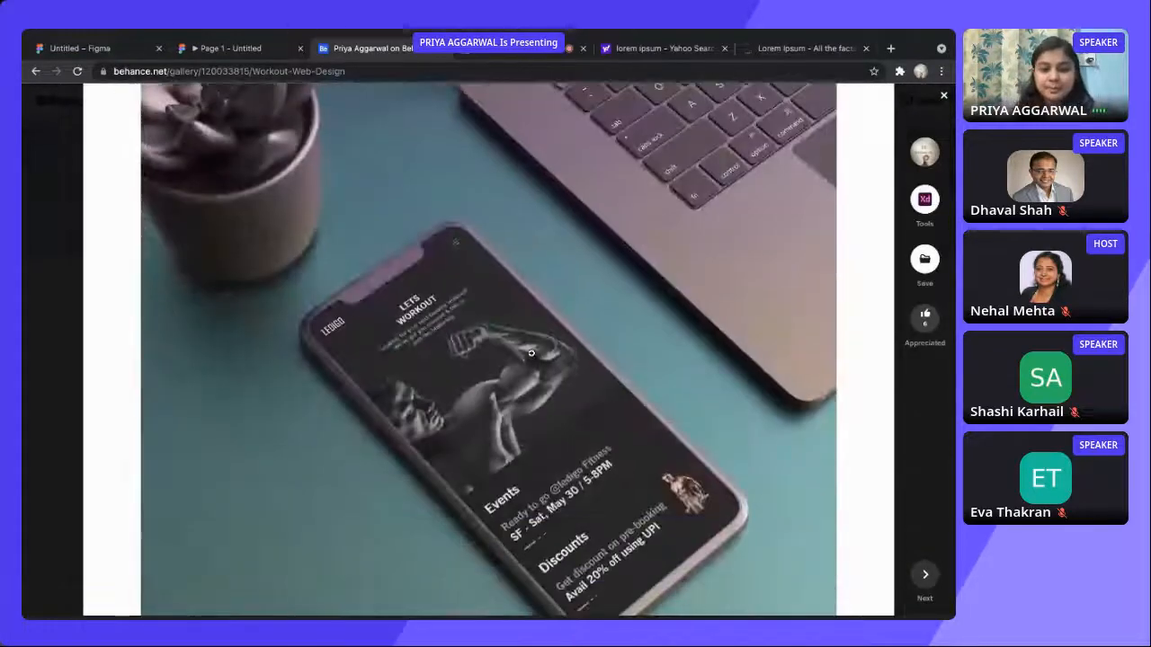
scroll(down, 3)
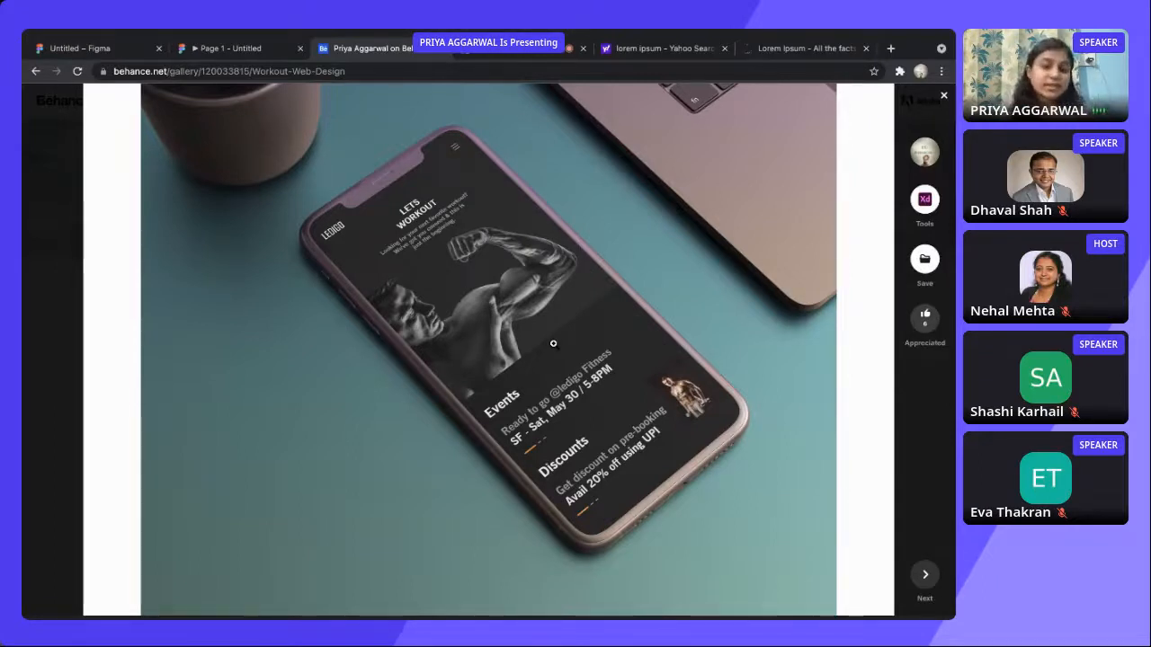
click(230, 47)
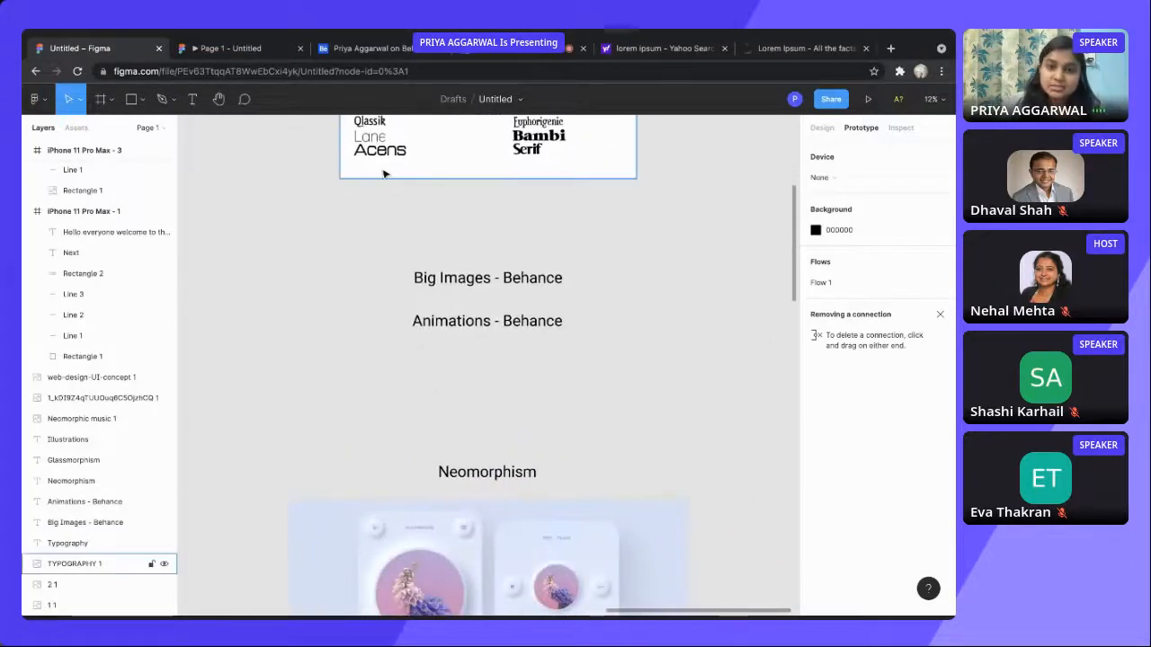
Show the running prototype's second screen, then switch to the Behance portfolio.
scroll(up, 3)
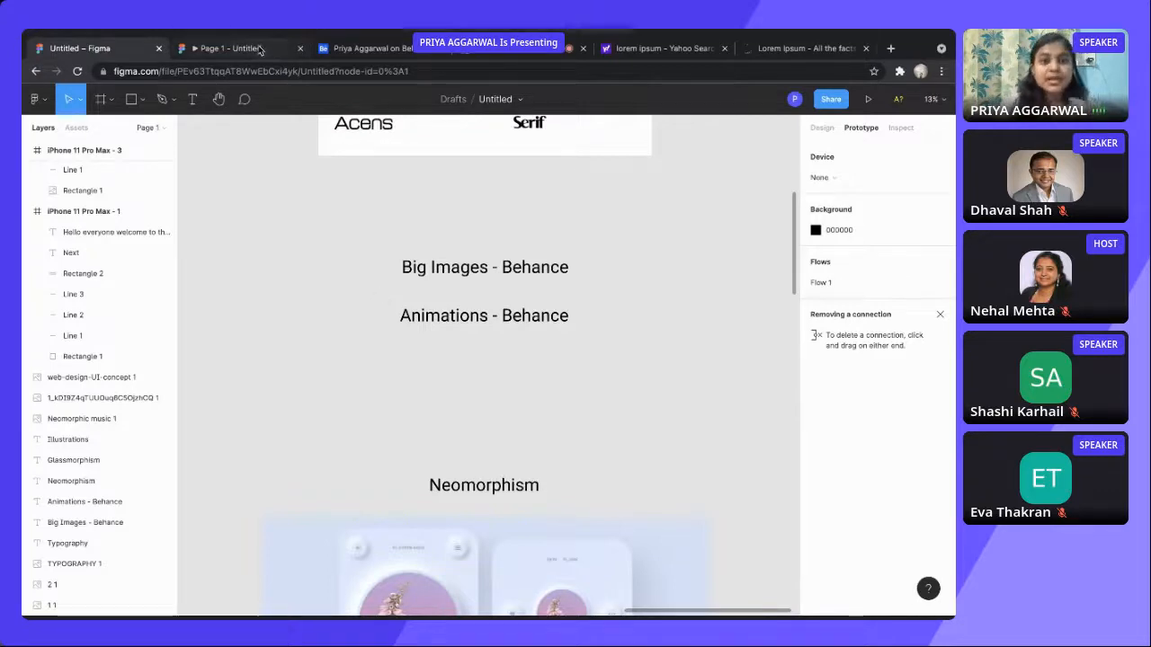
click(867, 99)
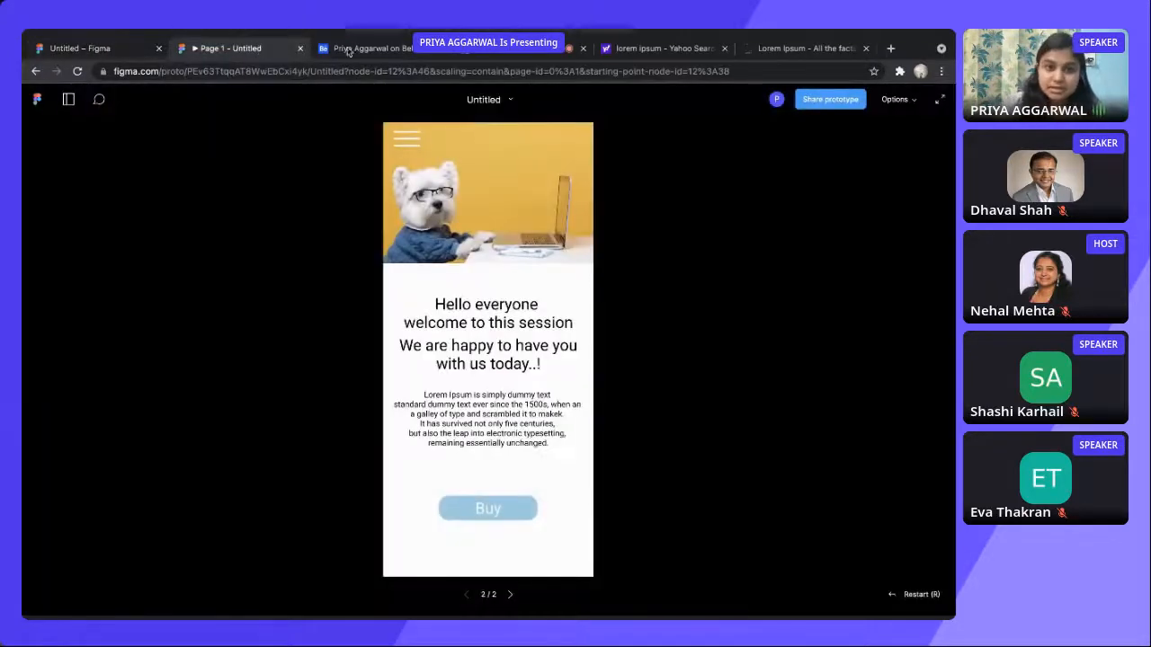
click(359, 47)
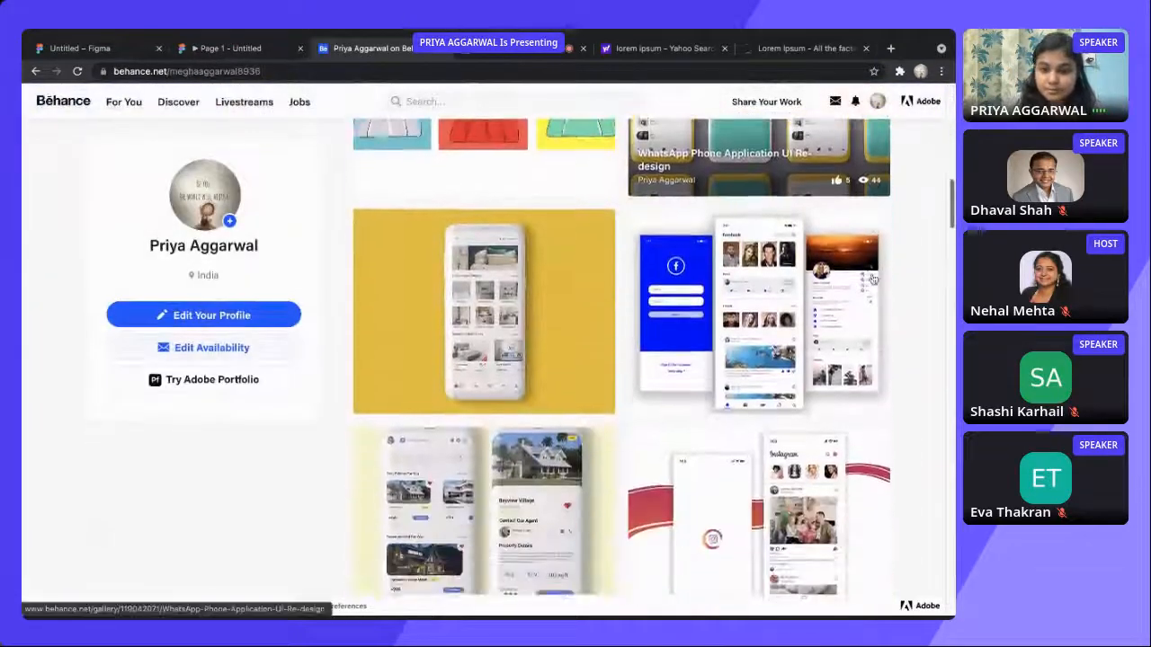
Scroll the Behance Work grid down to the app UI projects like Exercise Scoreboard.
scroll(down, 3)
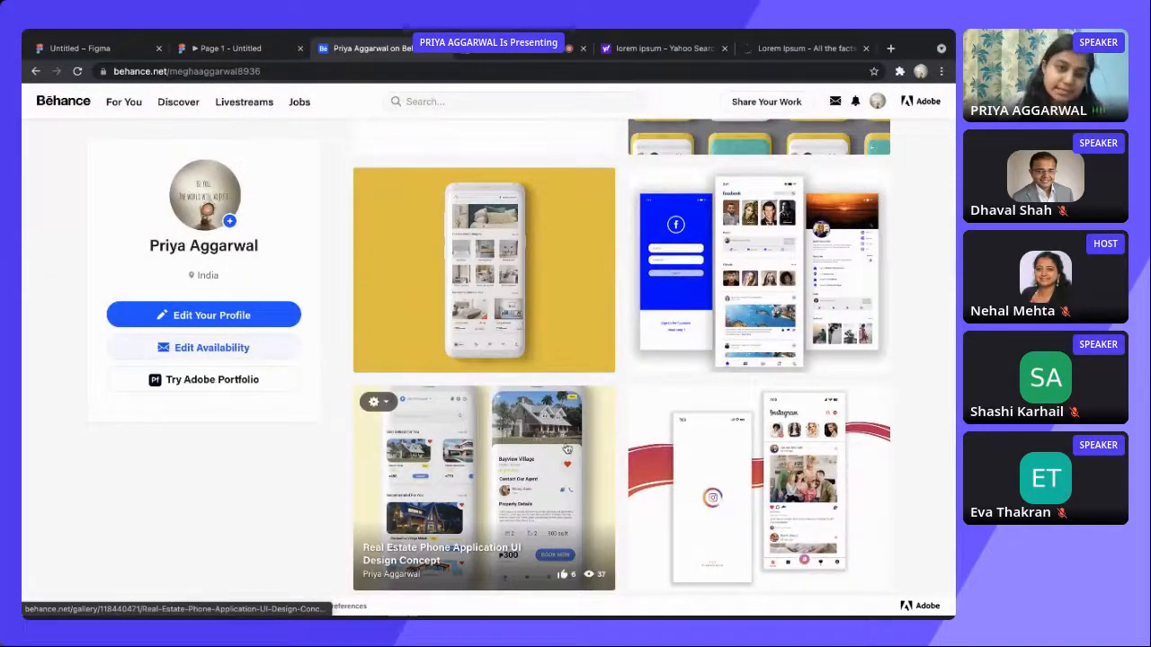
scroll(down, 3)
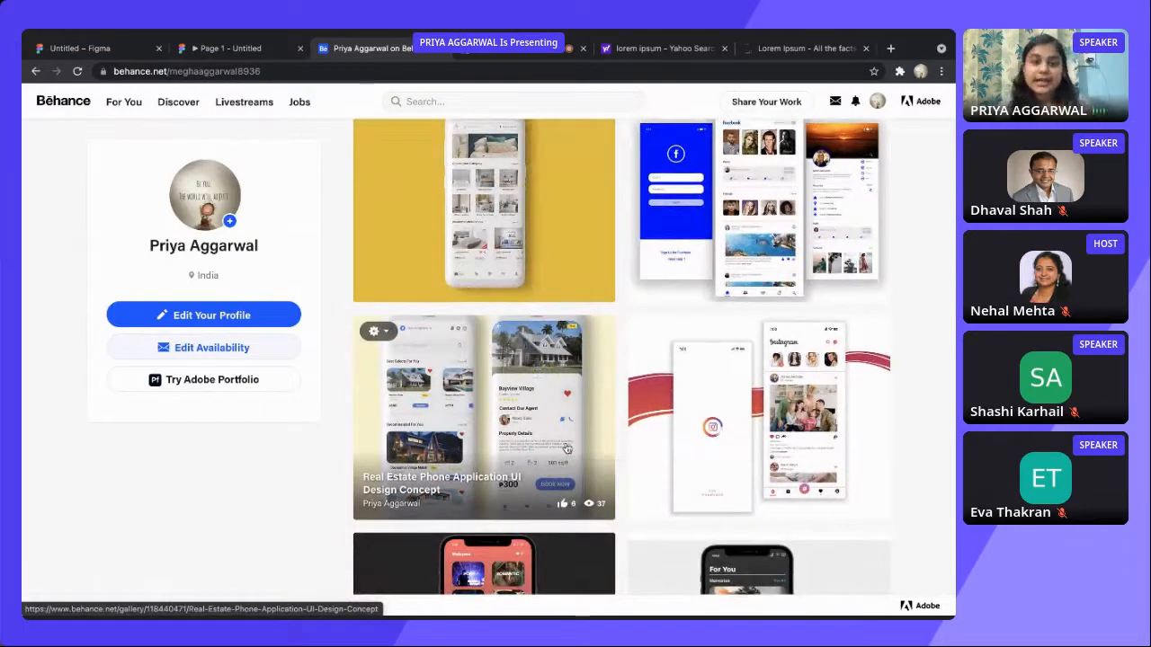
scroll(down, 3)
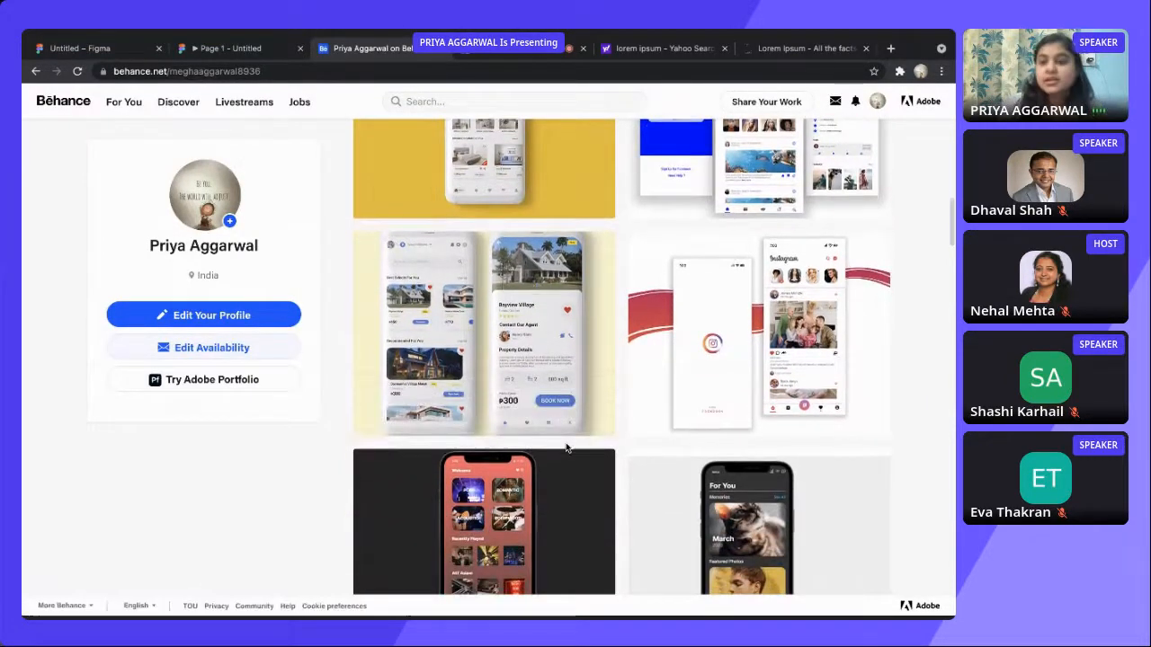
scroll(down, 3)
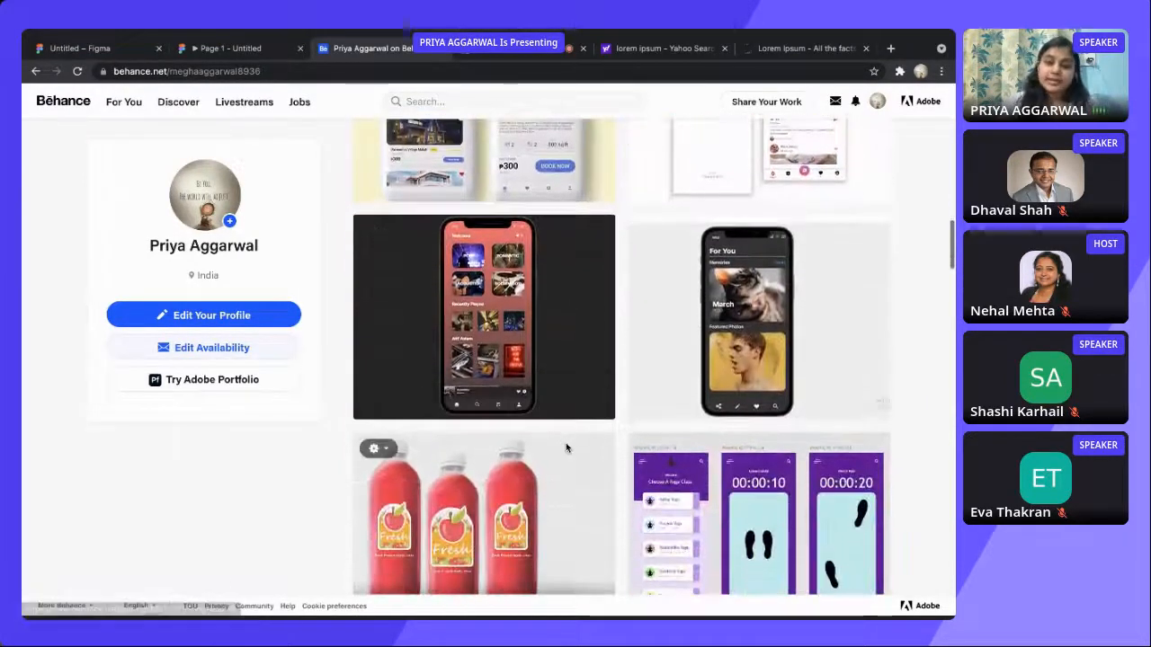
scroll(down, 3)
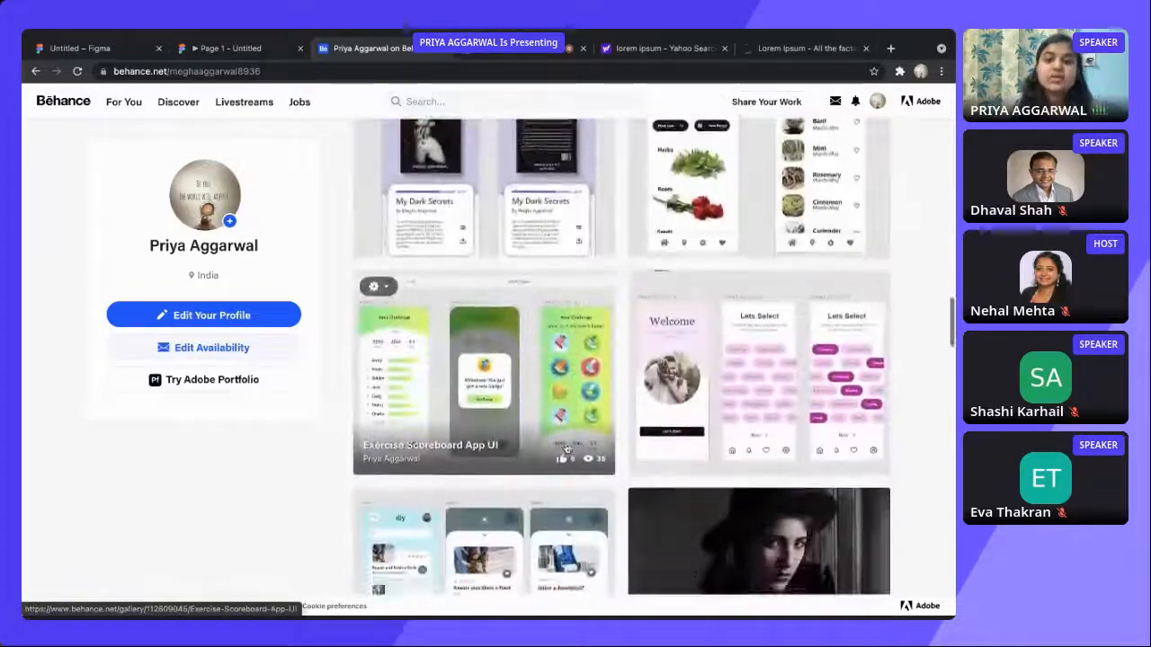
scroll(down, 3)
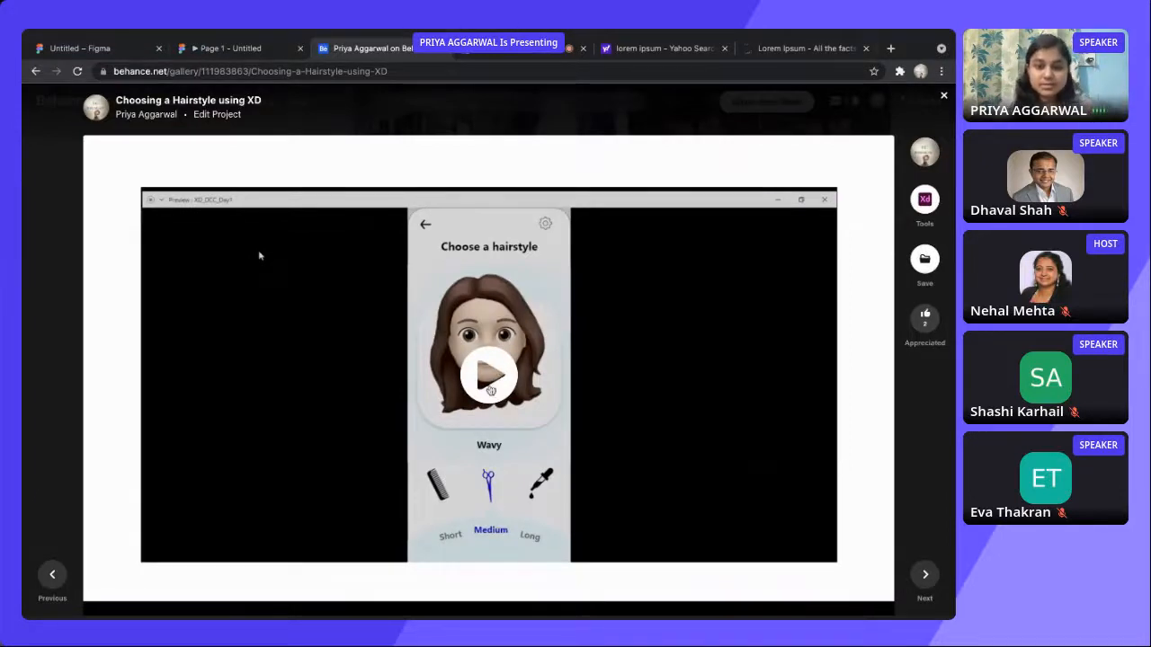
Play the Choosing a Hairstyle prototype video, then close the project back to the profile grid.
click(489, 376)
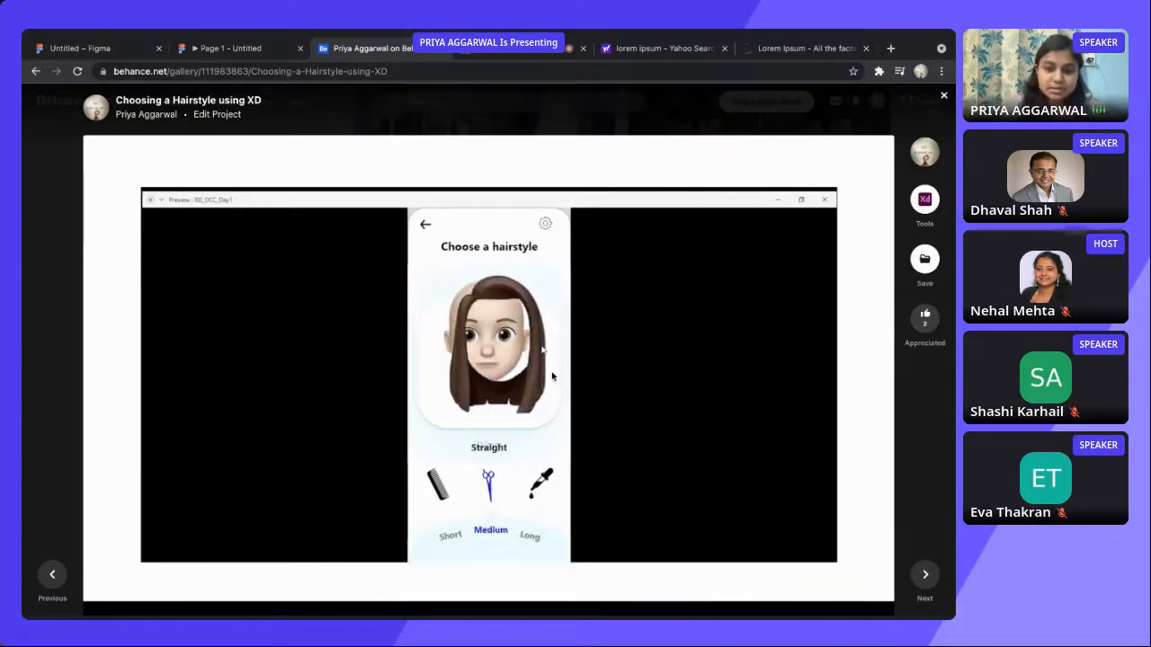
click(449, 536)
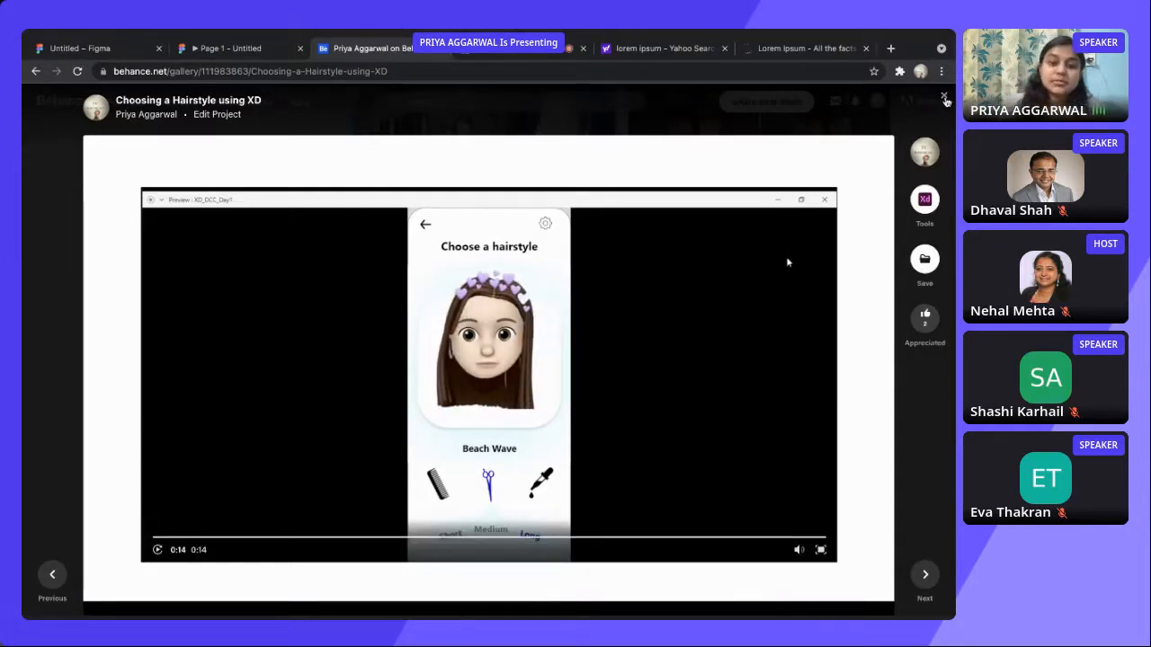
click(943, 100)
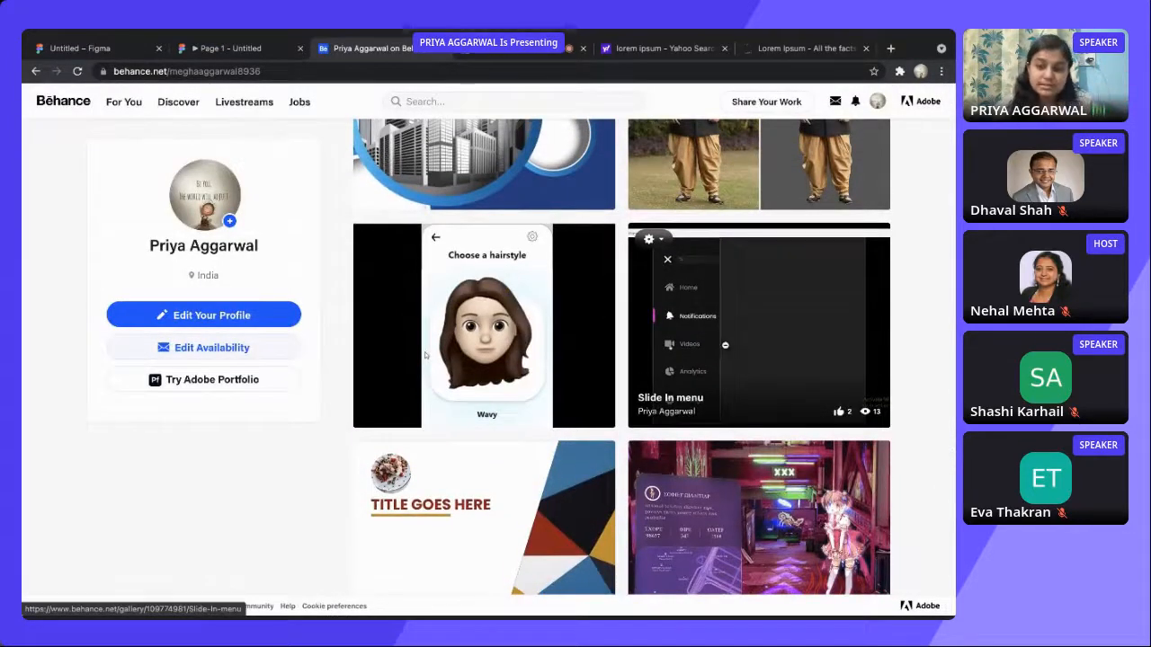
click(759, 326)
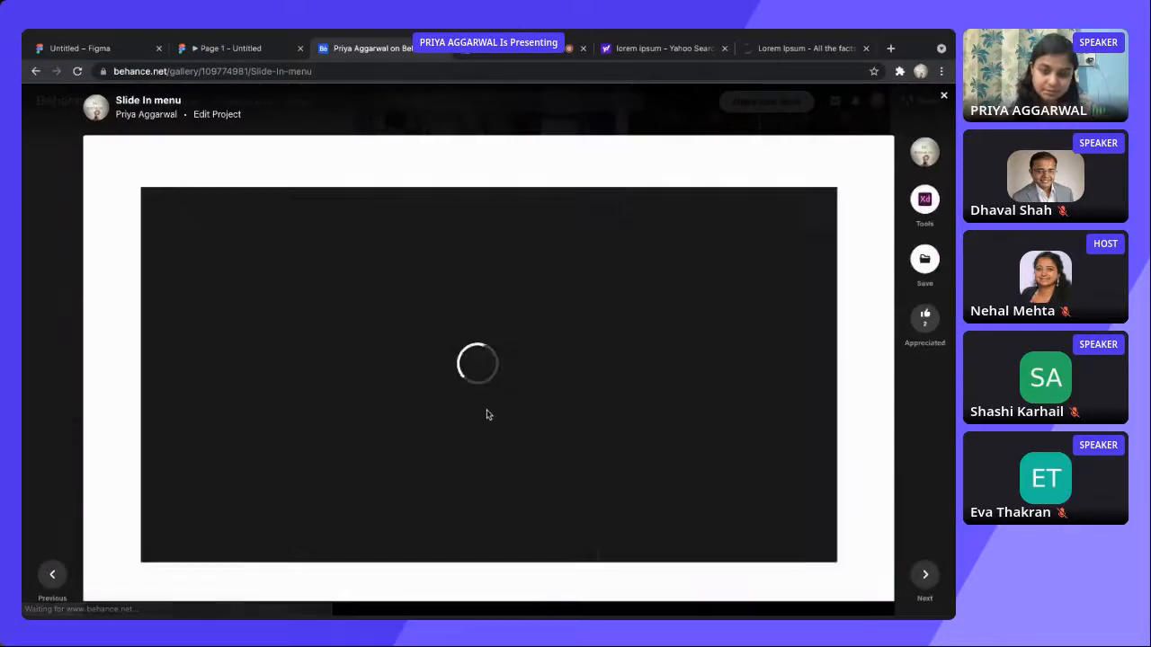
mouse_move(489, 385)
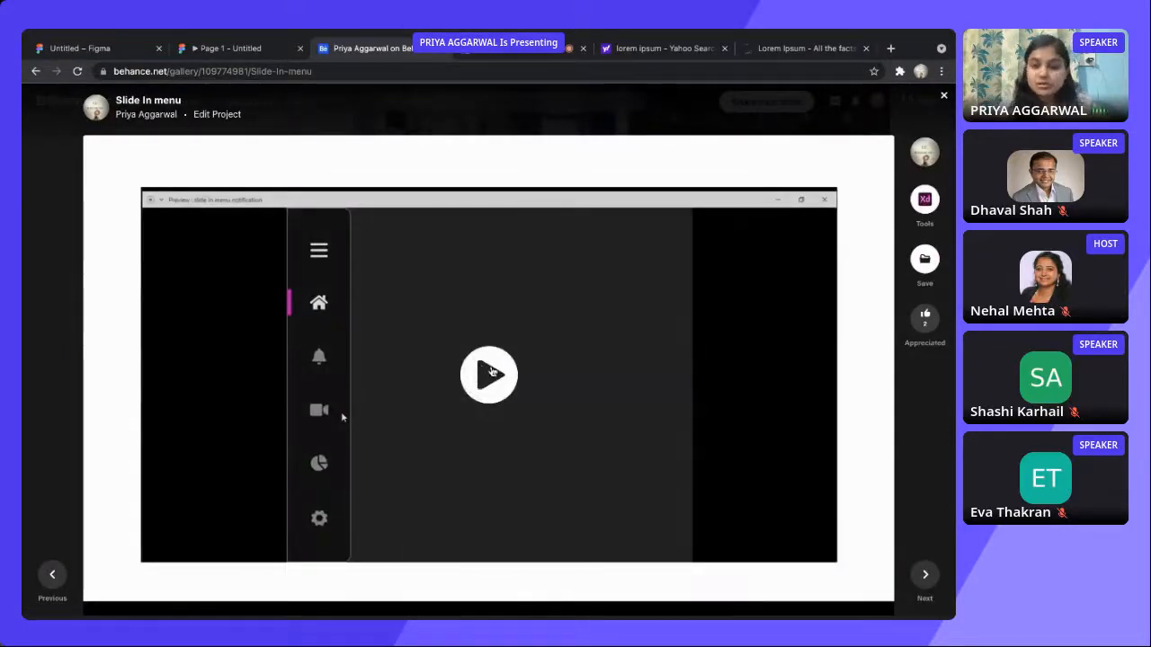
click(489, 376)
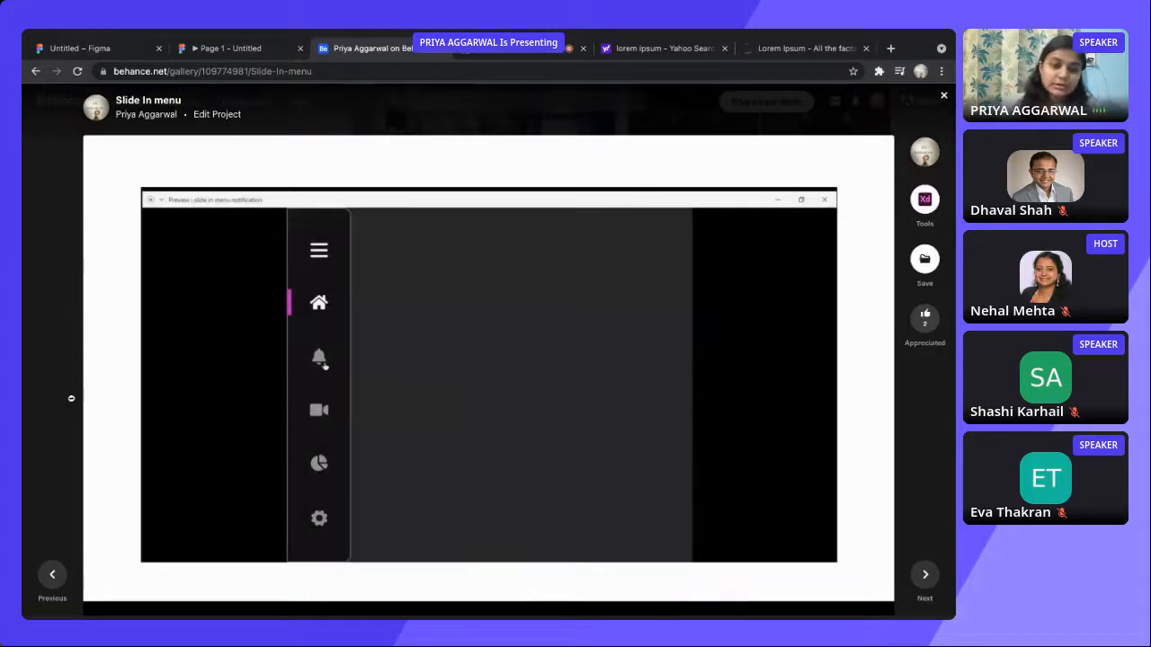
click(319, 250)
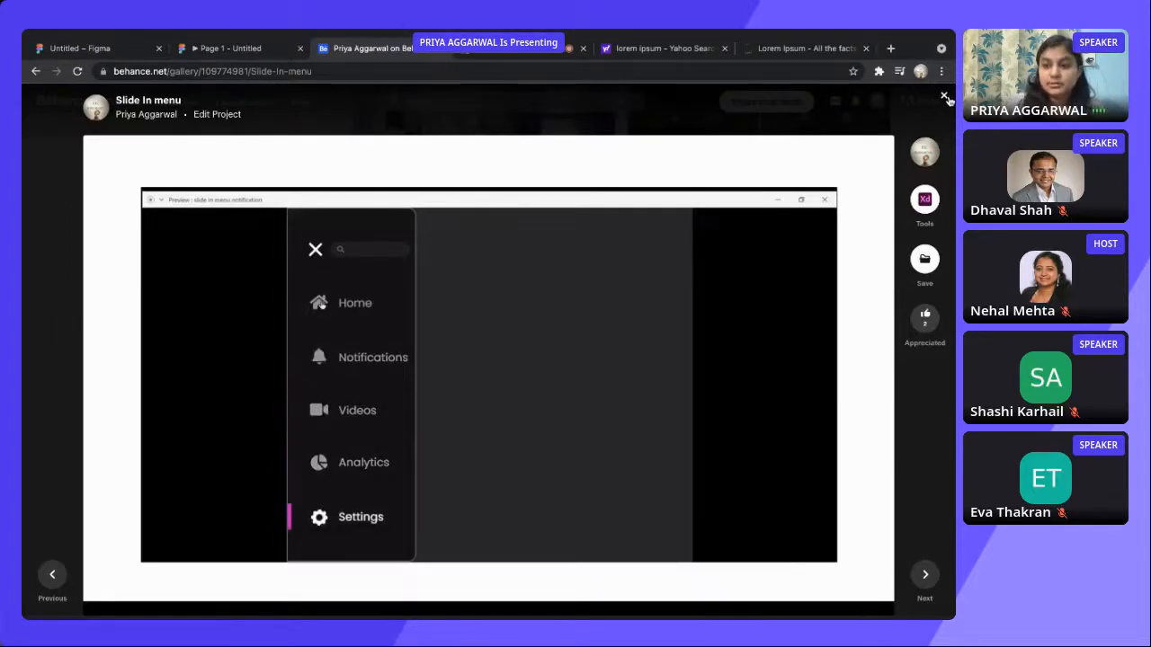
click(316, 248)
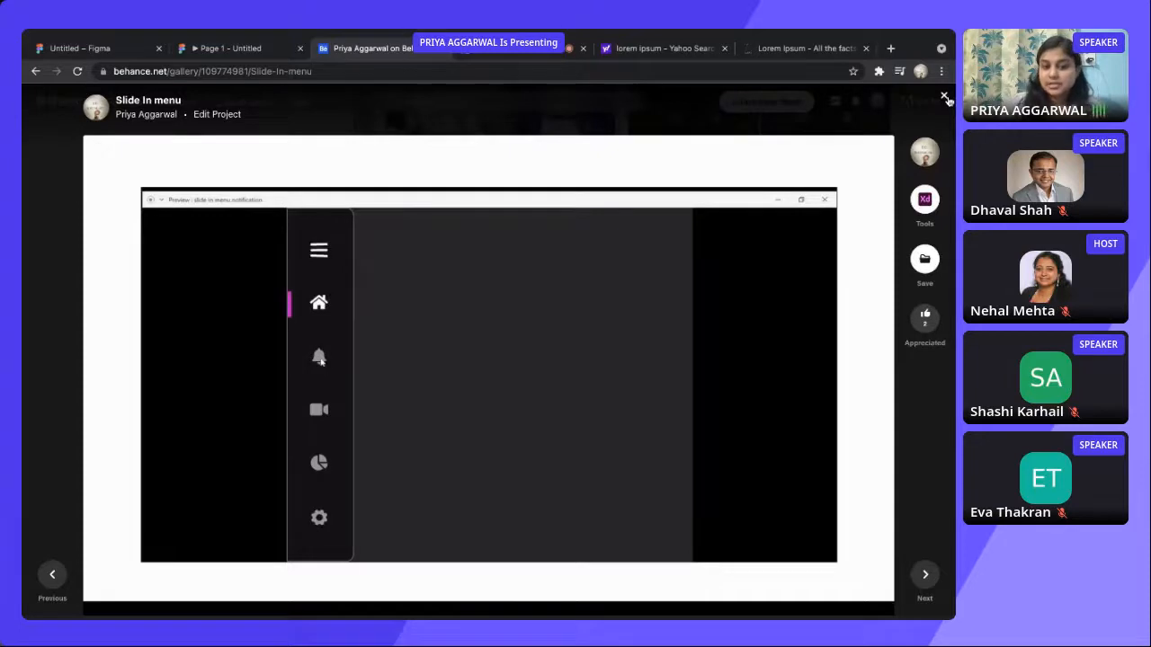
click(318, 250)
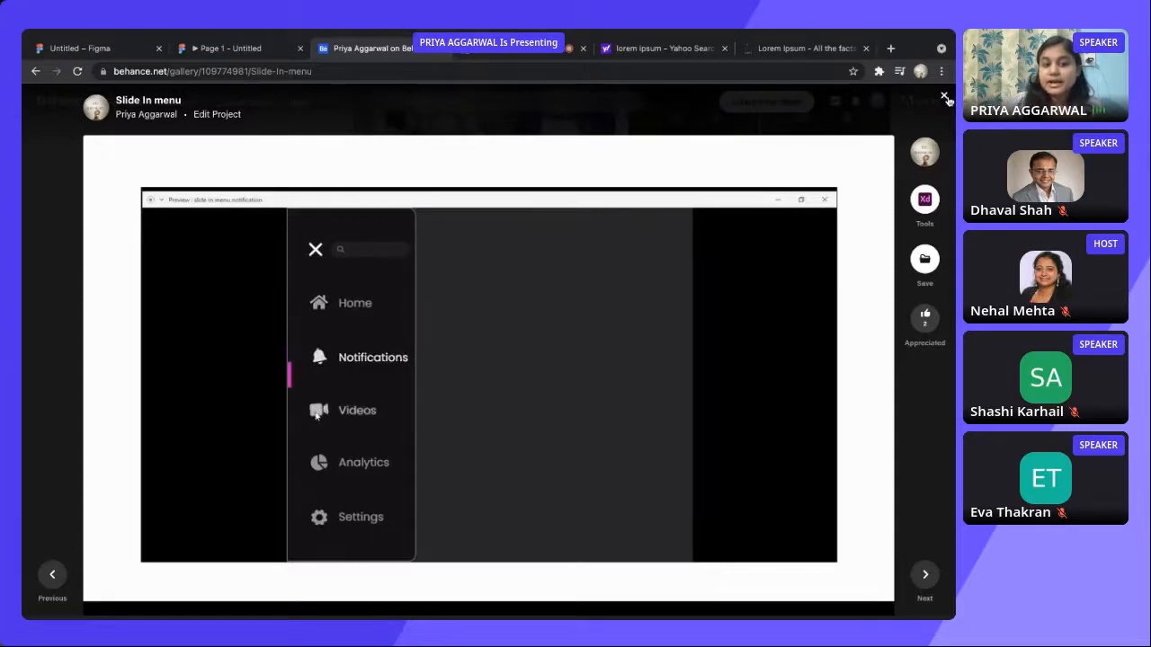
click(316, 248)
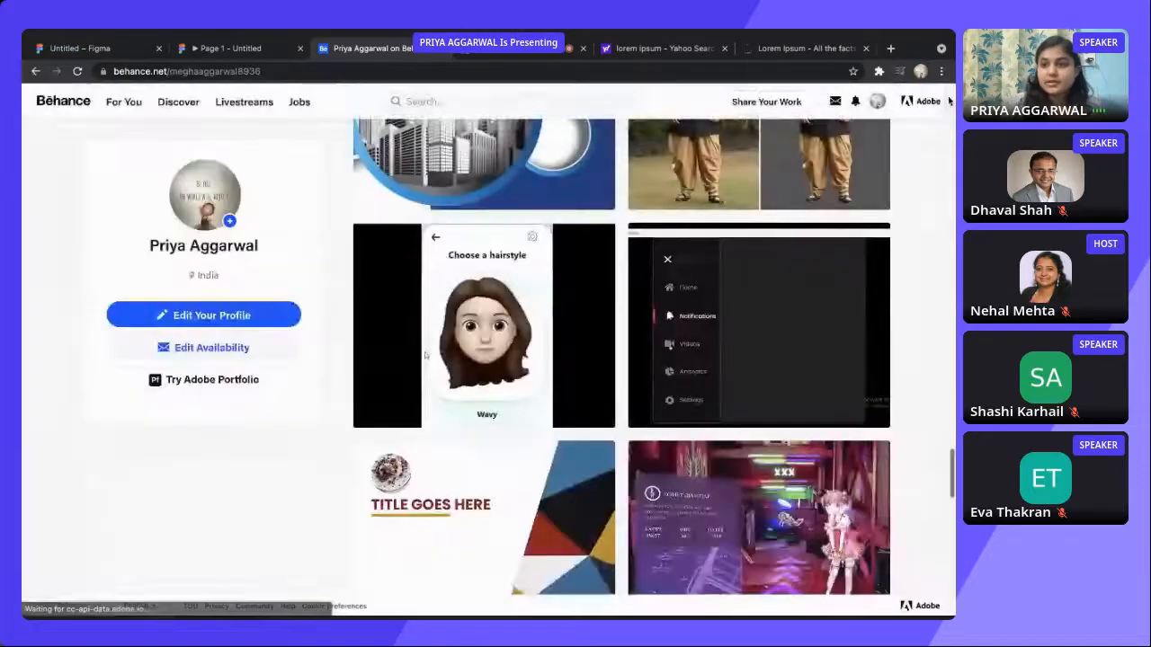
scroll(down, 3)
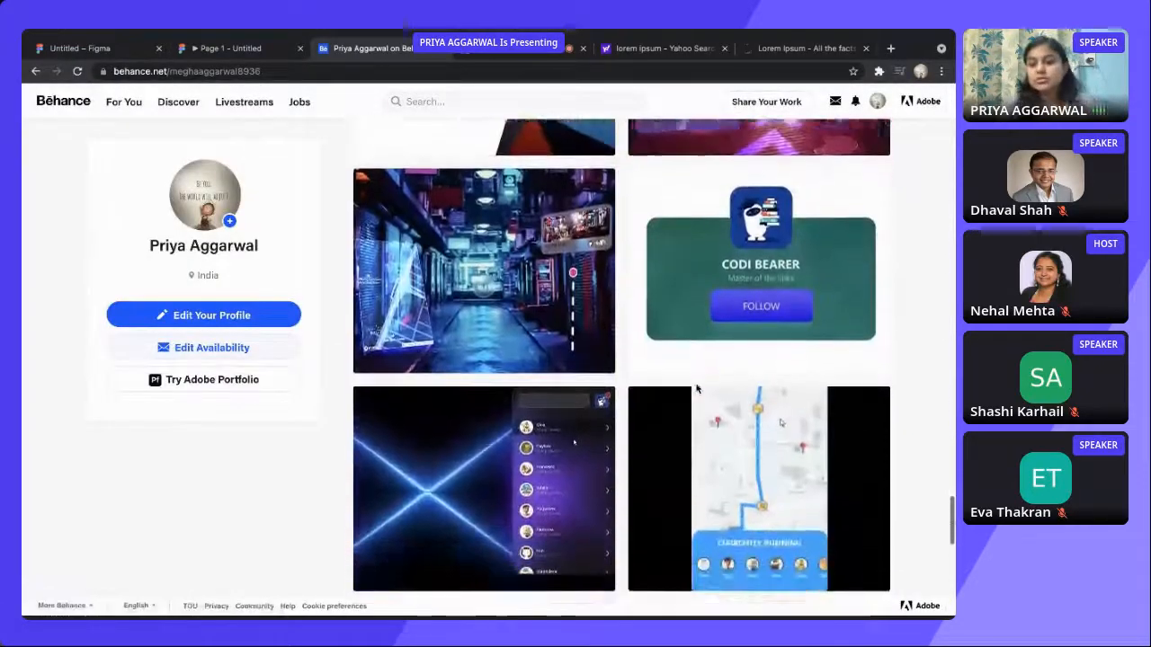
click(483, 270)
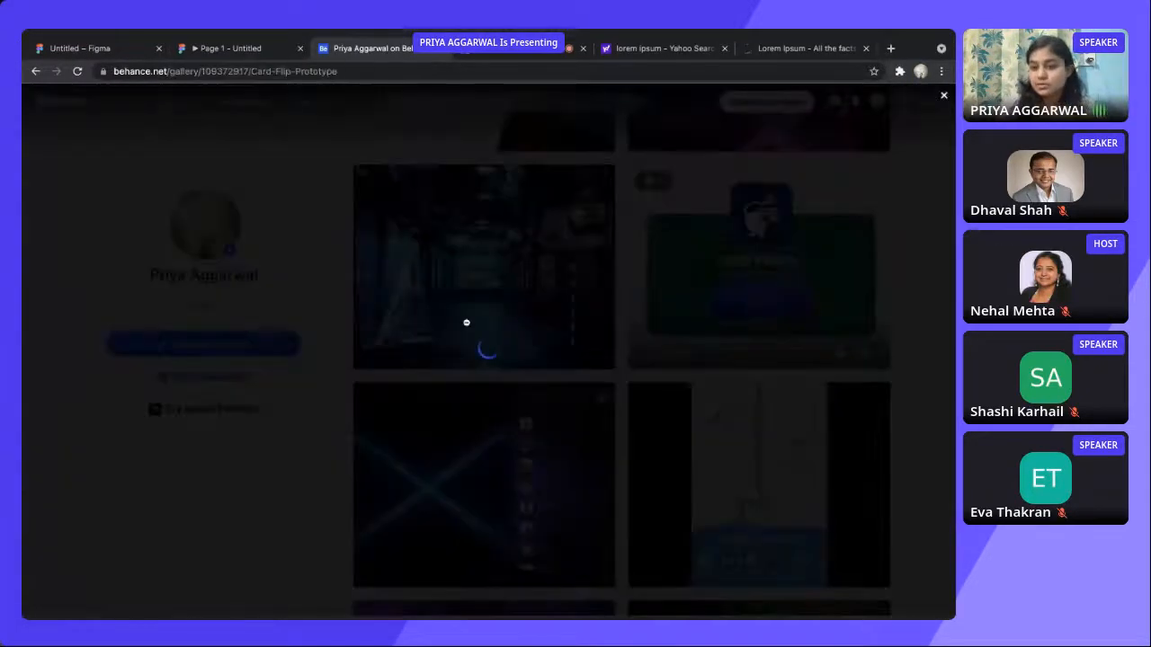
click(484, 266)
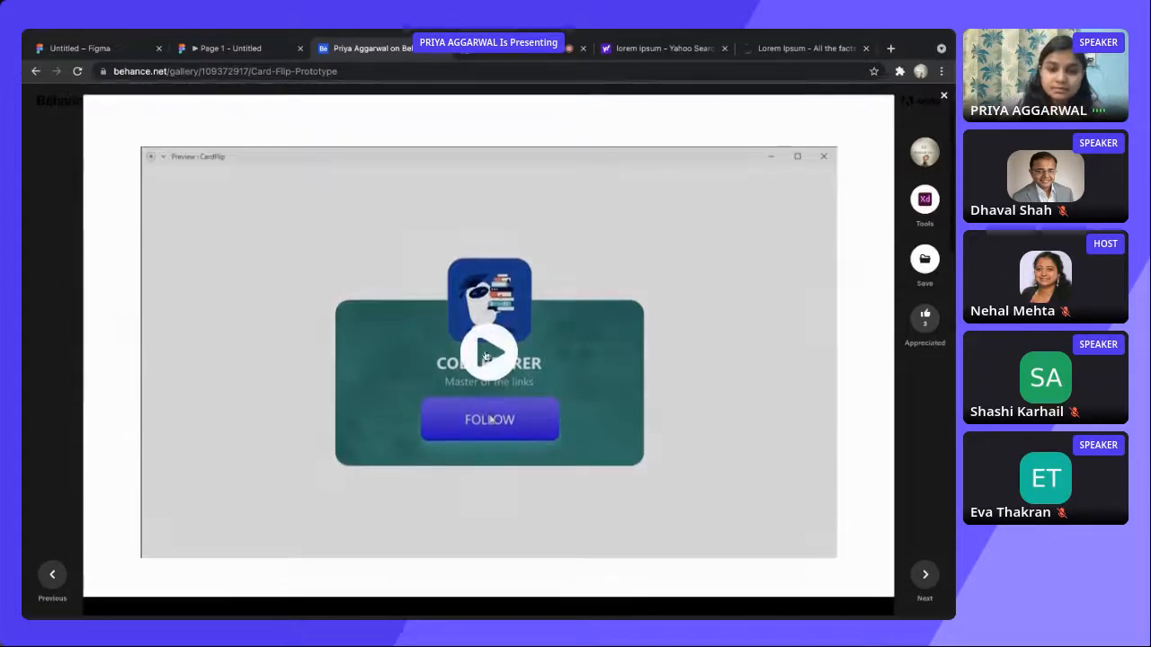
click(489, 350)
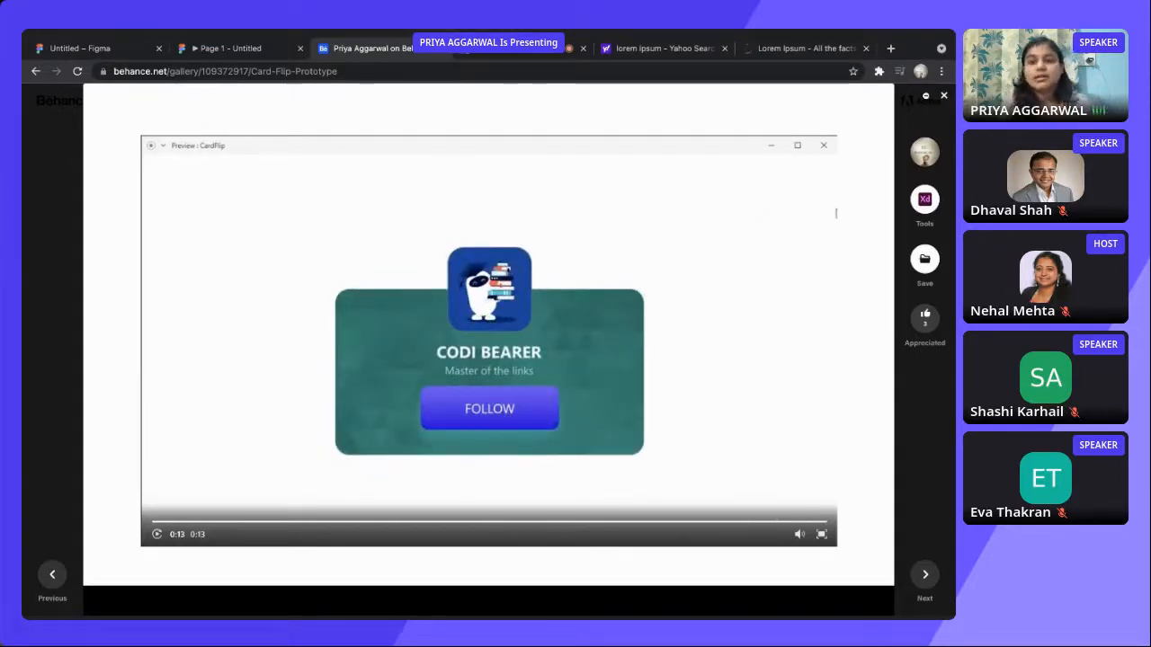
click(822, 144)
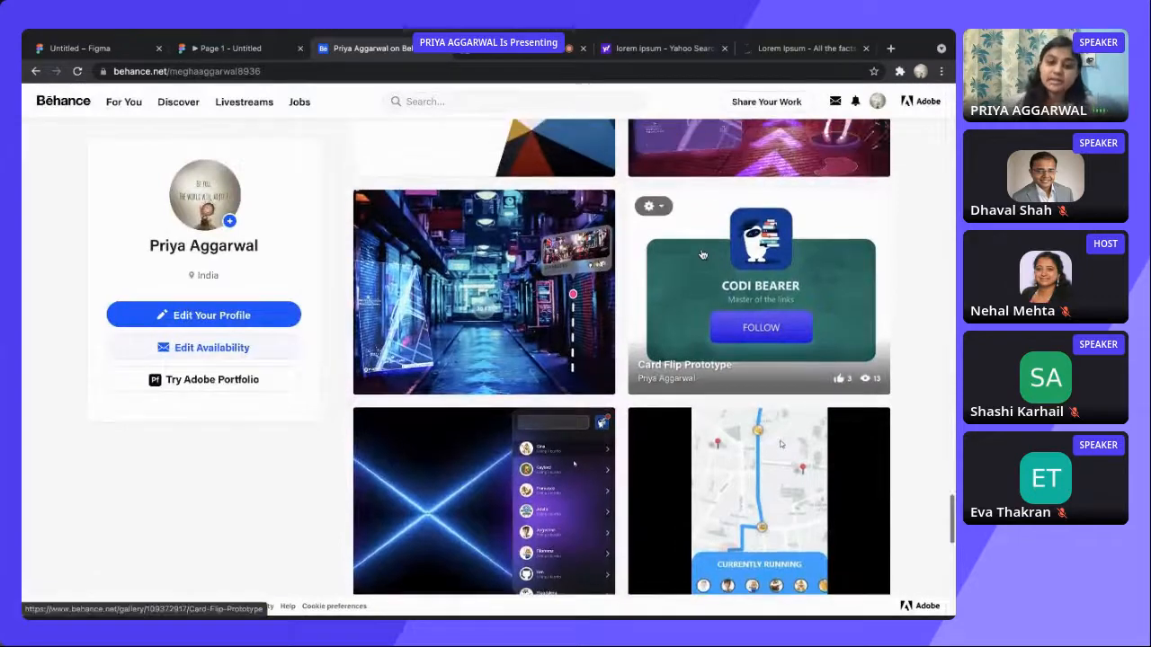
click(230, 47)
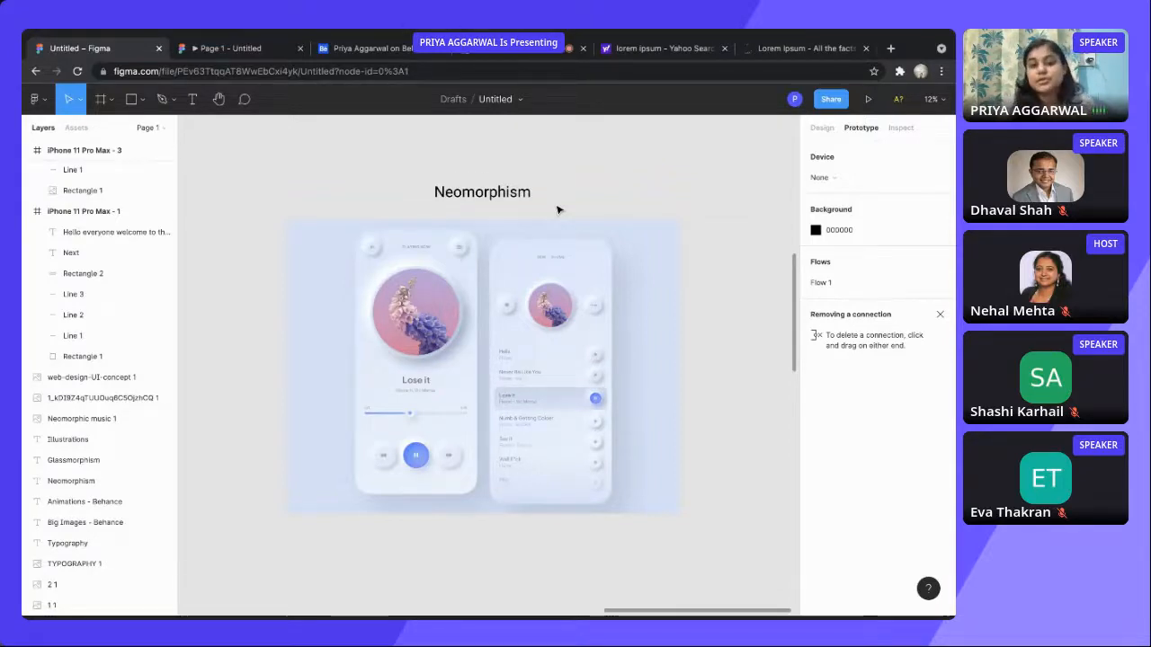
scroll(down, 3)
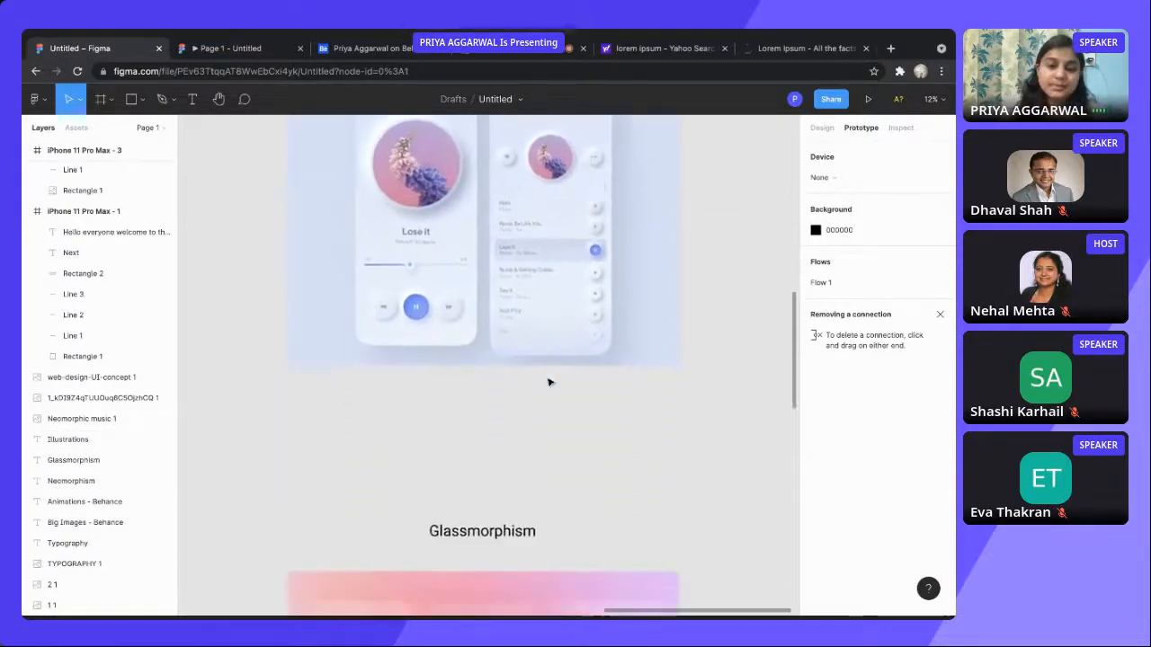
scroll(down, 3)
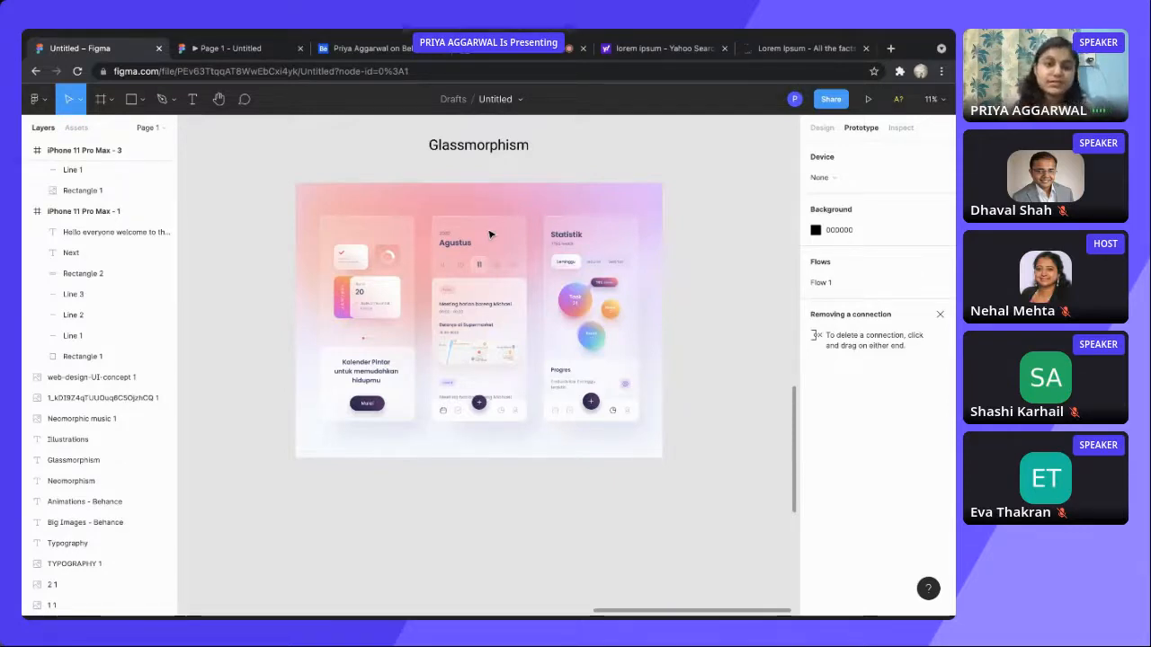
scroll(down, 3)
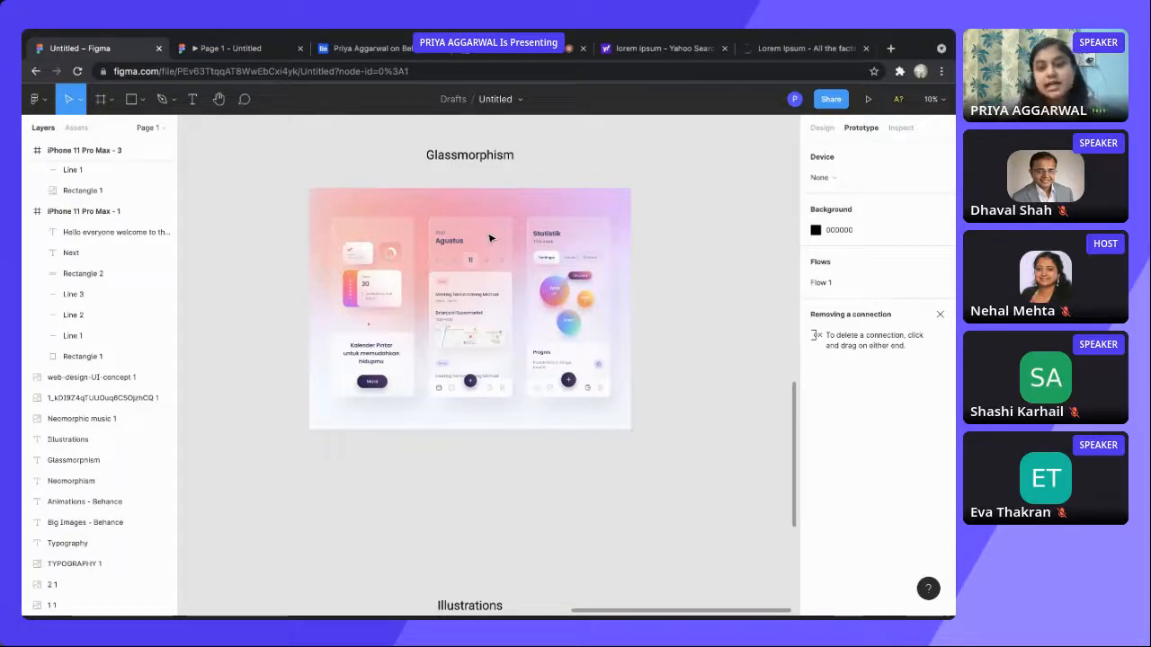
scroll(down, 3)
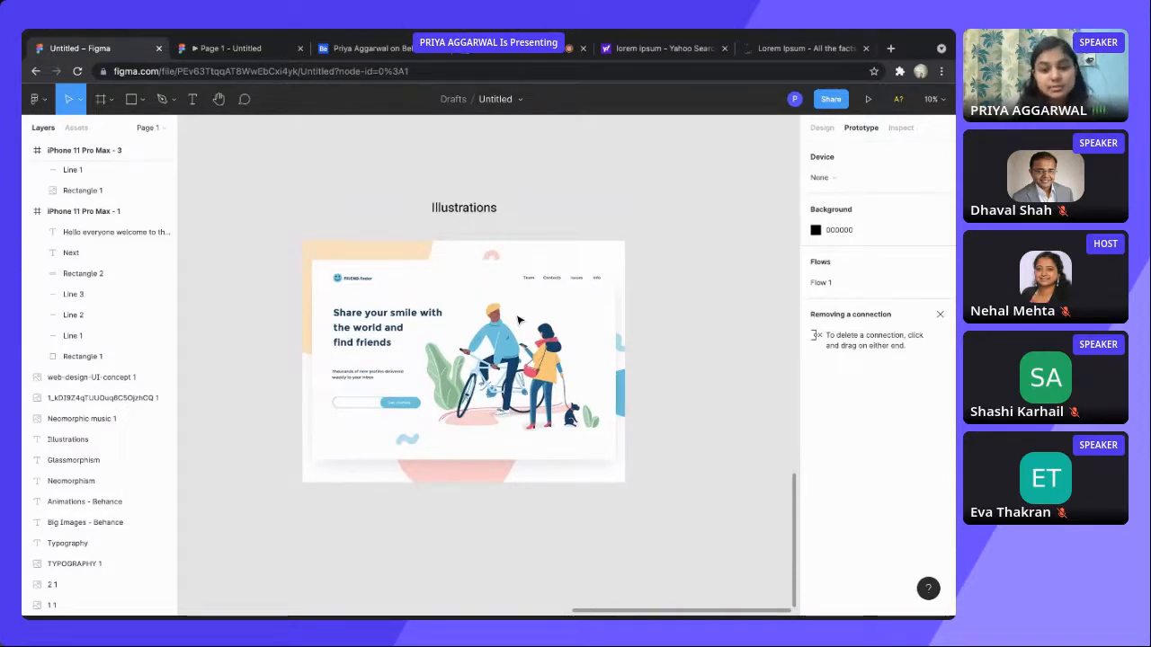
scroll(up, 3)
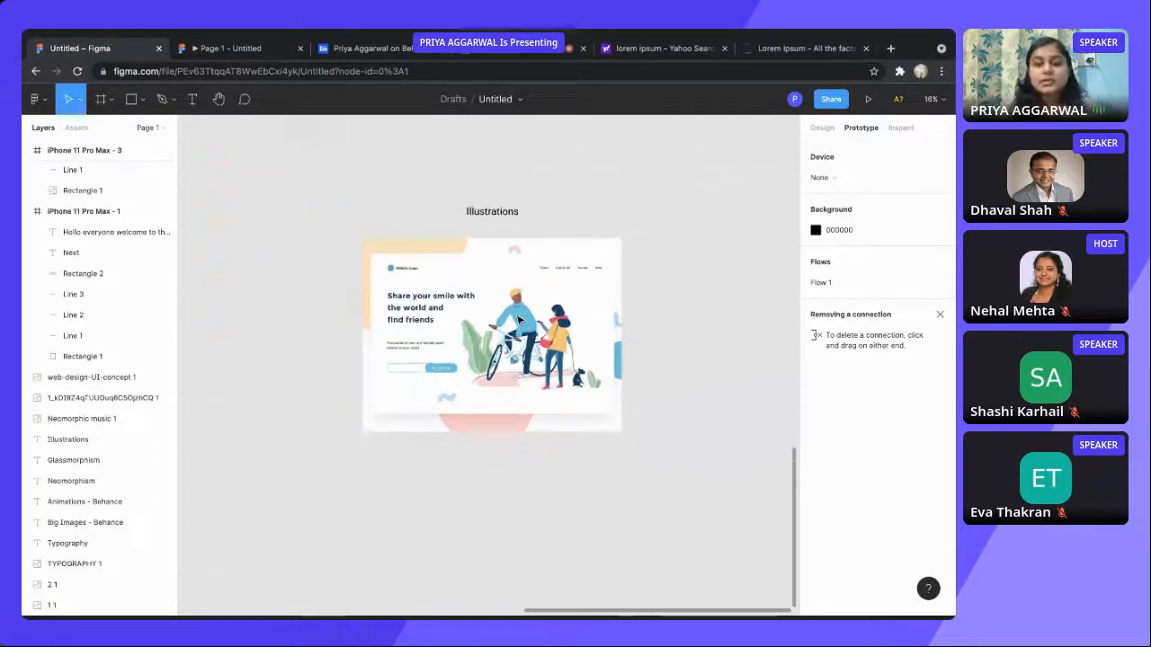
scroll(down, 3)
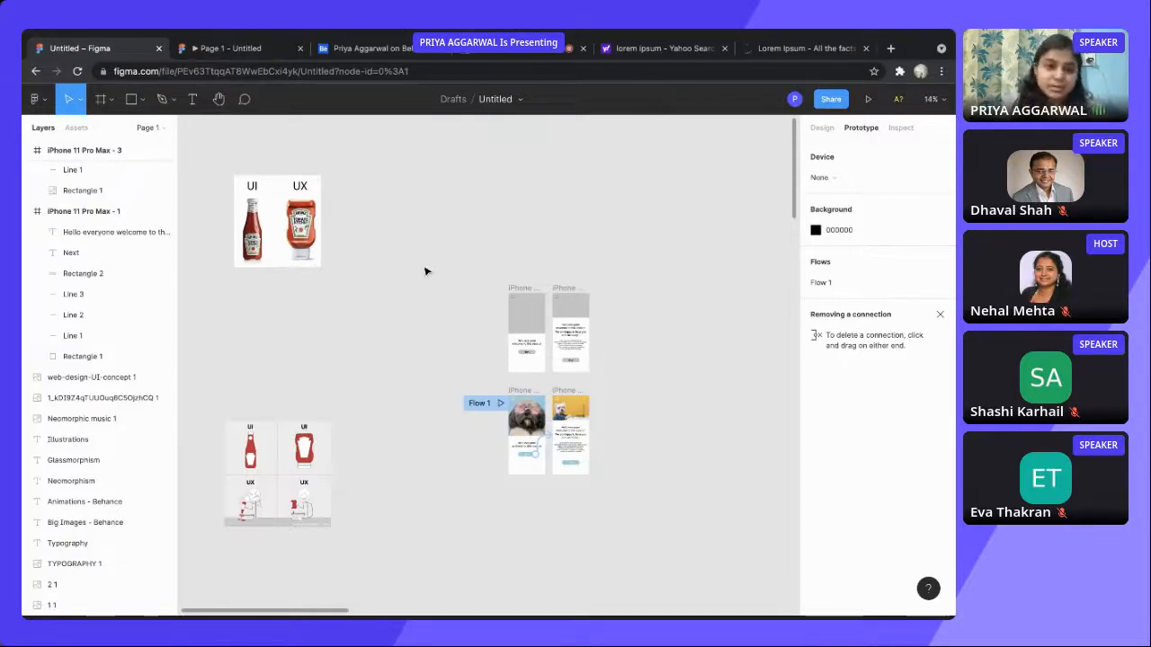
Leave the Figma board for the Airmeet event and stop presenting the screen.
scroll(up, 3)
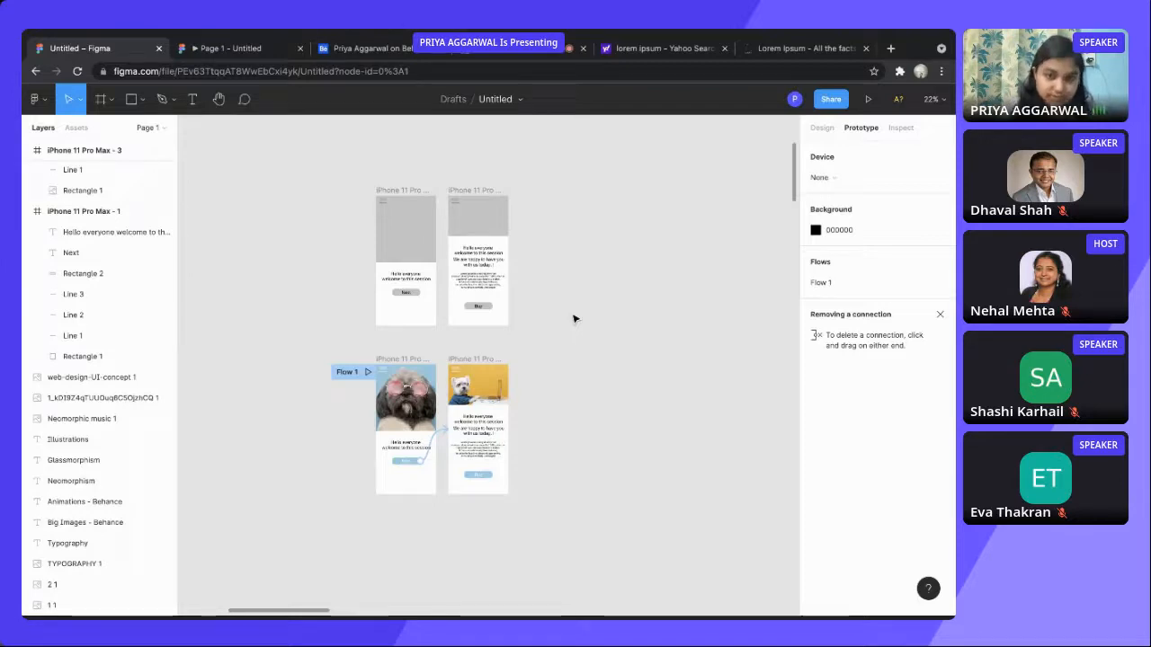
mouse_move(644, 403)
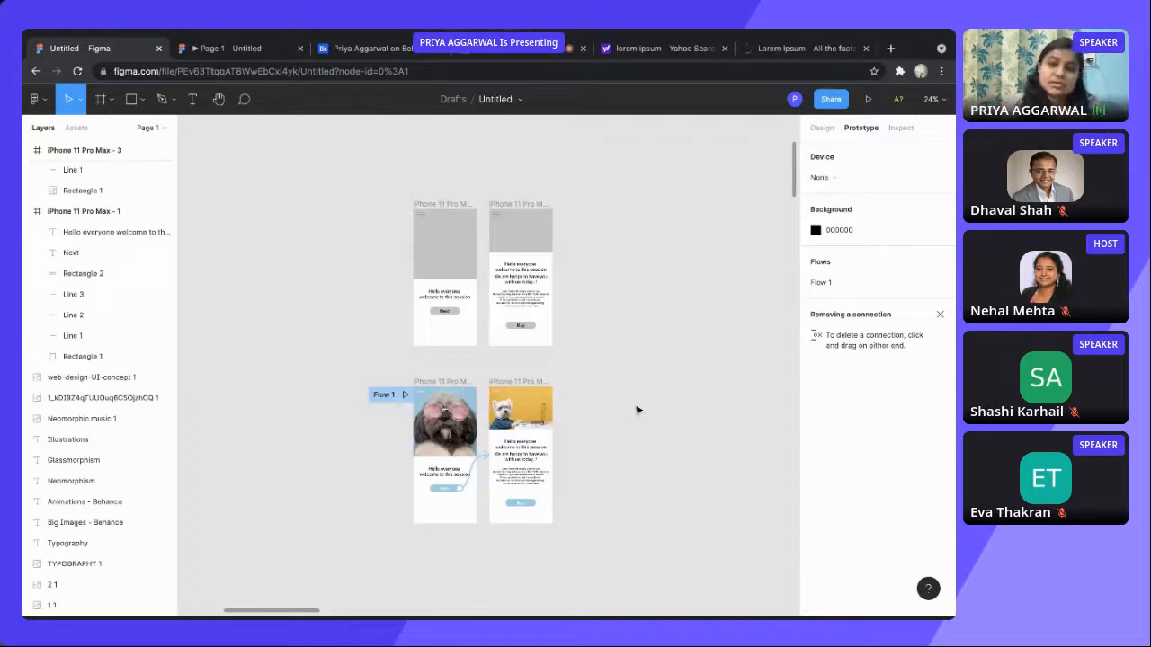
mouse_move(435, 138)
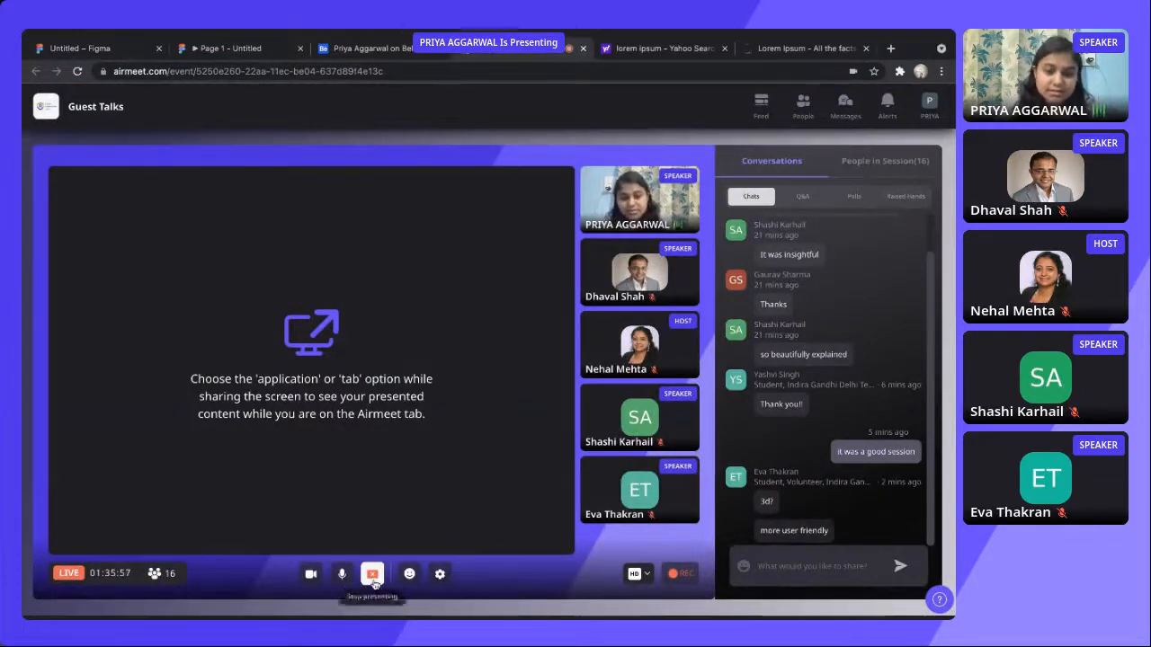
click(372, 573)
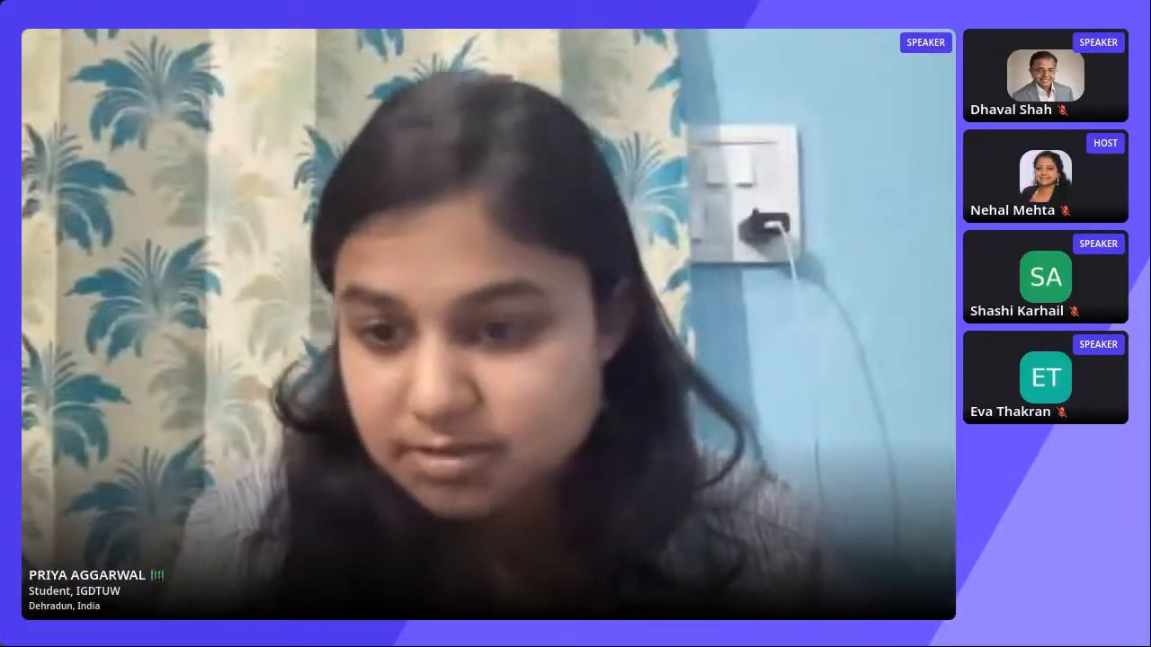